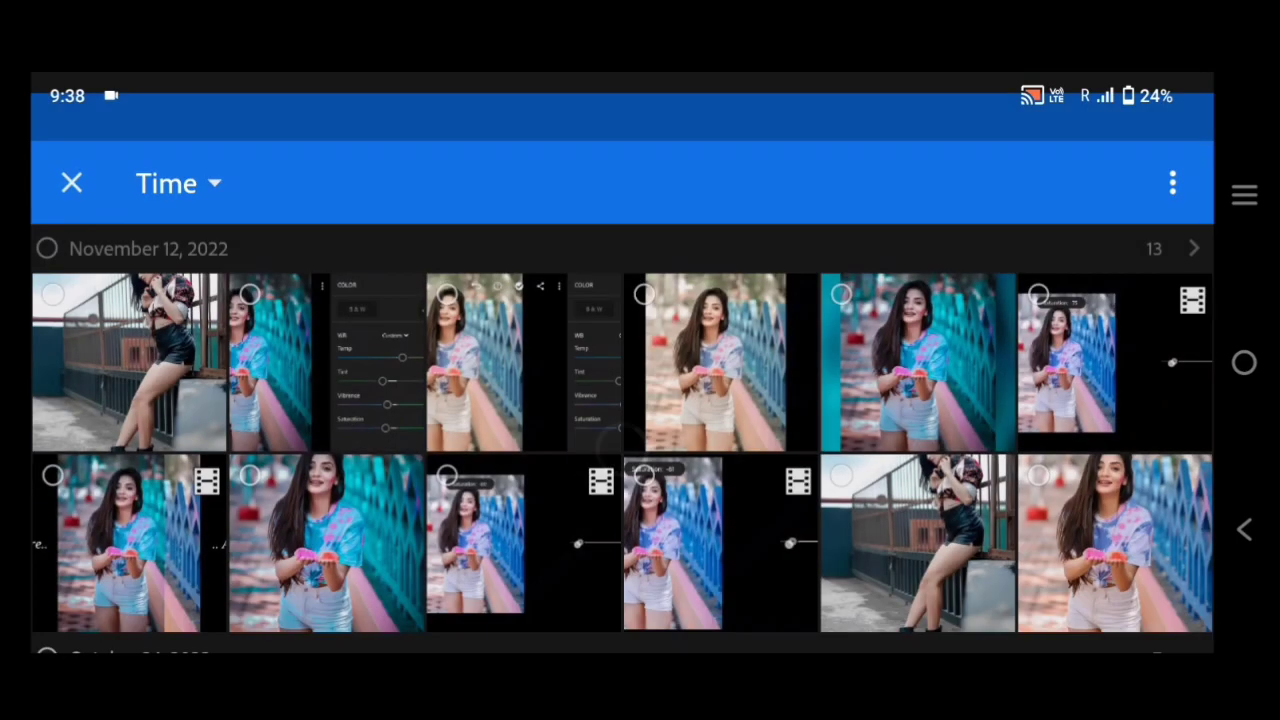
- Import the rusty-fence portrait and open it from All Photos for editing
left_click(128, 362)
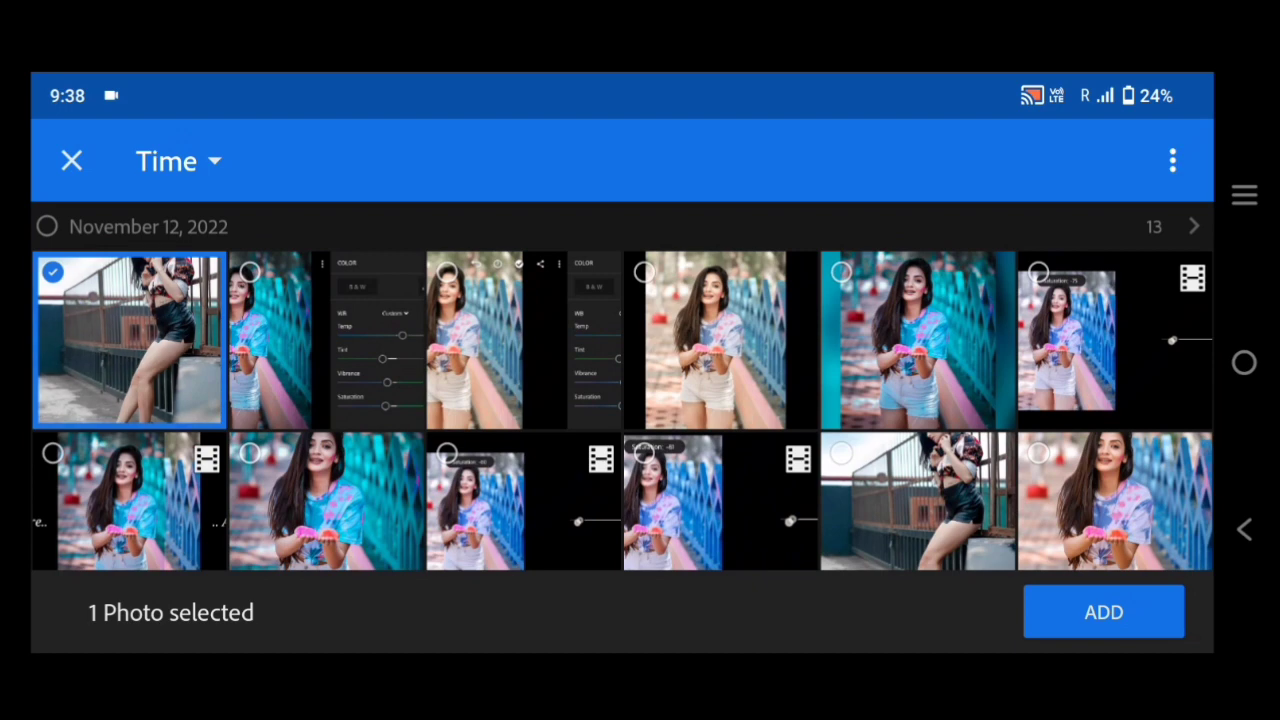
left_click(1103, 611)
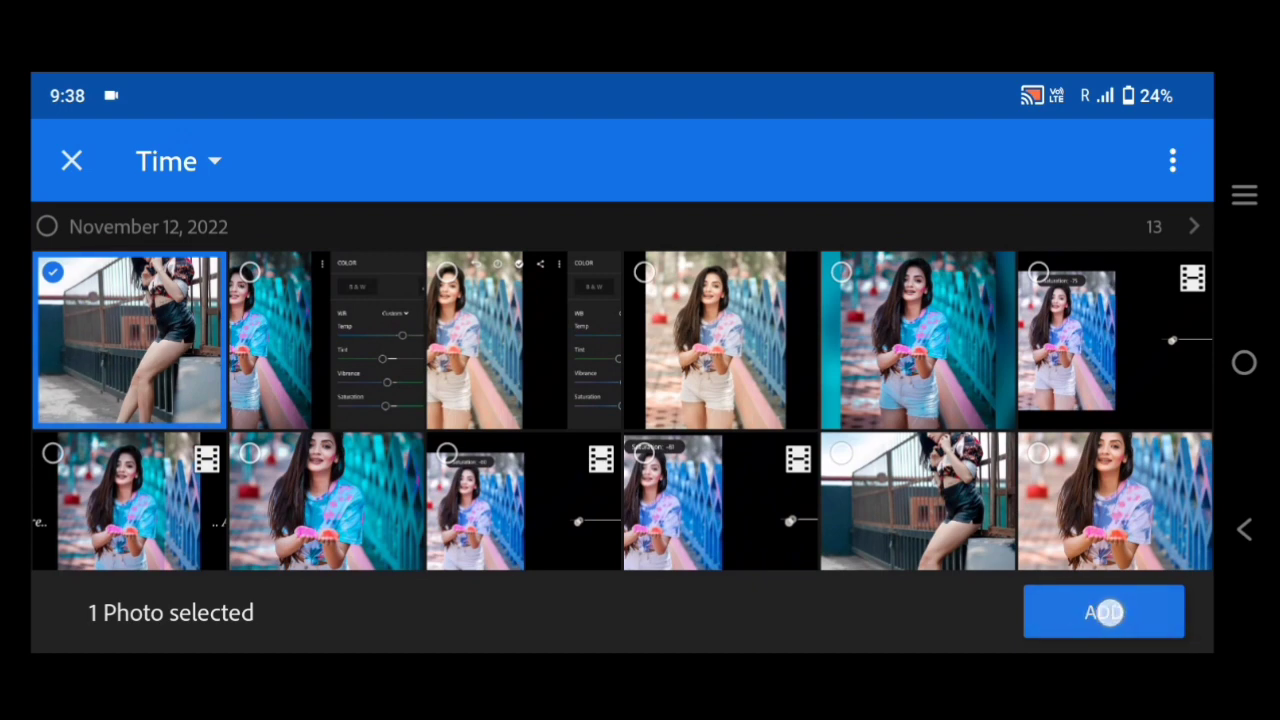
left_click(1103, 611)
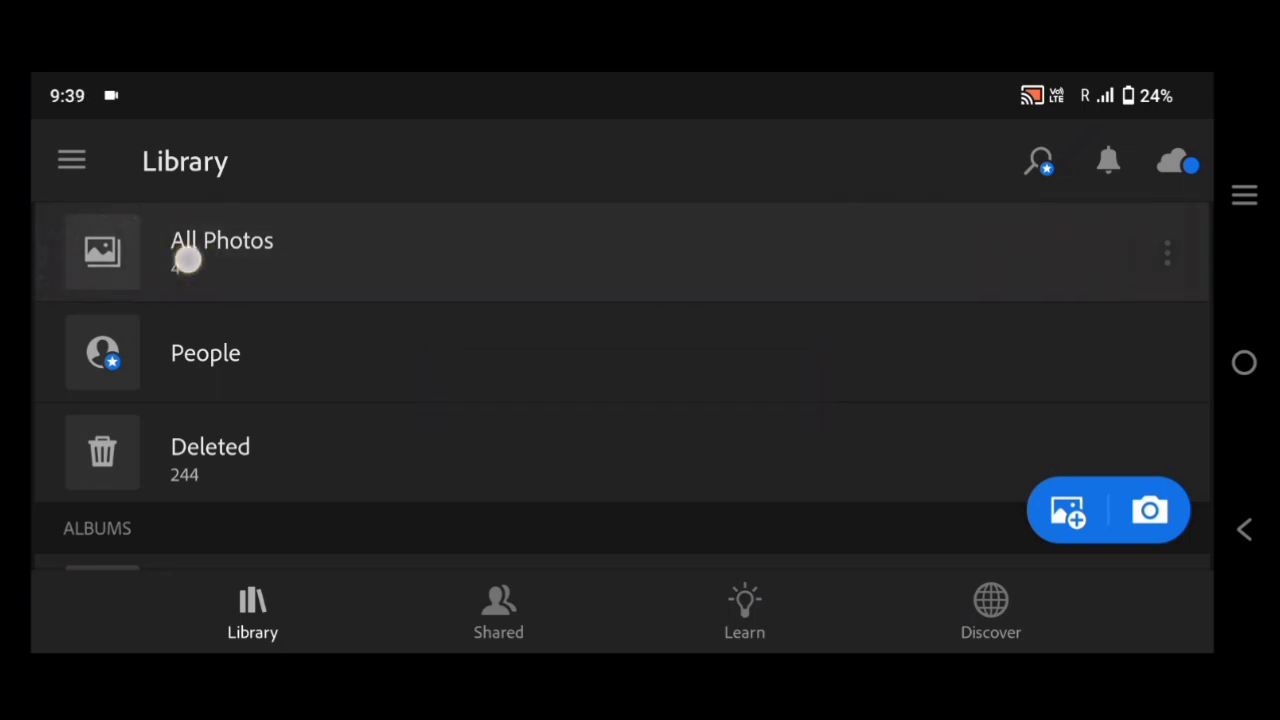
left_click(221, 250)
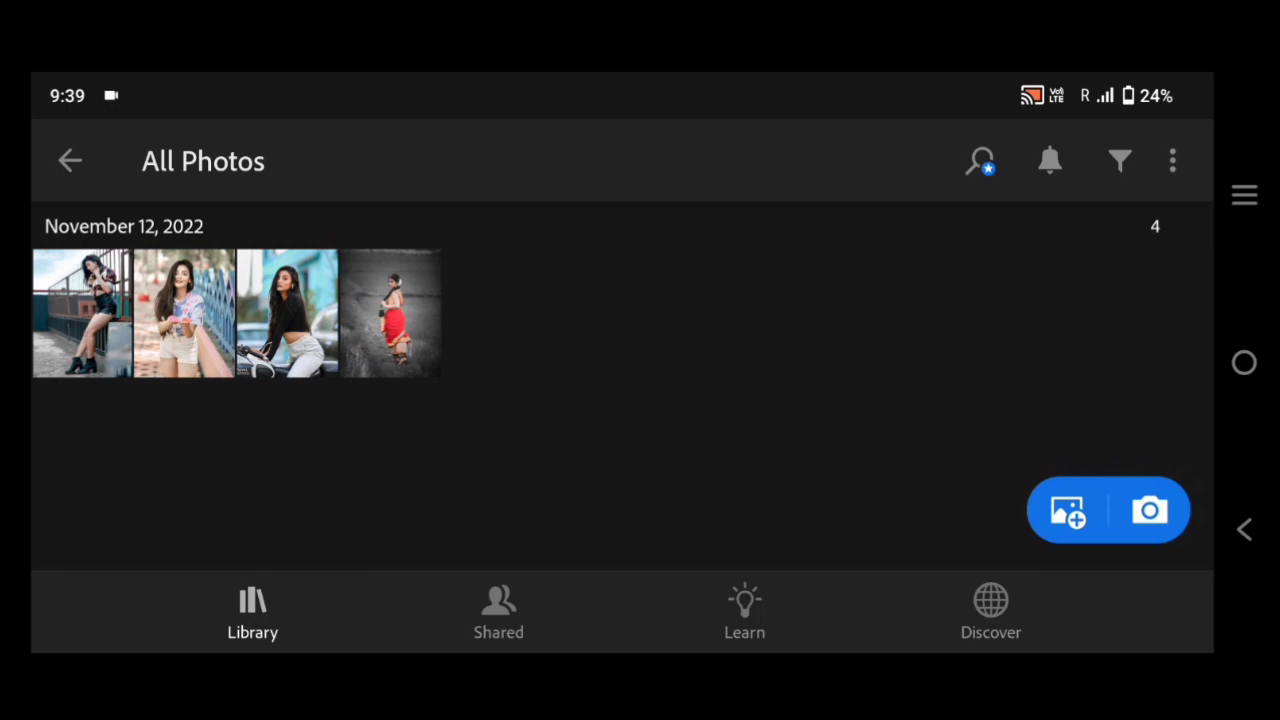
left_click(82, 312)
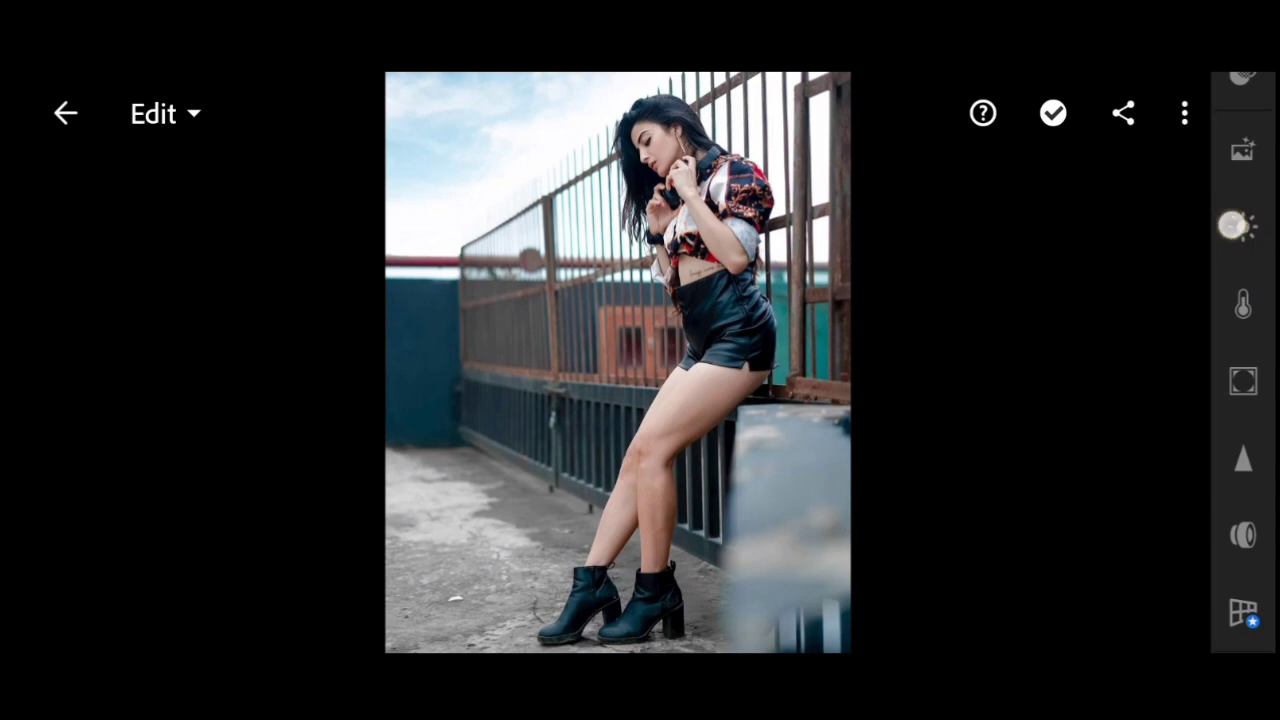
- In the Light panel, set exposure to -0.19 EV and contrast to 8
left_click(1242, 225)
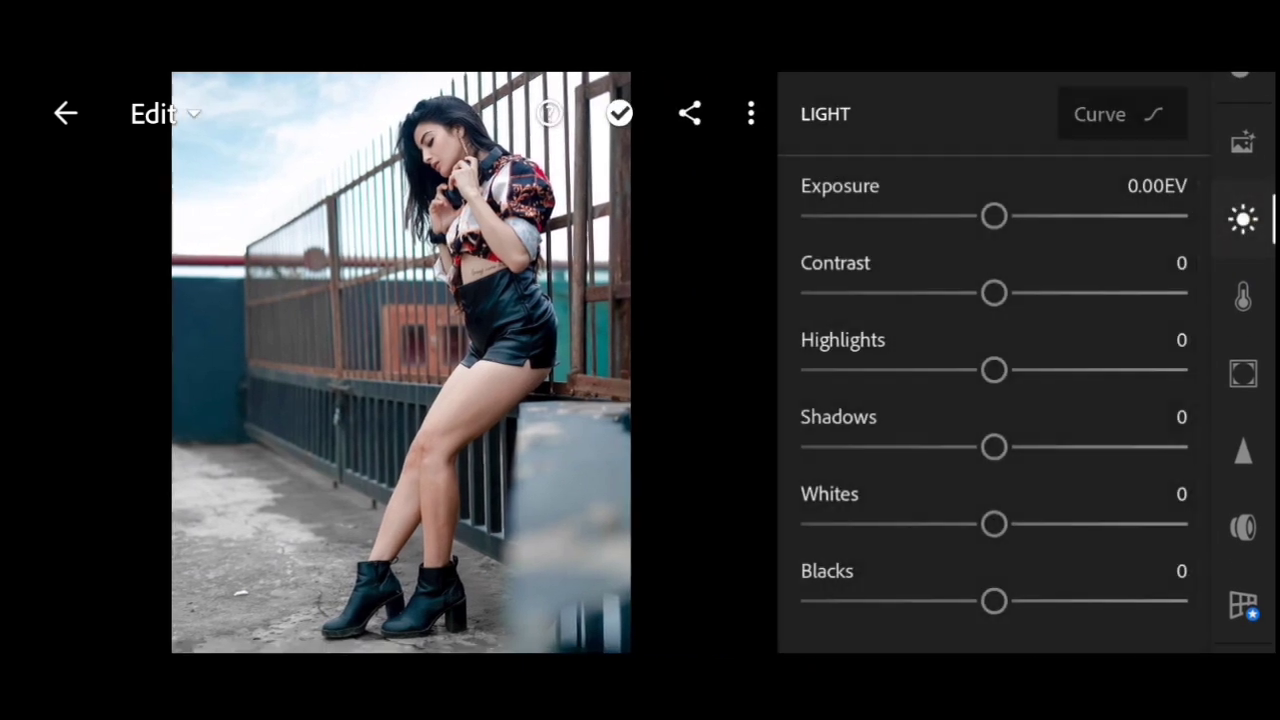
left_click_drag(994, 216, 1005, 216)
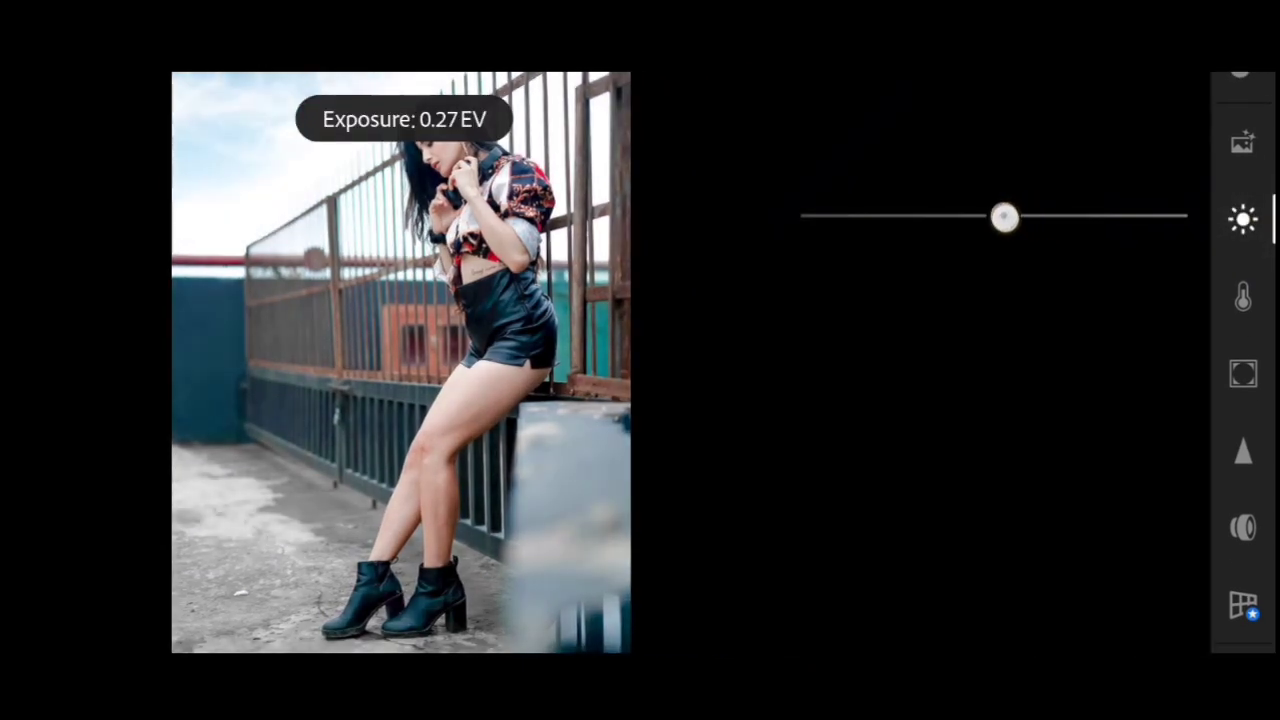
left_click_drag(1005, 216, 990, 216)
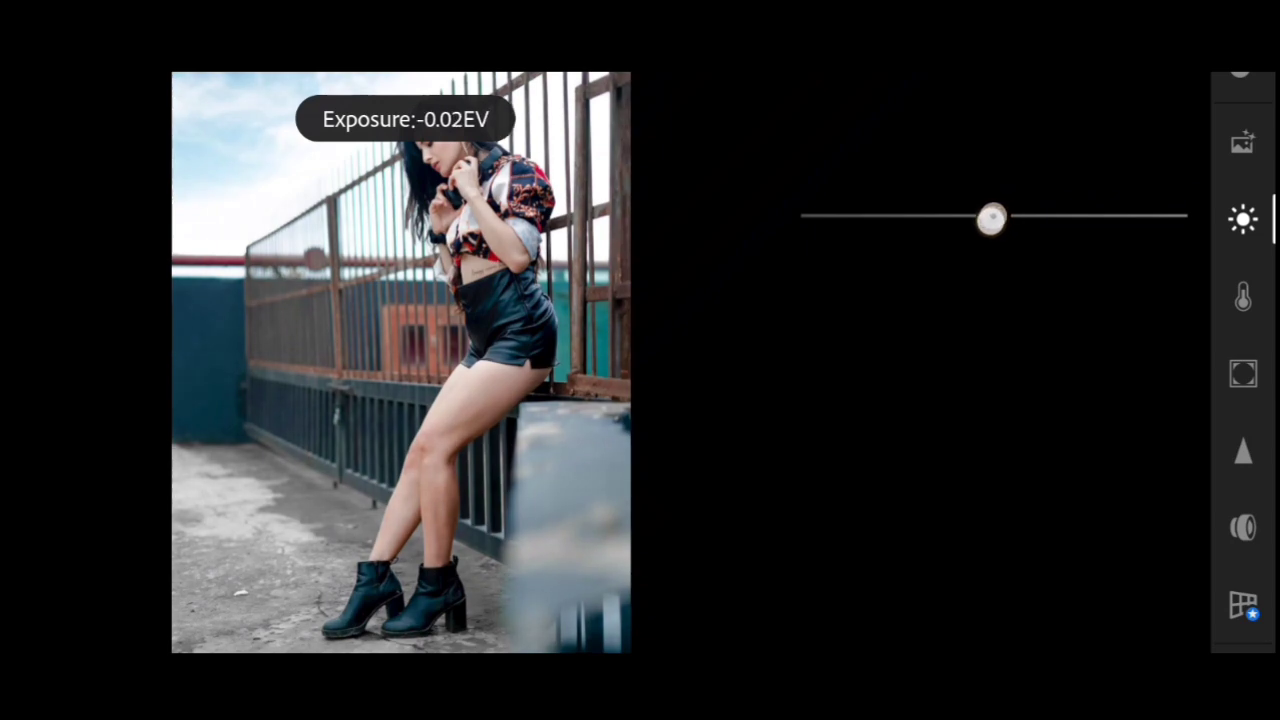
left_click_drag(990, 216, 982, 216)
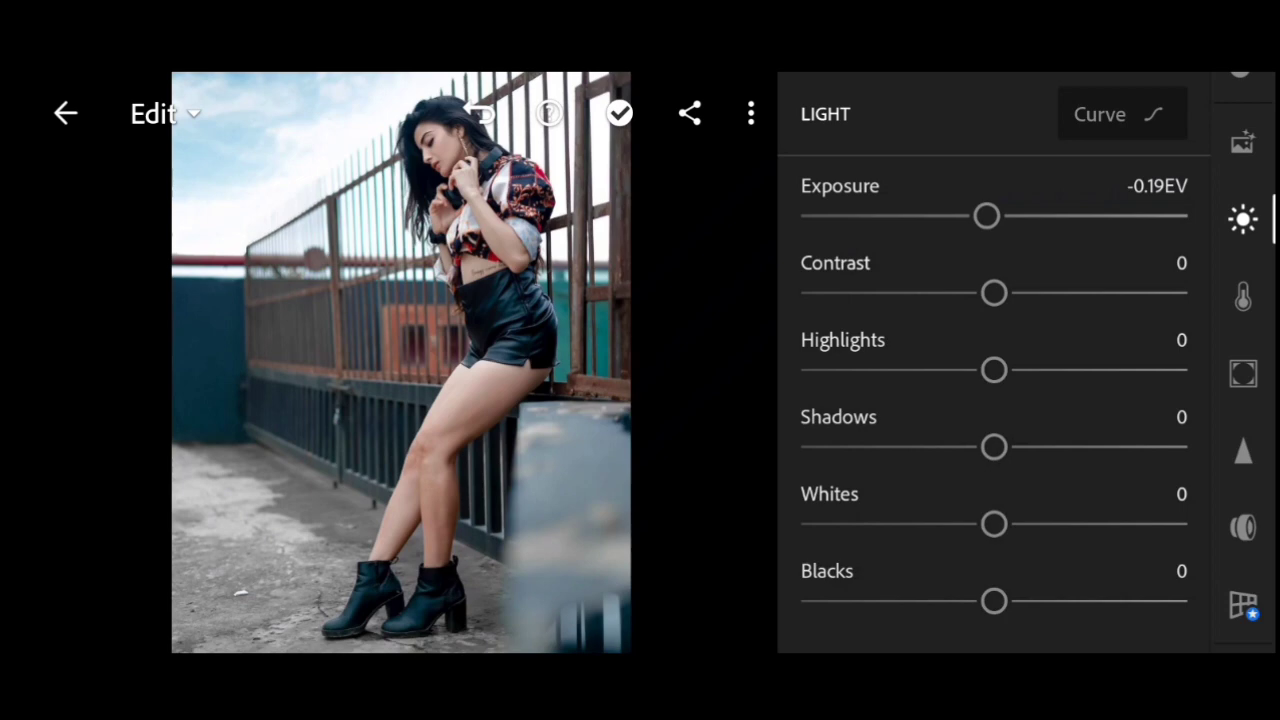
left_click_drag(994, 293, 1018, 293)
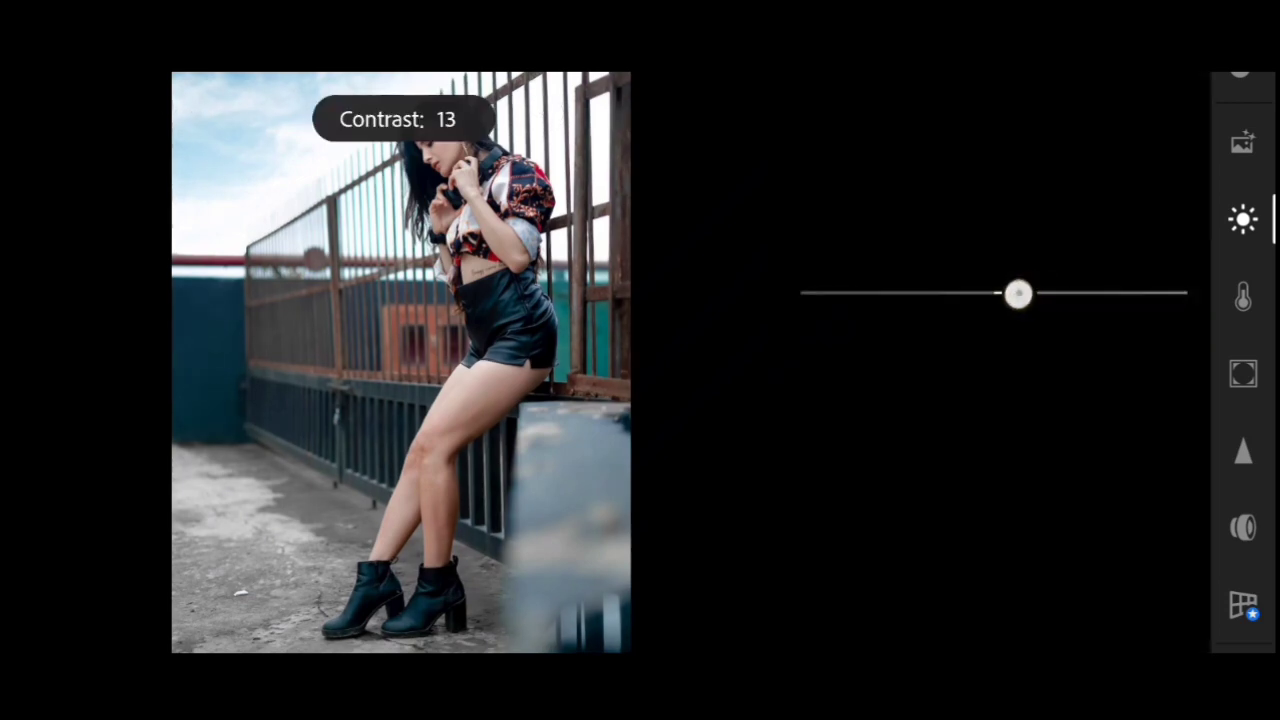
left_click_drag(1018, 293, 1007, 293)
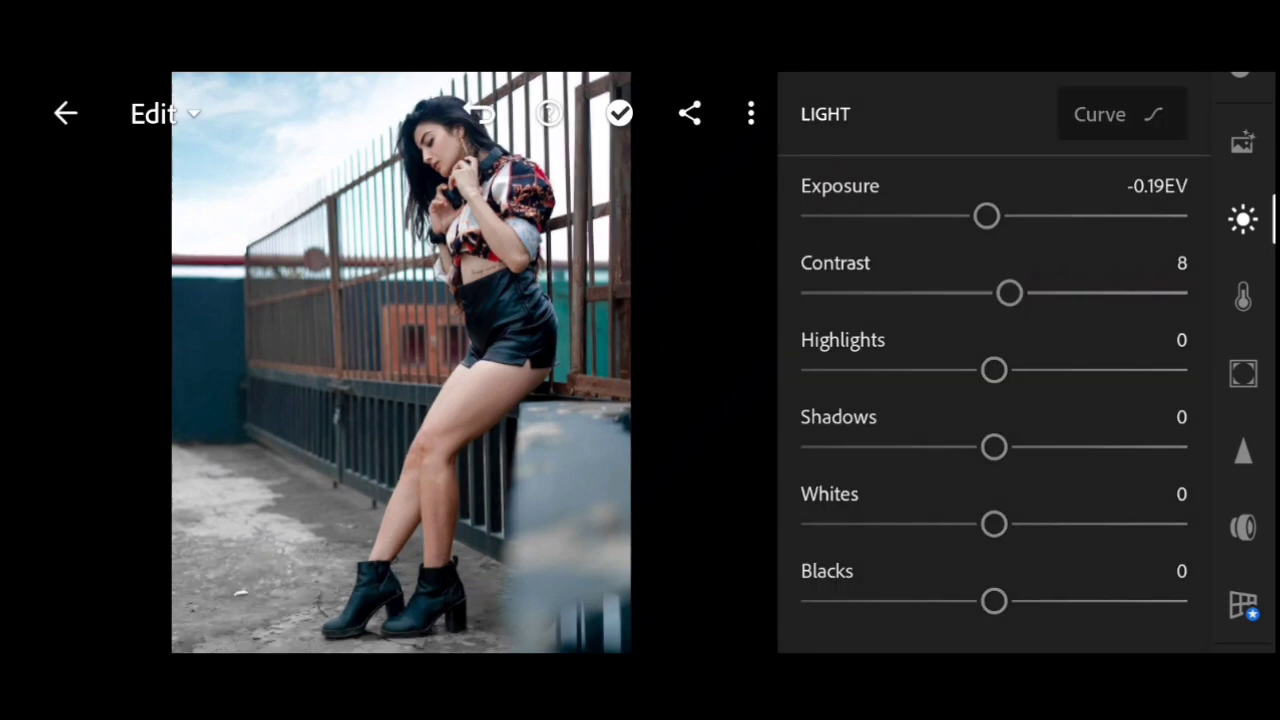
- Set highlights to -20, whites to -12 and blacks to -12
left_click_drag(994, 370, 982, 370)
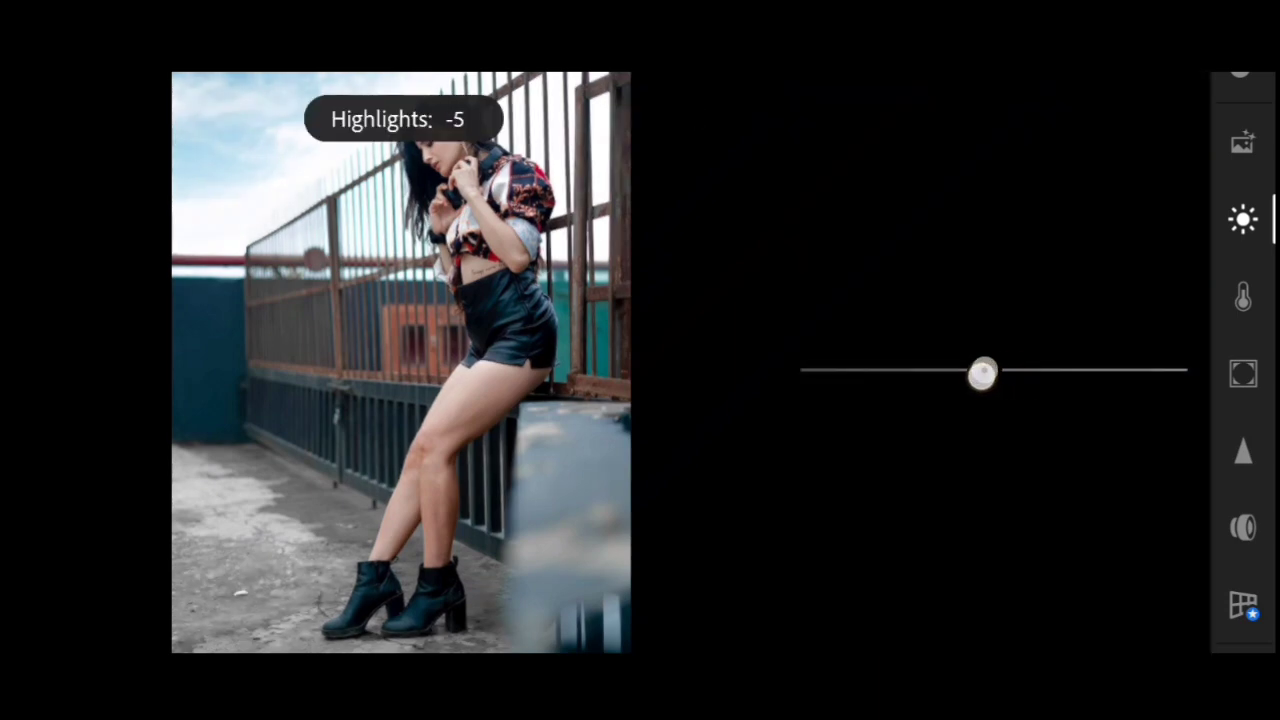
left_click_drag(982, 371, 951, 371)
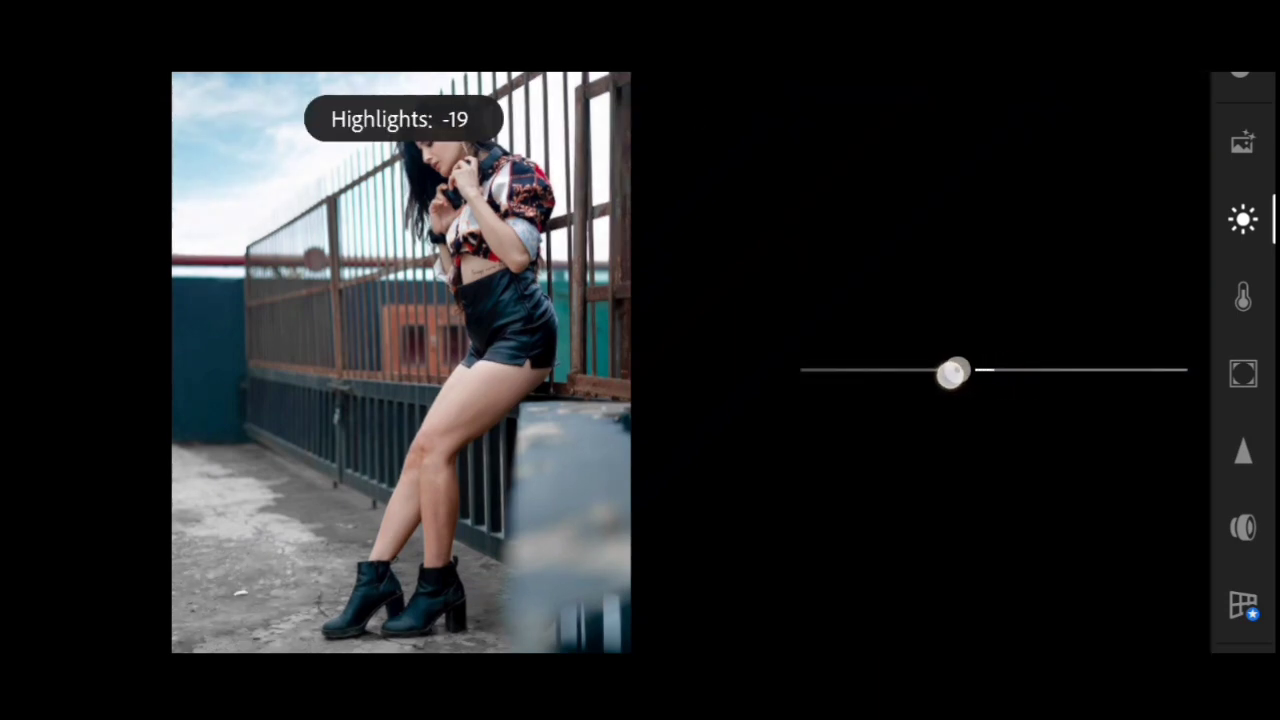
left_click_drag(953, 371, 948, 371)
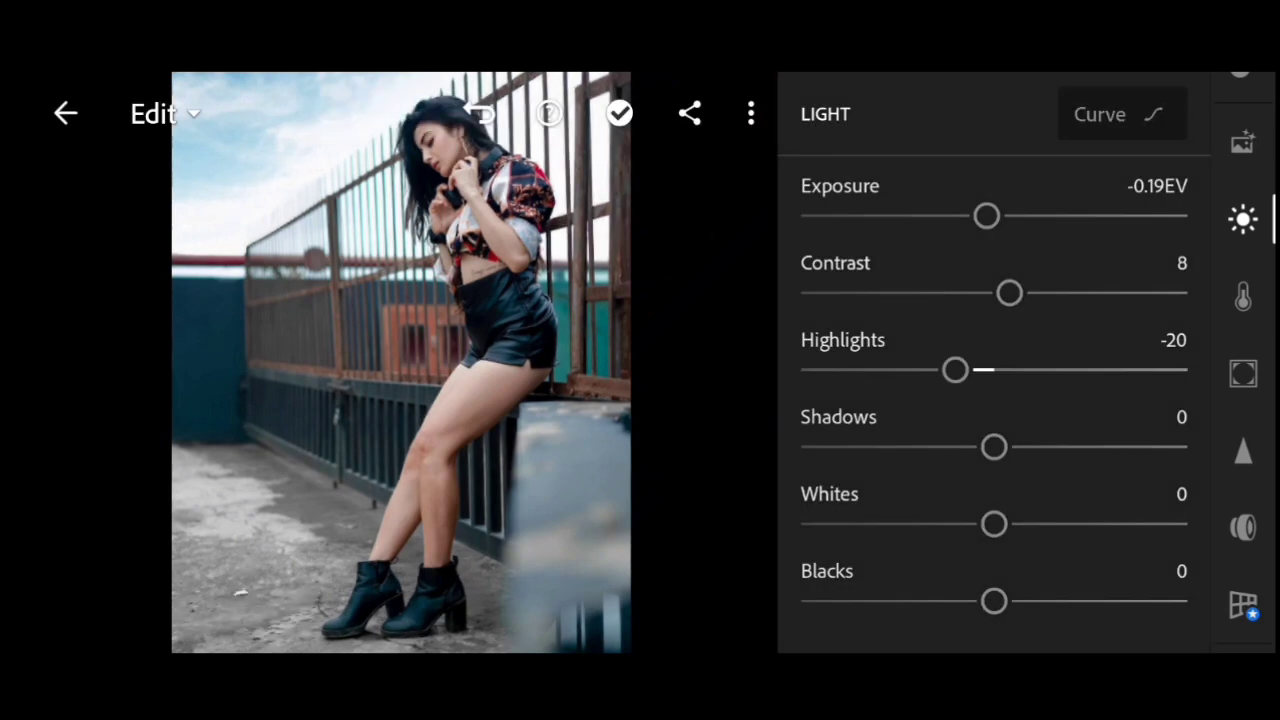
left_click_drag(994, 524, 960, 524)
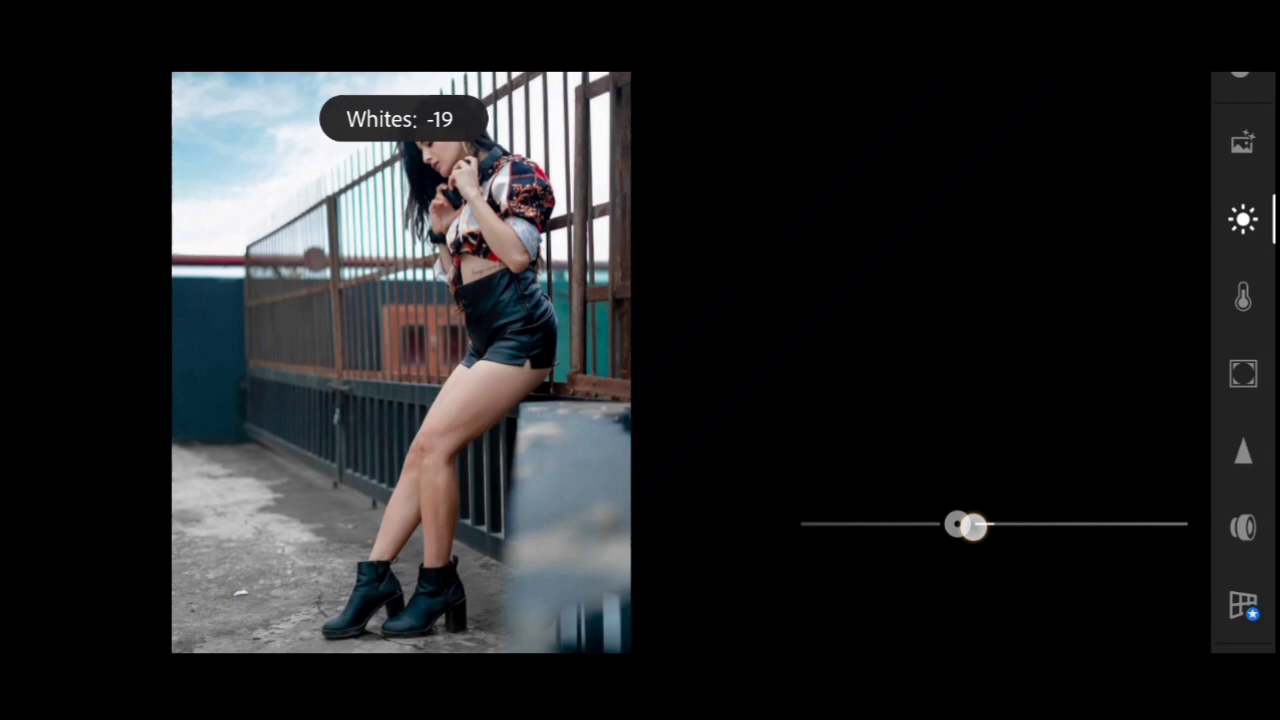
left_click_drag(955, 524, 978, 524)
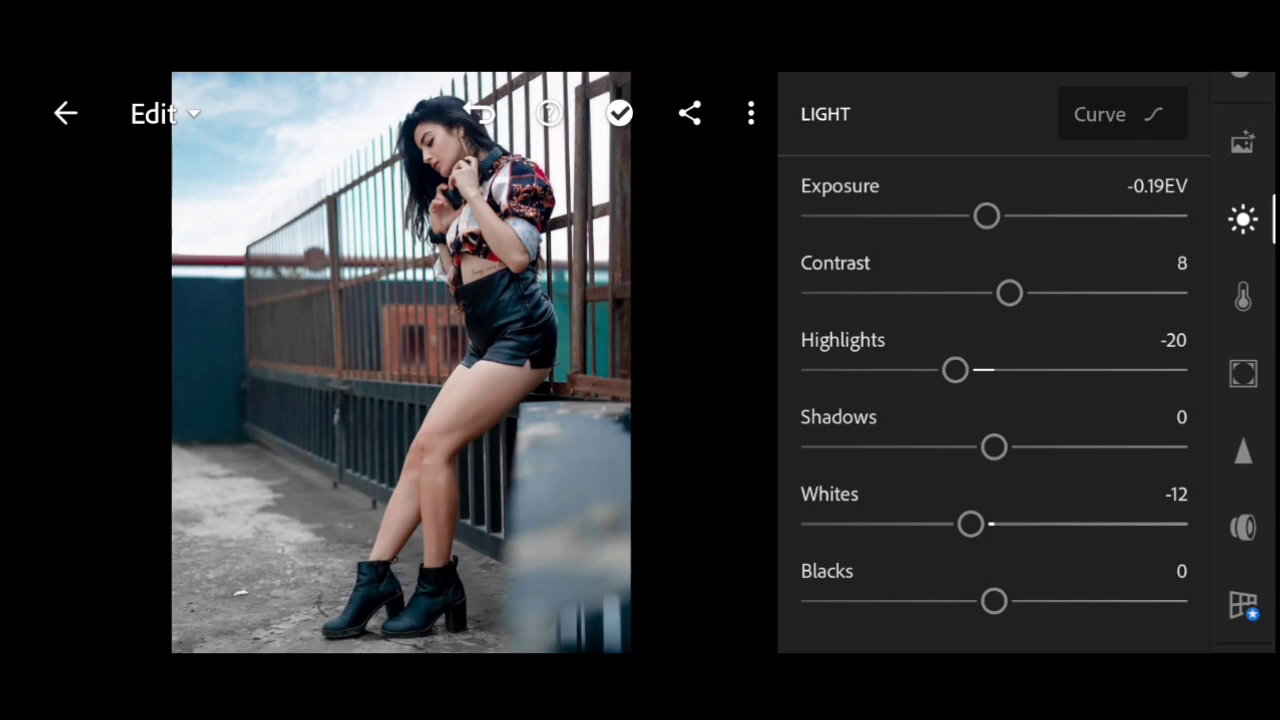
left_click_drag(994, 600, 1011, 600)
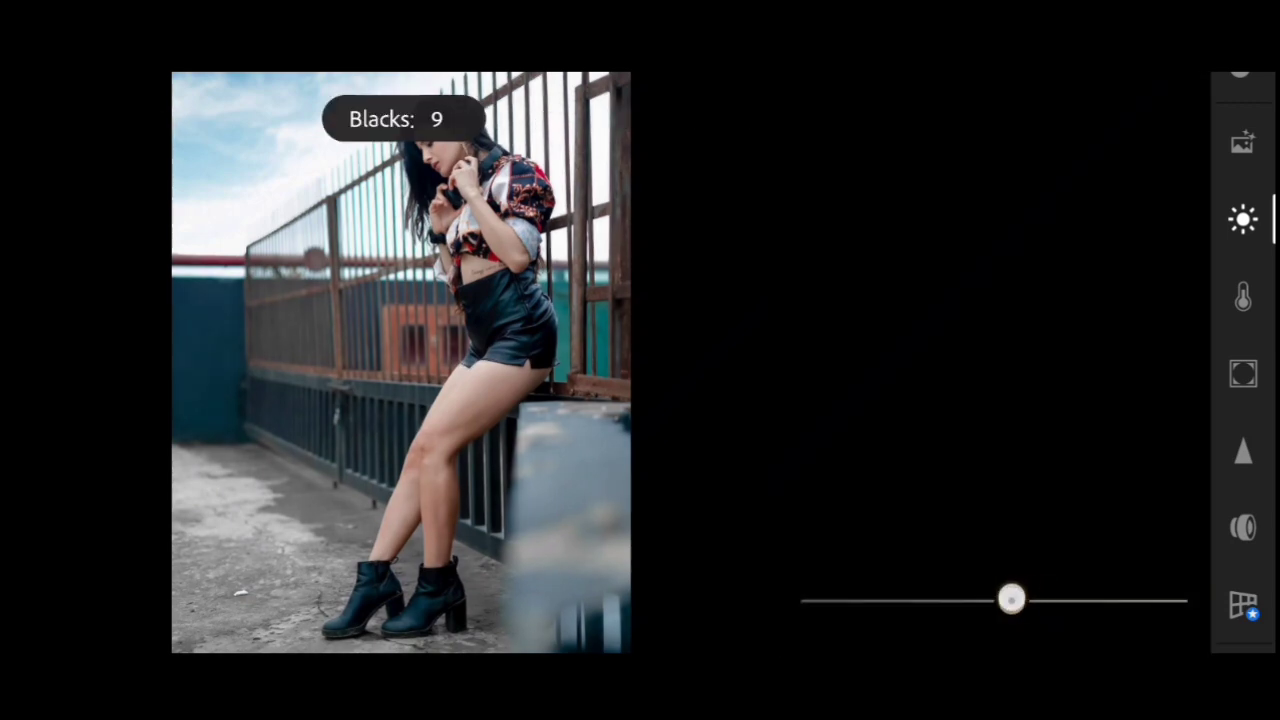
left_click_drag(1010, 599, 960, 599)
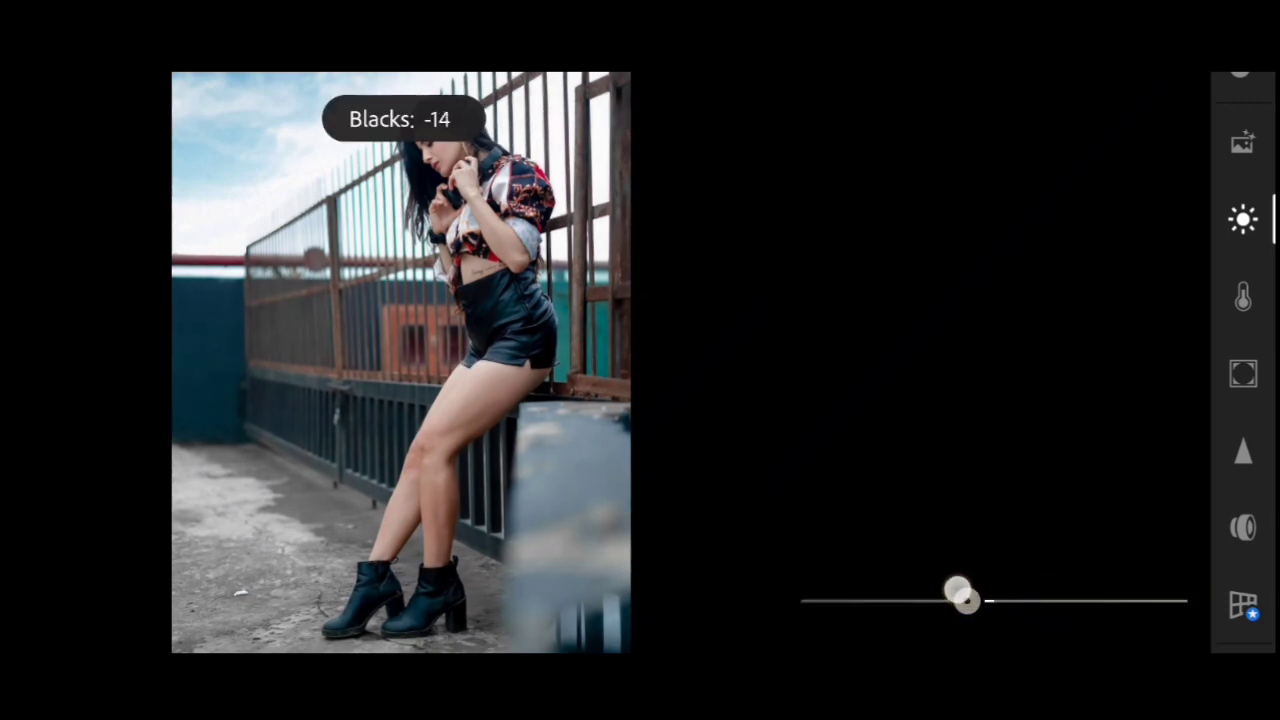
left_click_drag(955, 595, 968, 600)
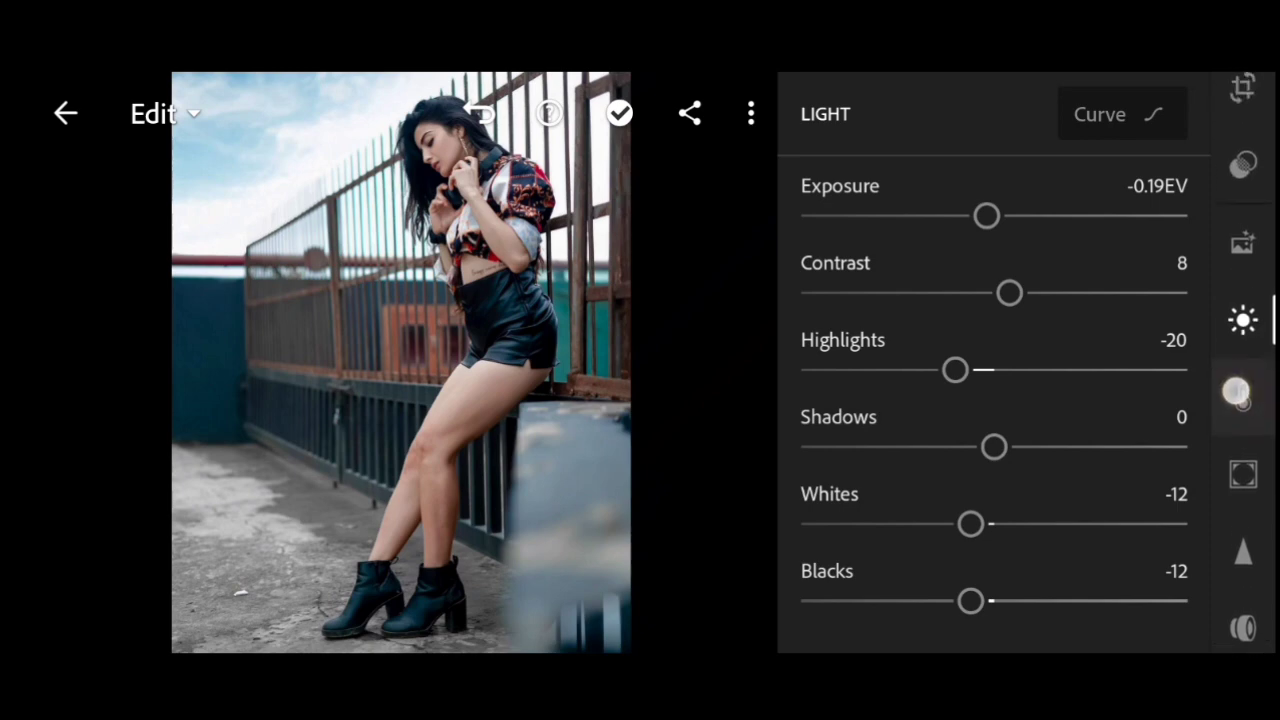
- Set Color panel temperature to 14, tint to 9 and vibrance to 15
left_click(1243, 375)
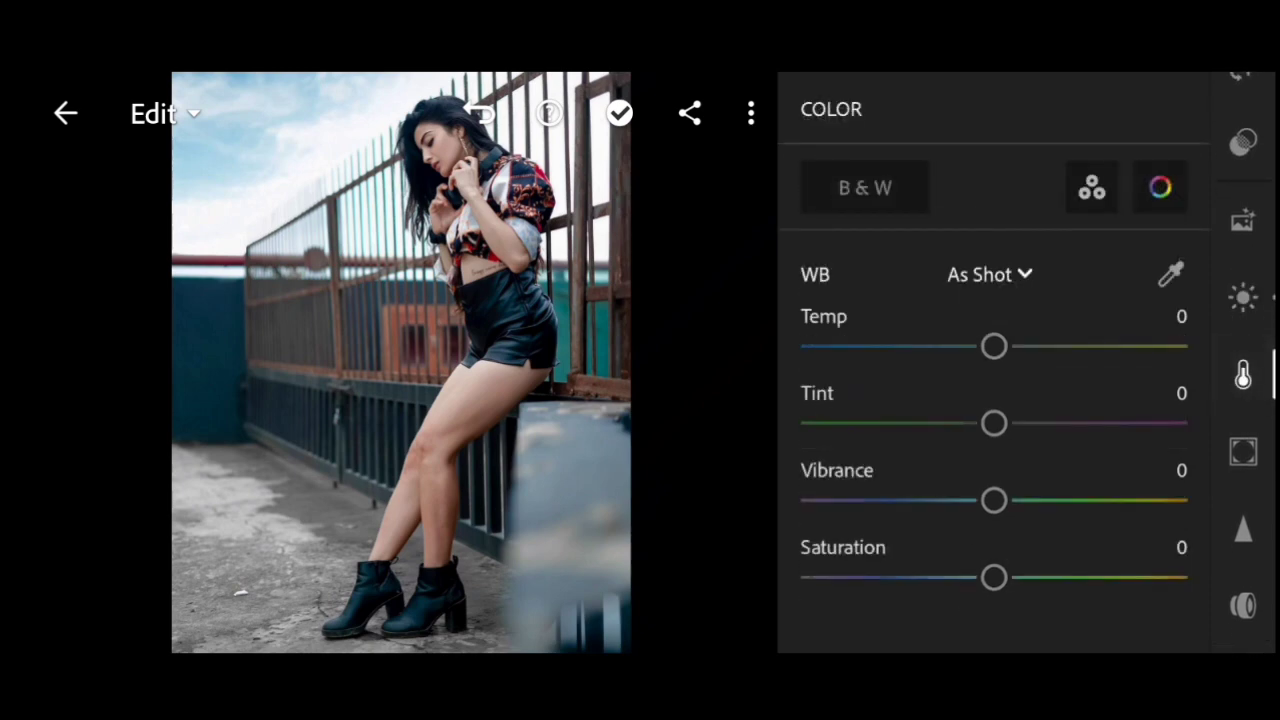
left_click_drag(994, 347, 1024, 347)
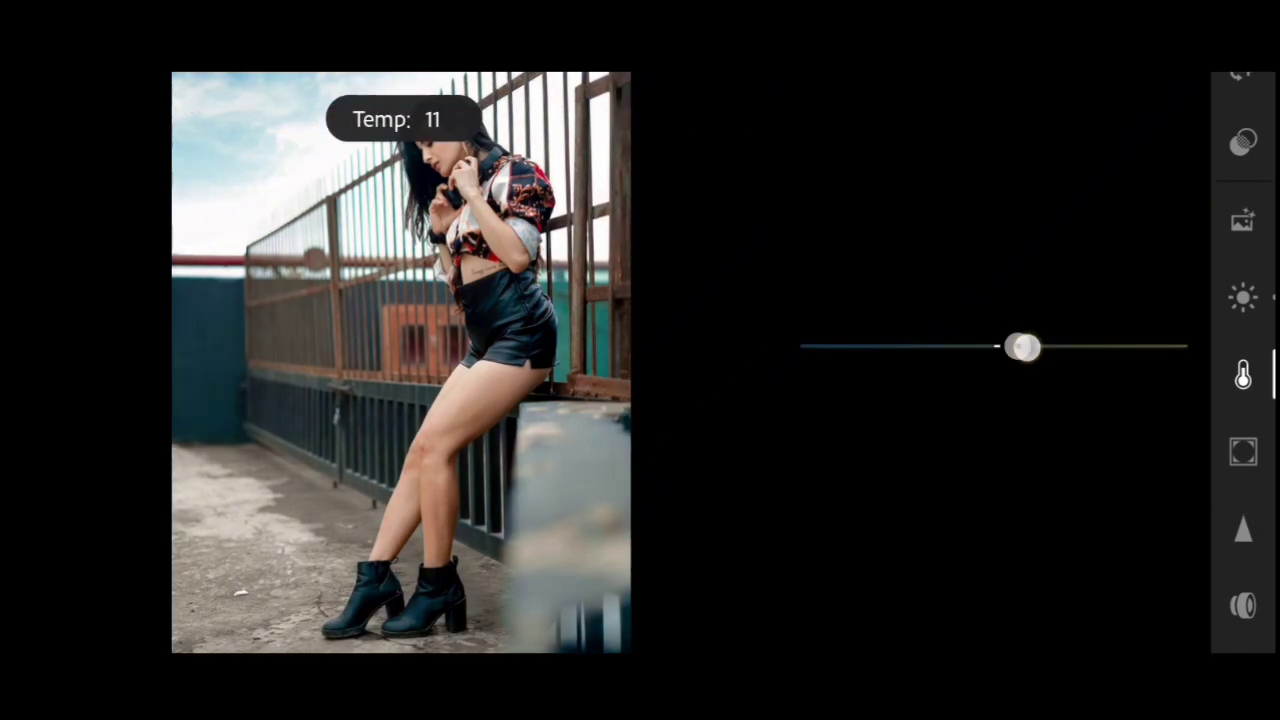
left_click_drag(1024, 347, 1030, 347)
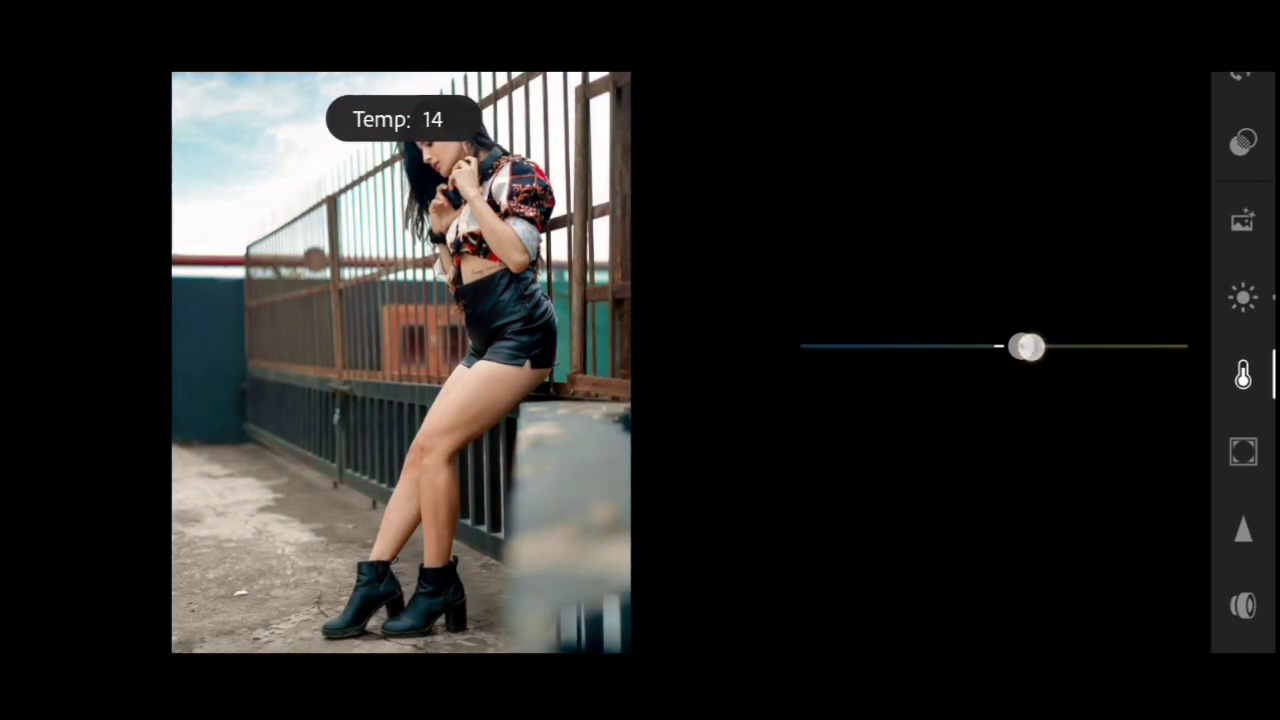
left_click_drag(1025, 347, 1020, 421)
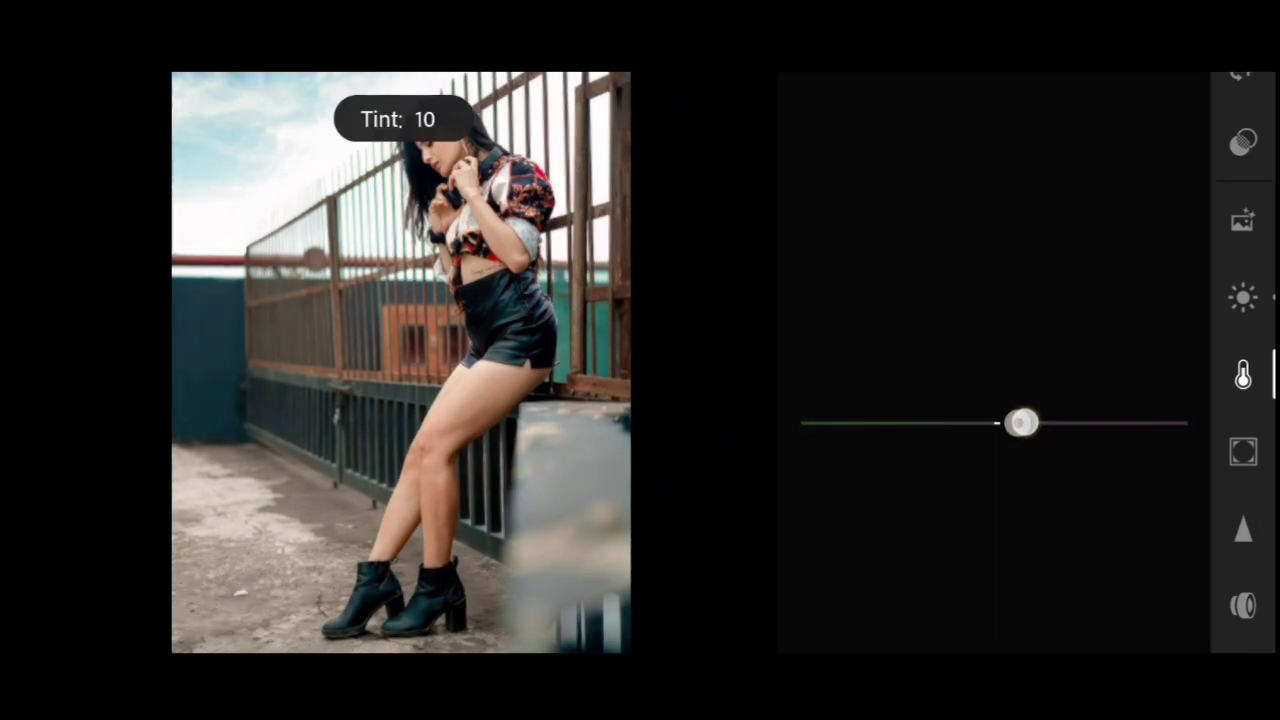
left_click_drag(1022, 422, 1013, 422)
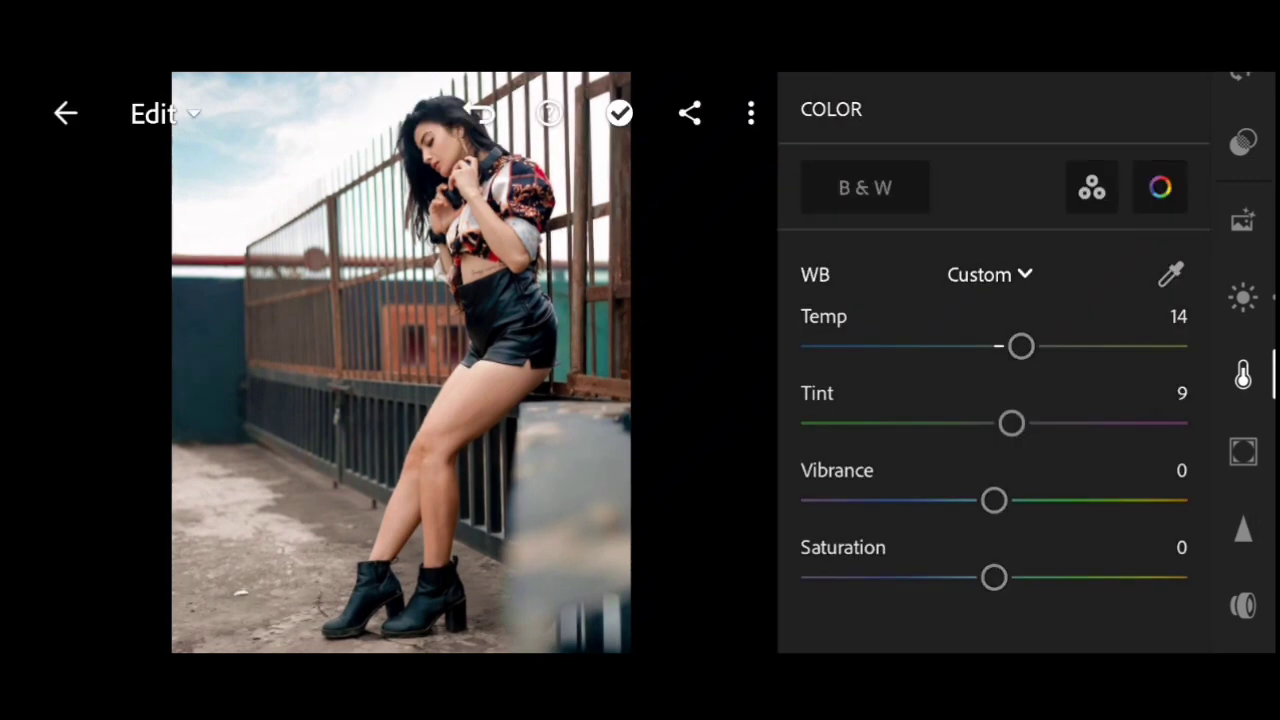
left_click_drag(994, 500, 1028, 500)
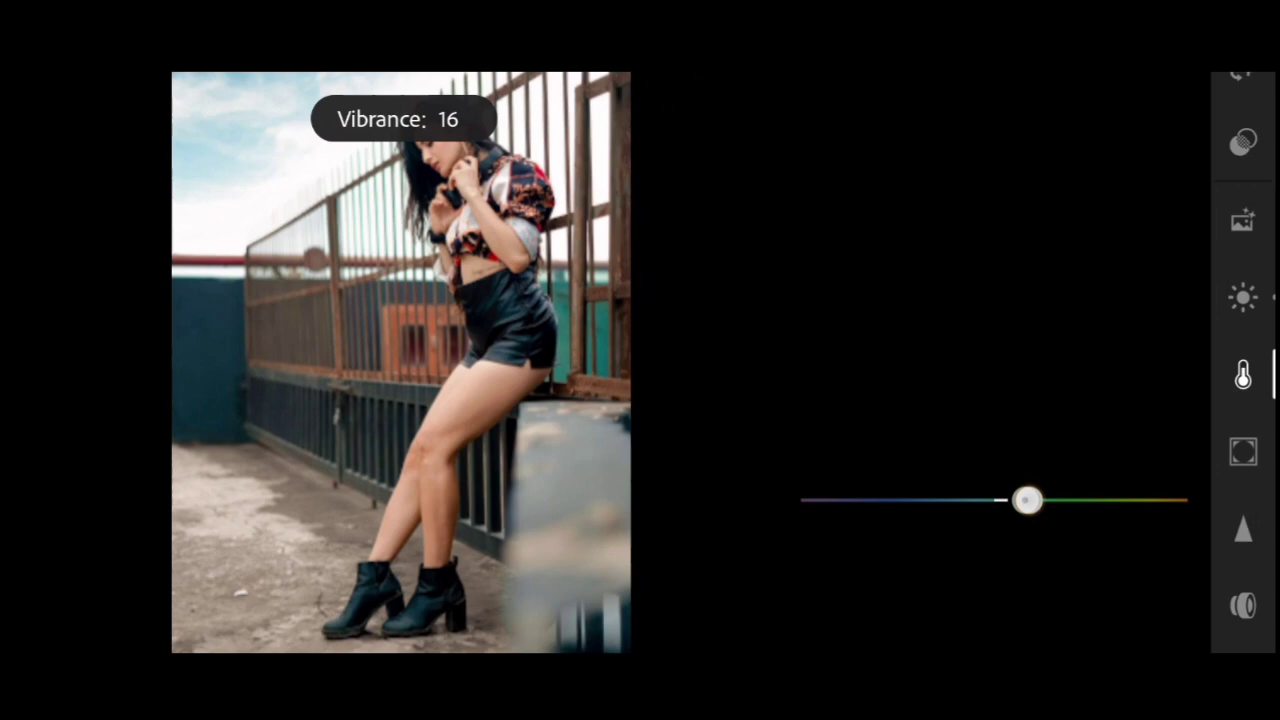
left_click_drag(1028, 500, 1020, 500)
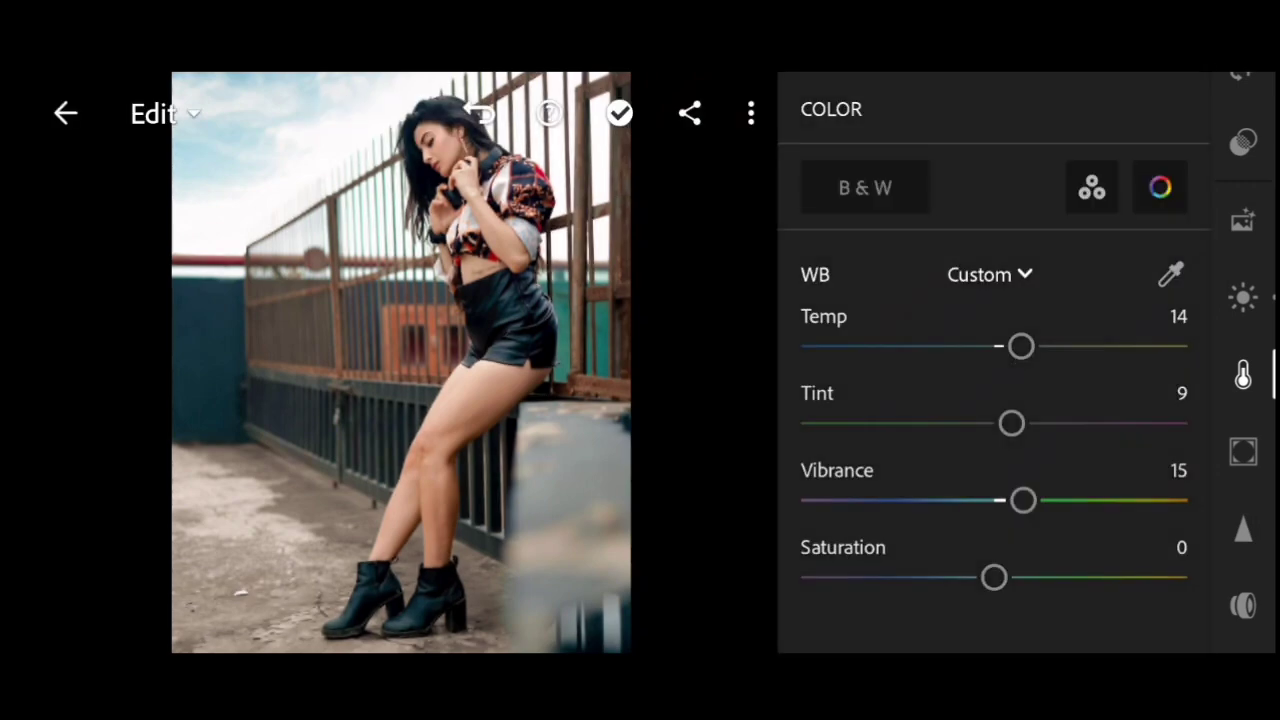
left_click(1159, 187)
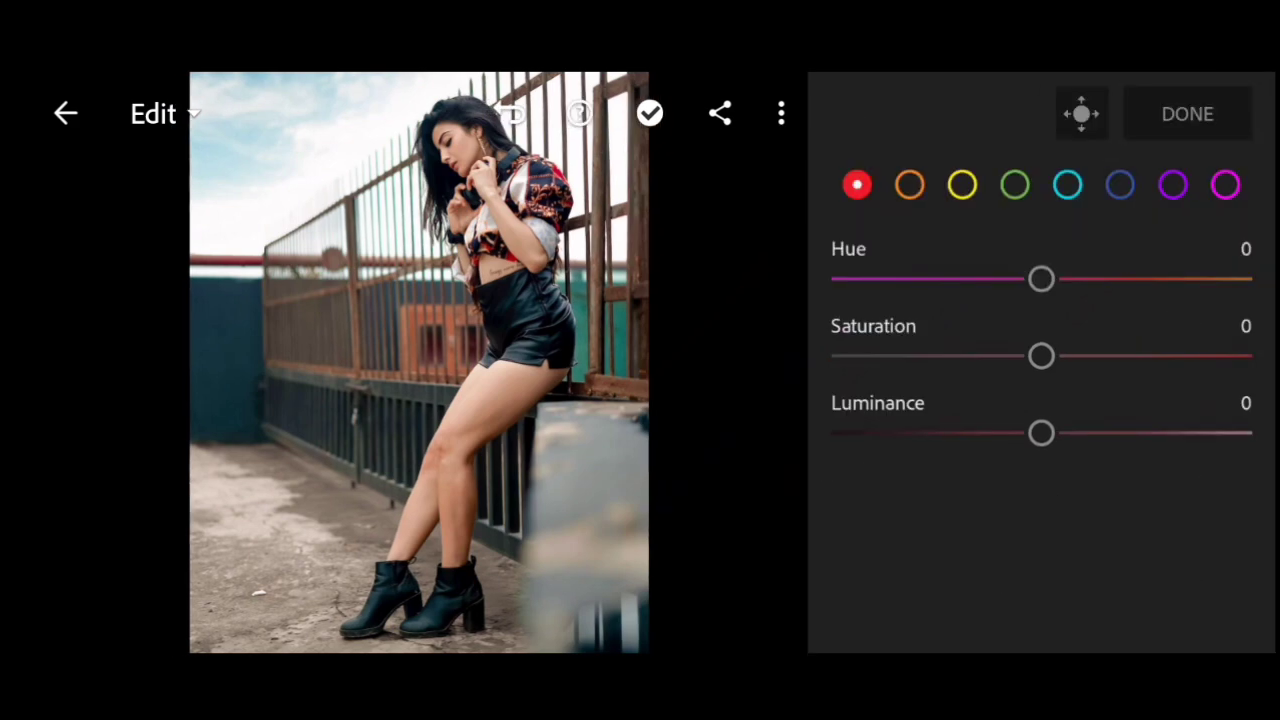
- In Color Mix, set orange saturation to -20 and luminance to +20
left_click(910, 184)
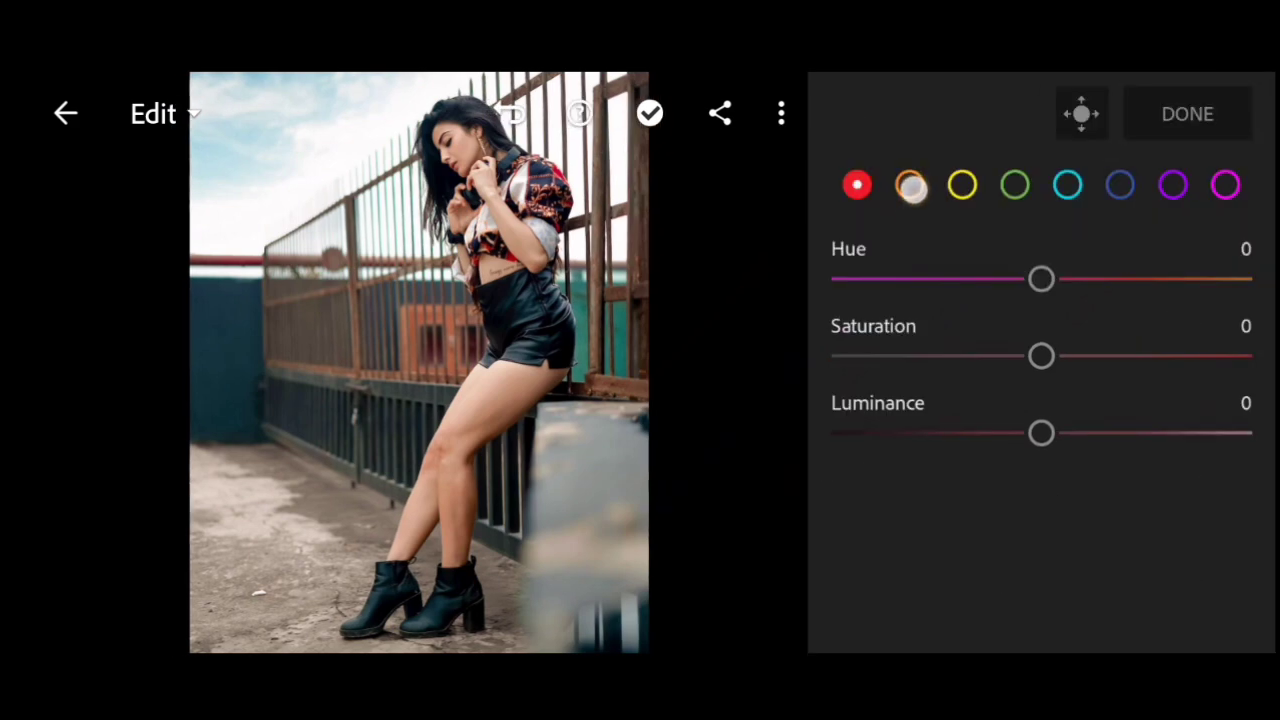
left_click(910, 184)
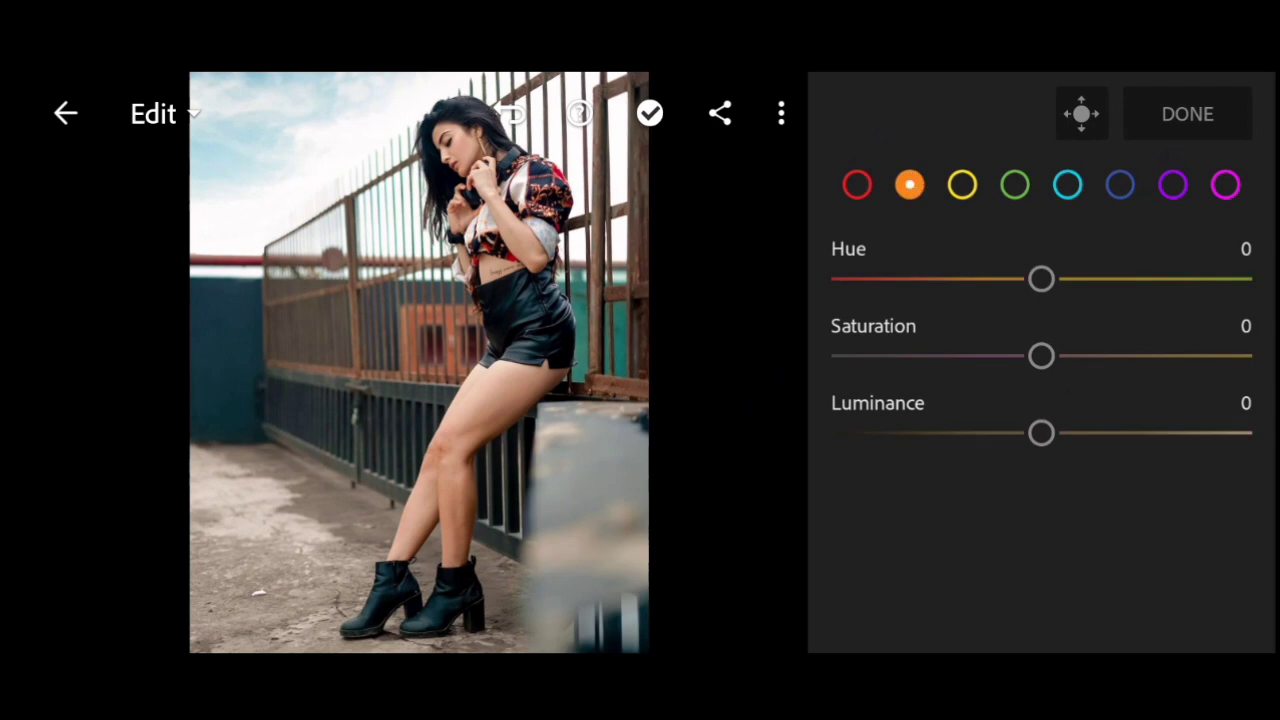
left_click_drag(1040, 356, 1010, 356)
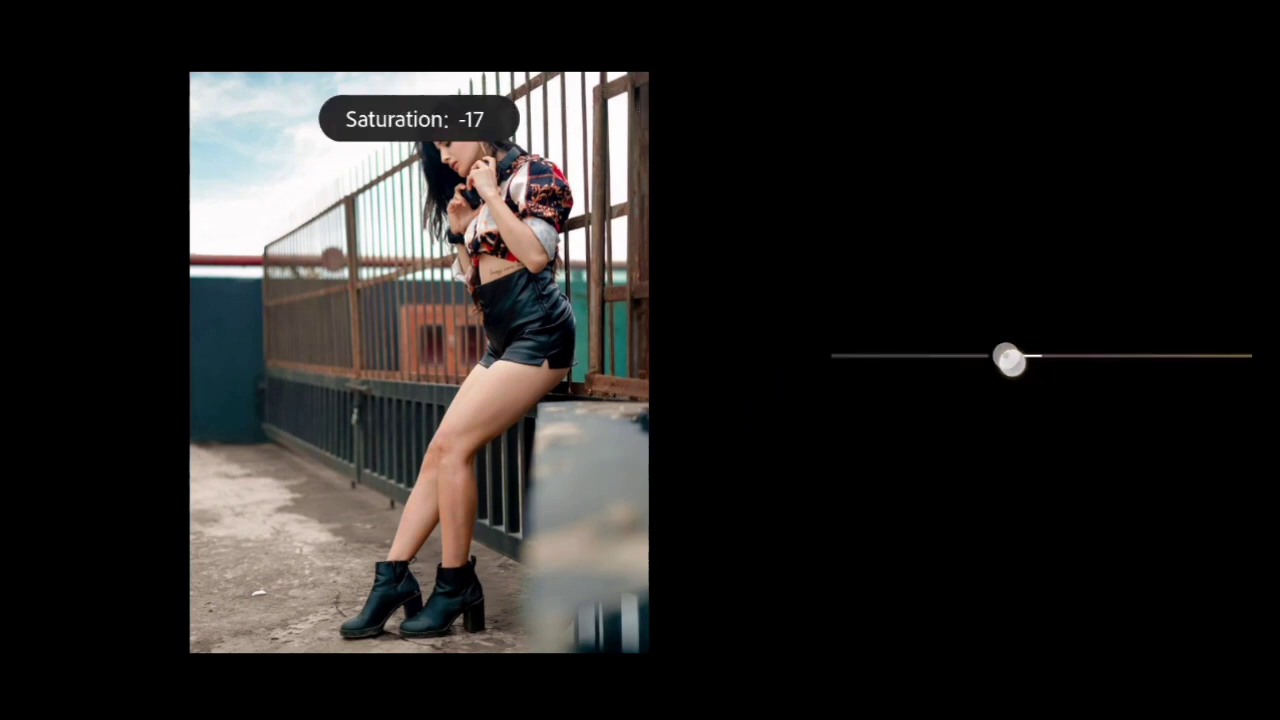
left_click_drag(1010, 355, 995, 355)
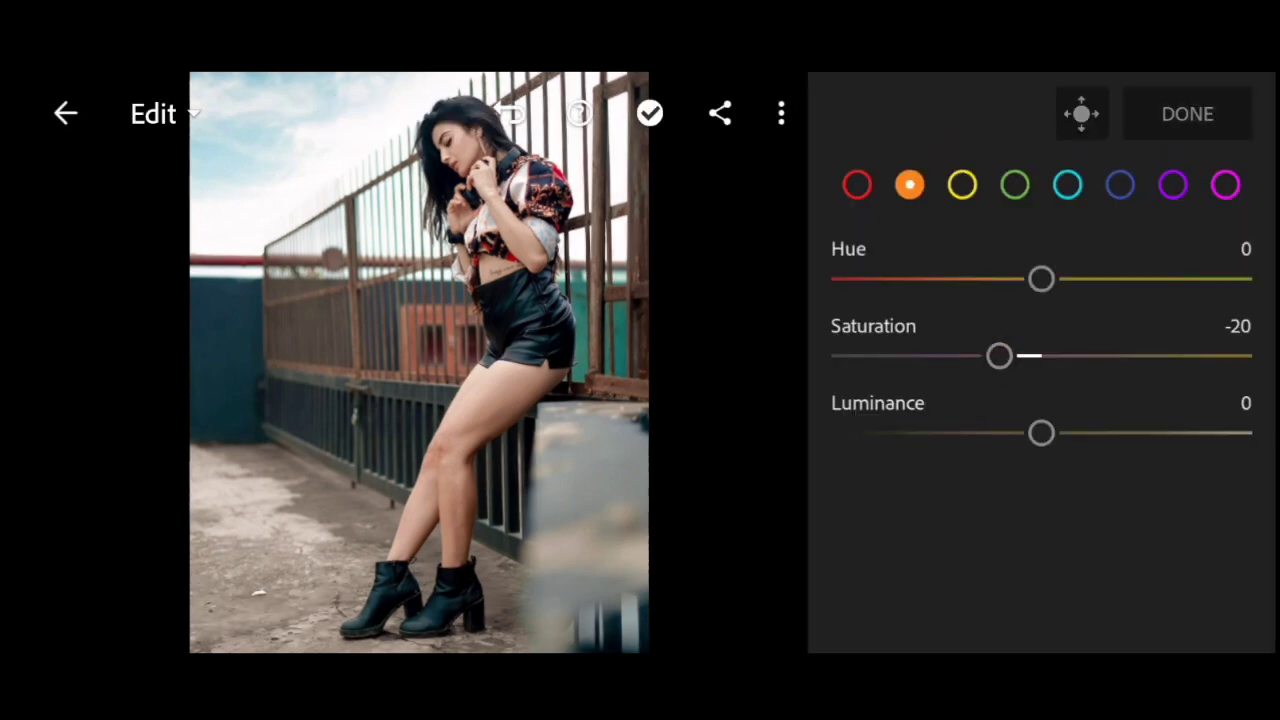
left_click_drag(1040, 433, 1080, 433)
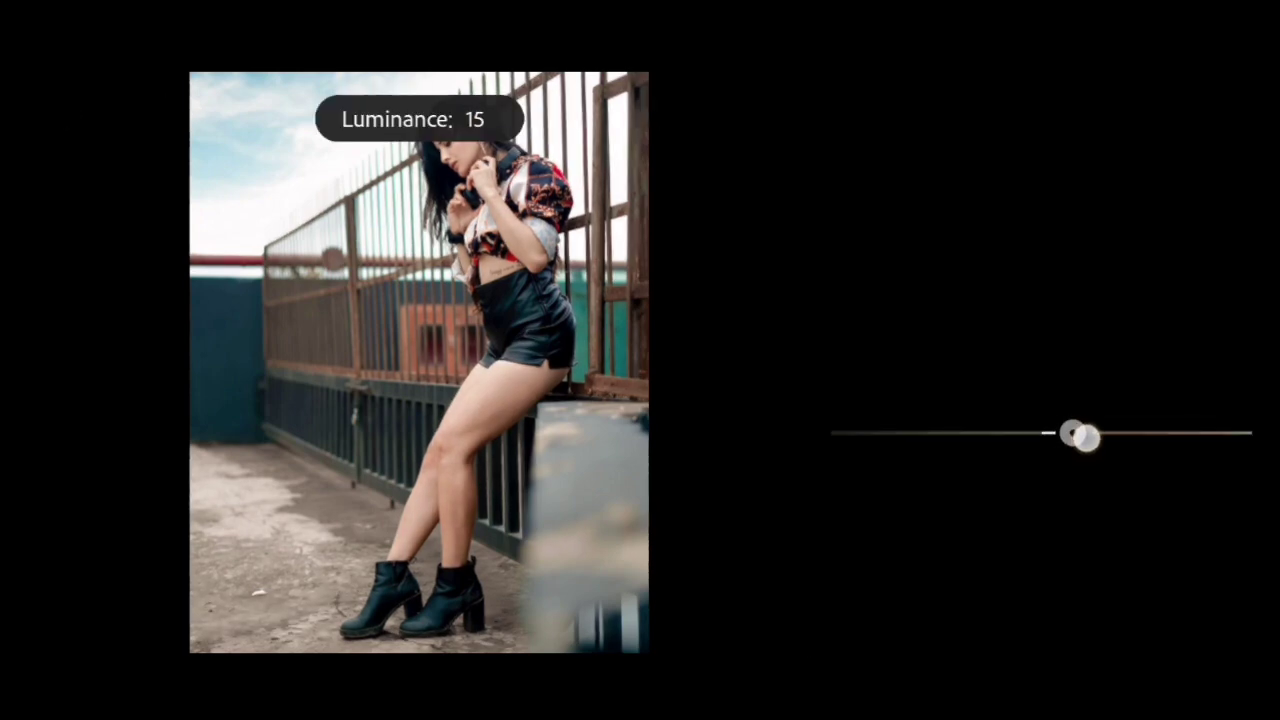
left_click_drag(1065, 434, 1095, 434)
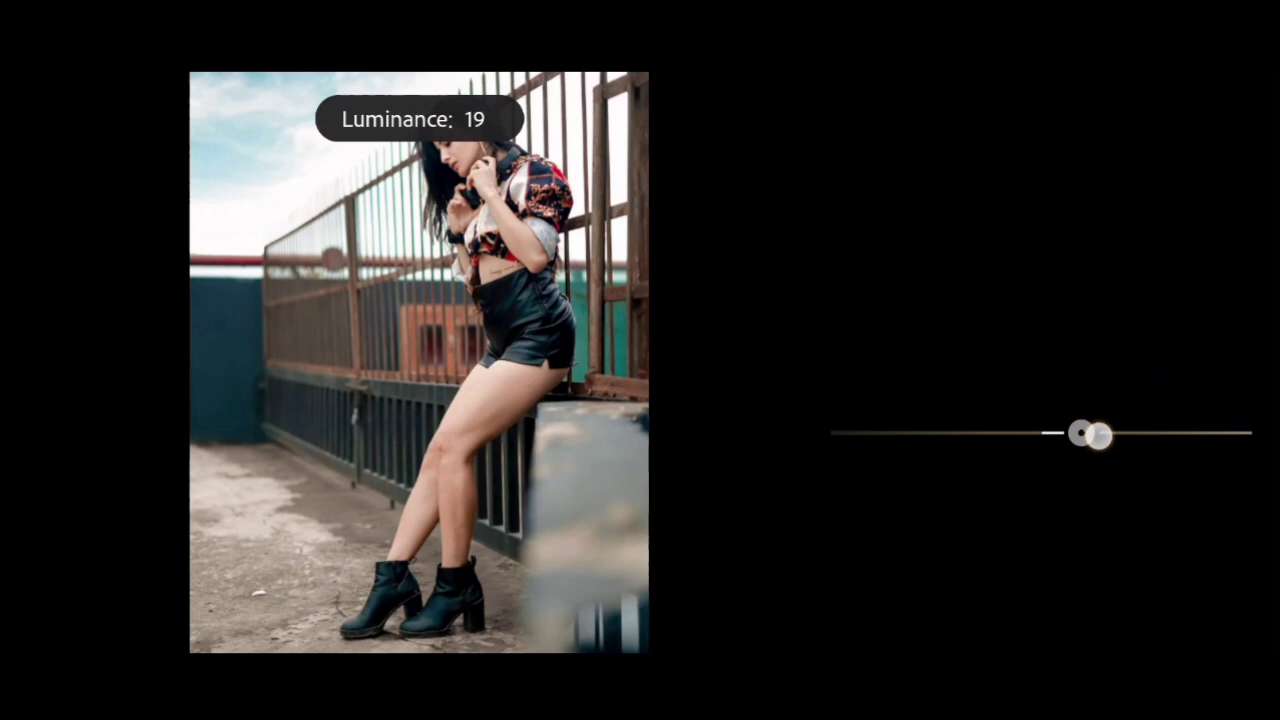
left_click_drag(1075, 434, 1095, 434)
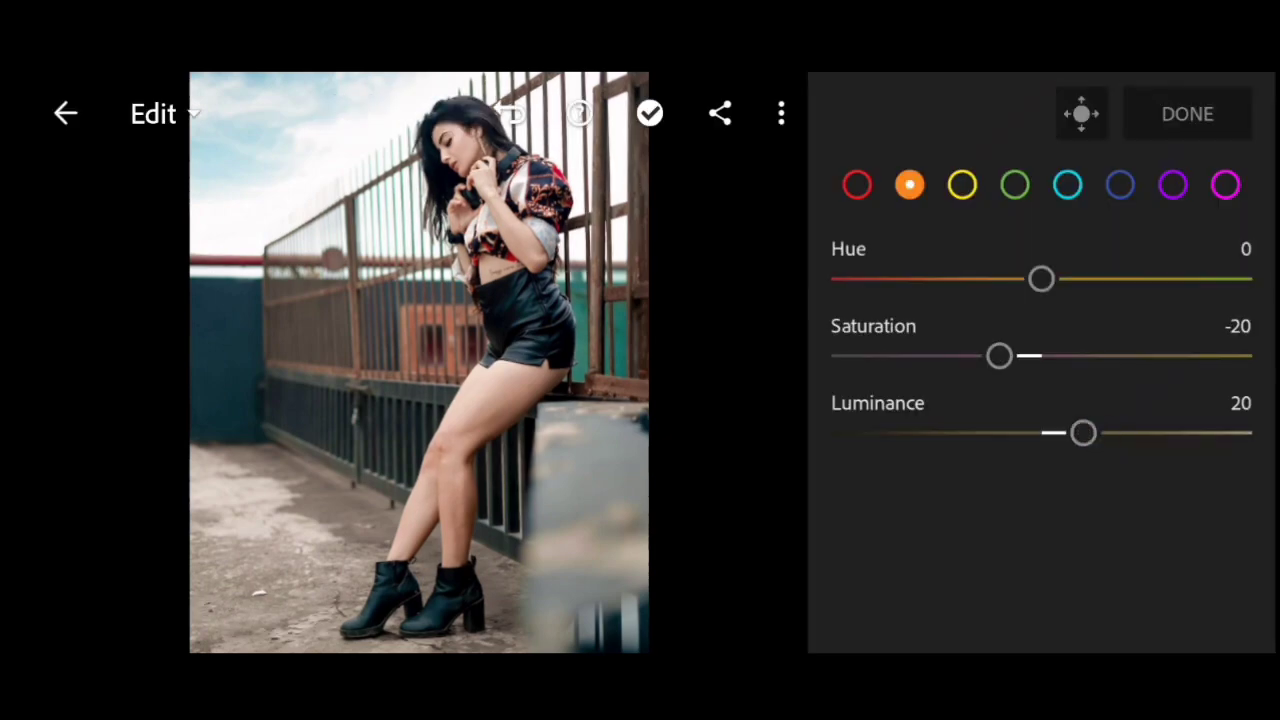
- Give the yellow channel hue -100, saturation -62 and luminance -30
left_click(962, 184)
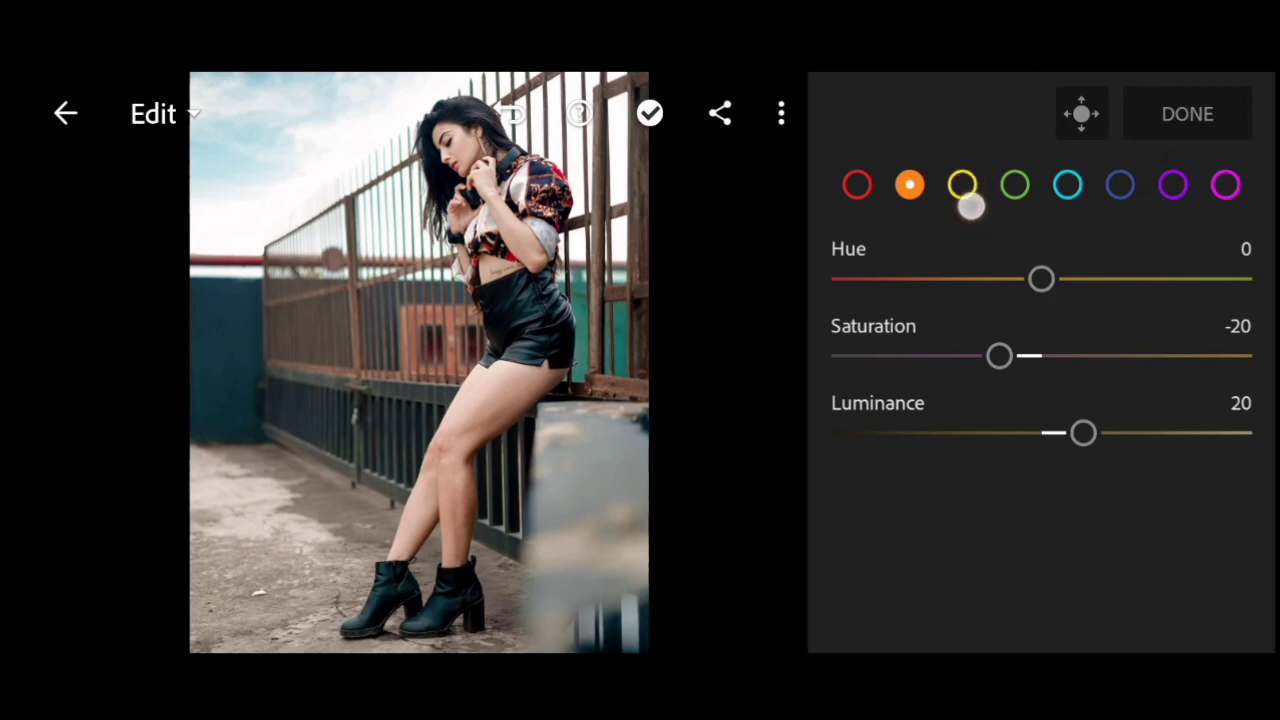
left_click(962, 184)
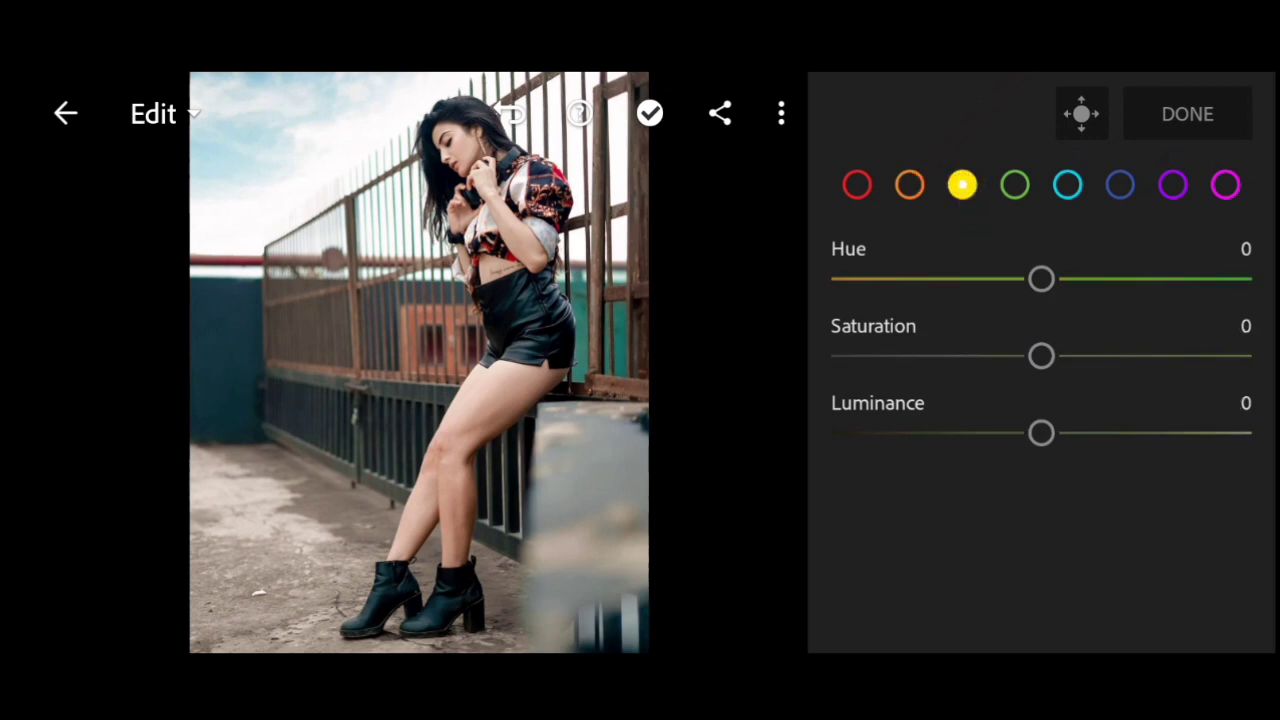
left_click_drag(1040, 279, 975, 279)
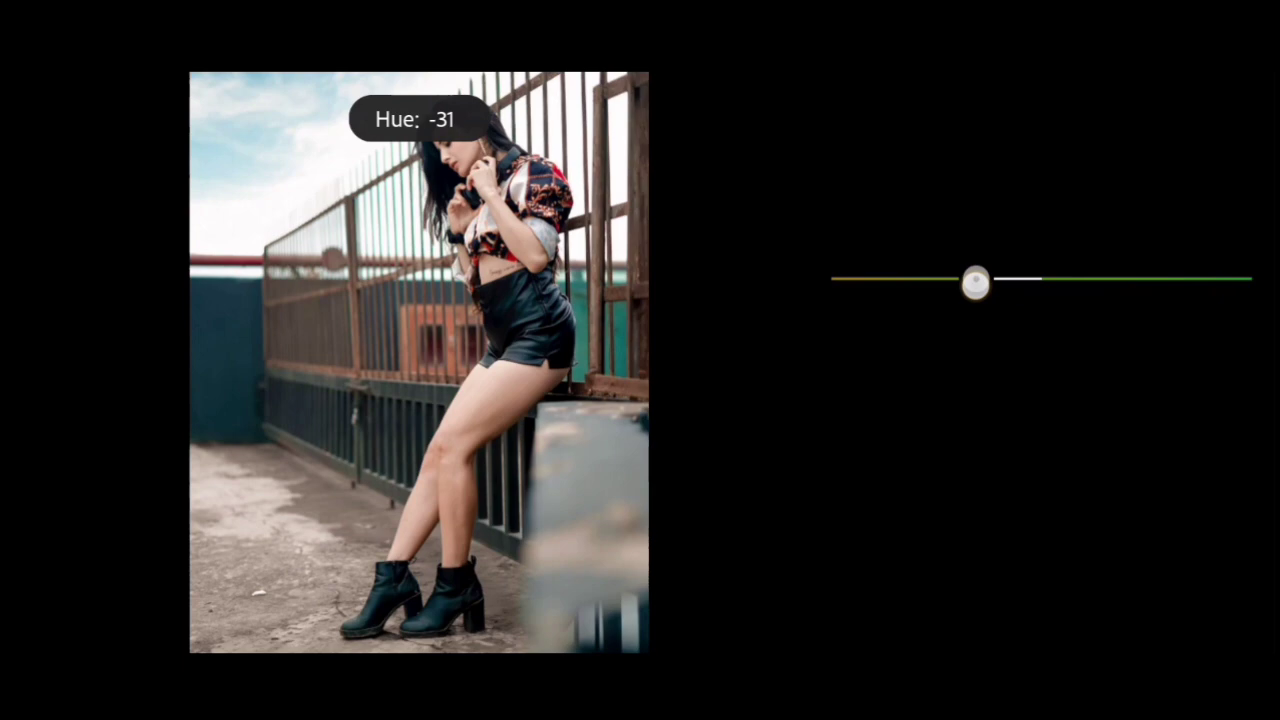
left_click_drag(975, 280, 828, 280)
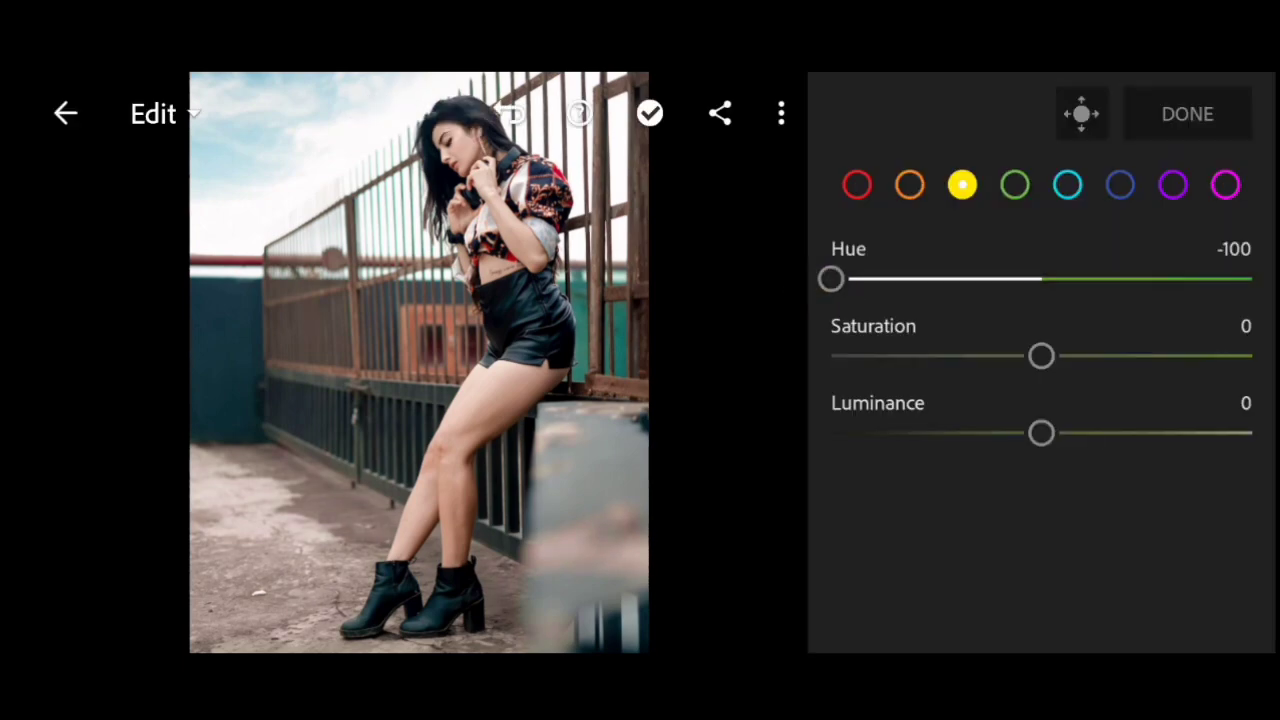
left_click_drag(1041, 356, 970, 356)
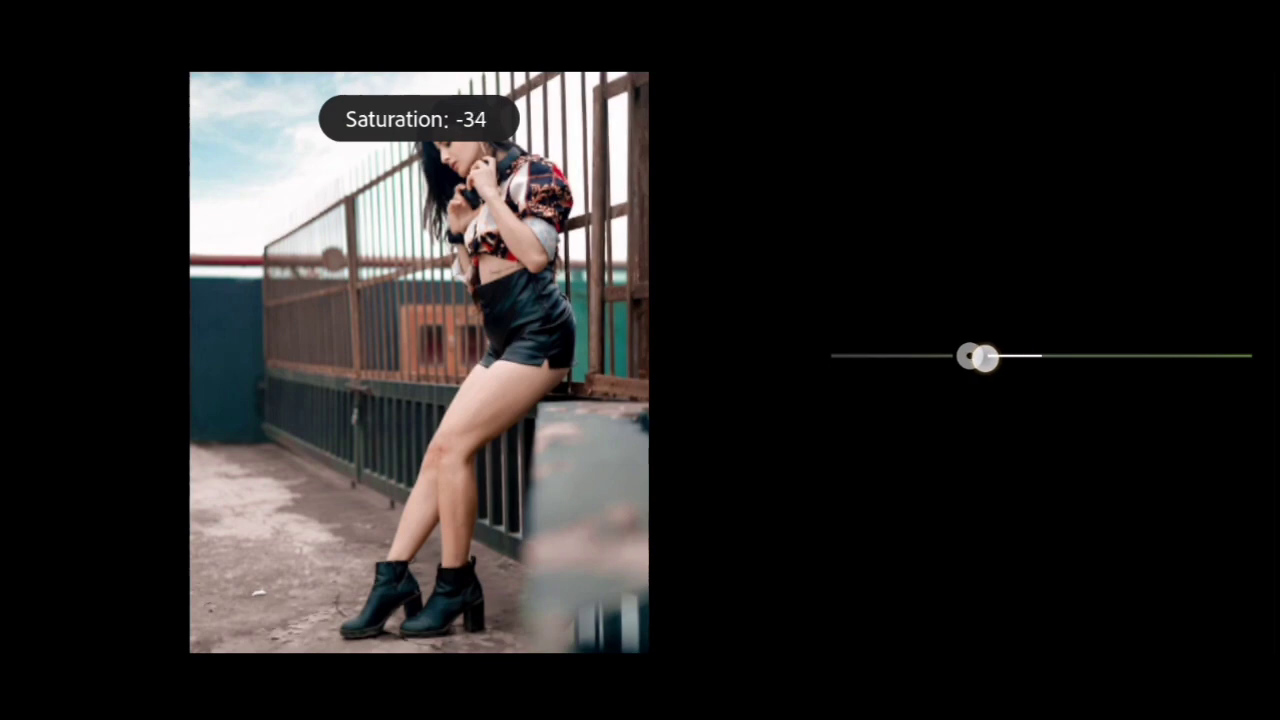
left_click_drag(980, 357, 910, 357)
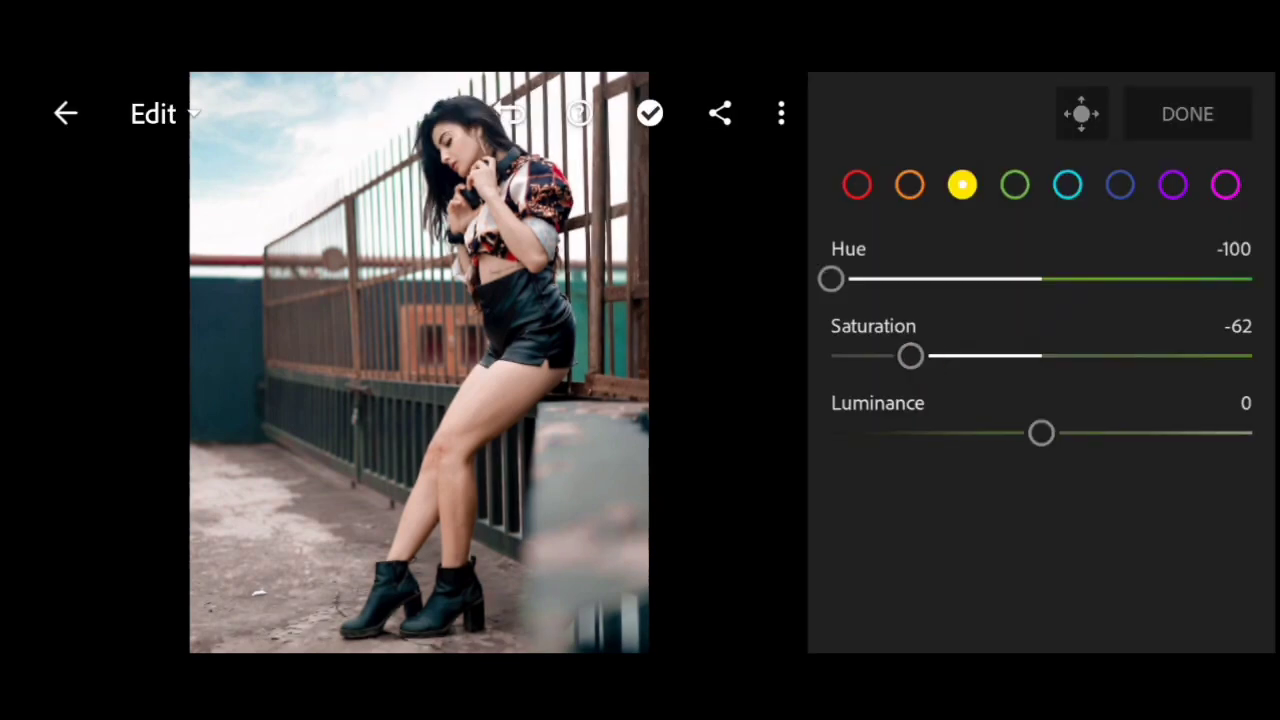
left_click_drag(1040, 433, 1000, 433)
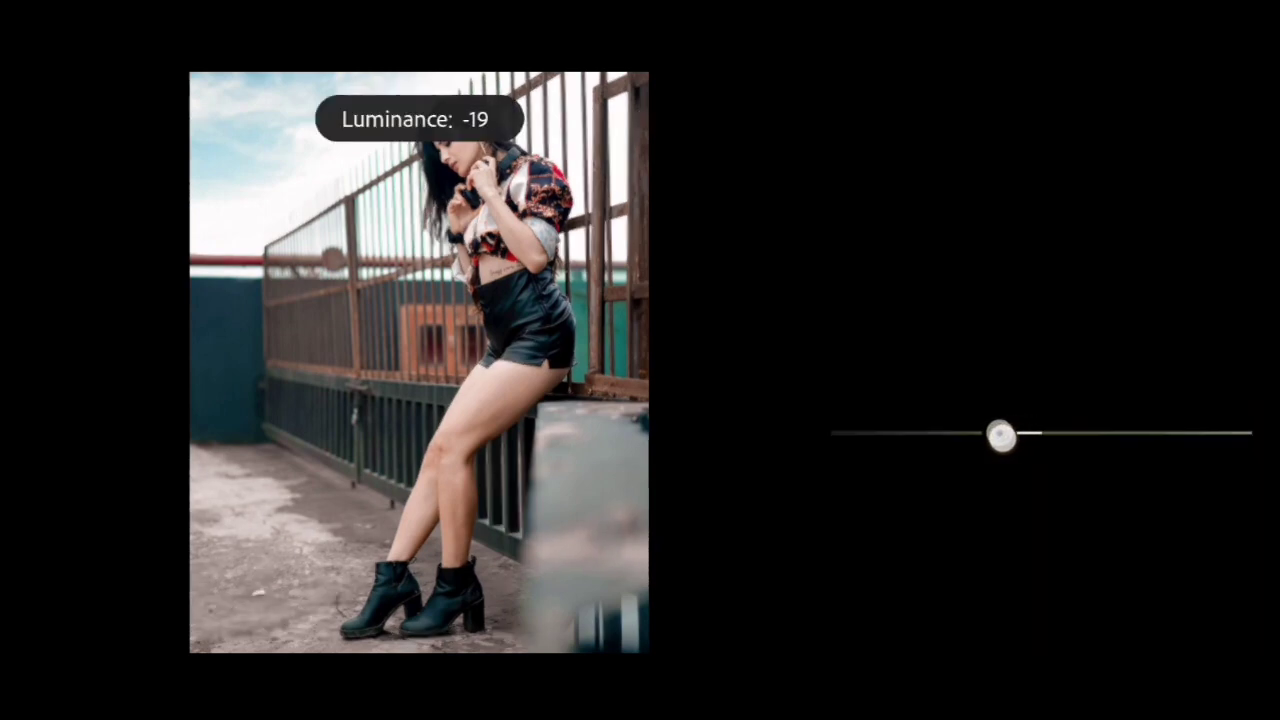
left_click_drag(1000, 435, 982, 435)
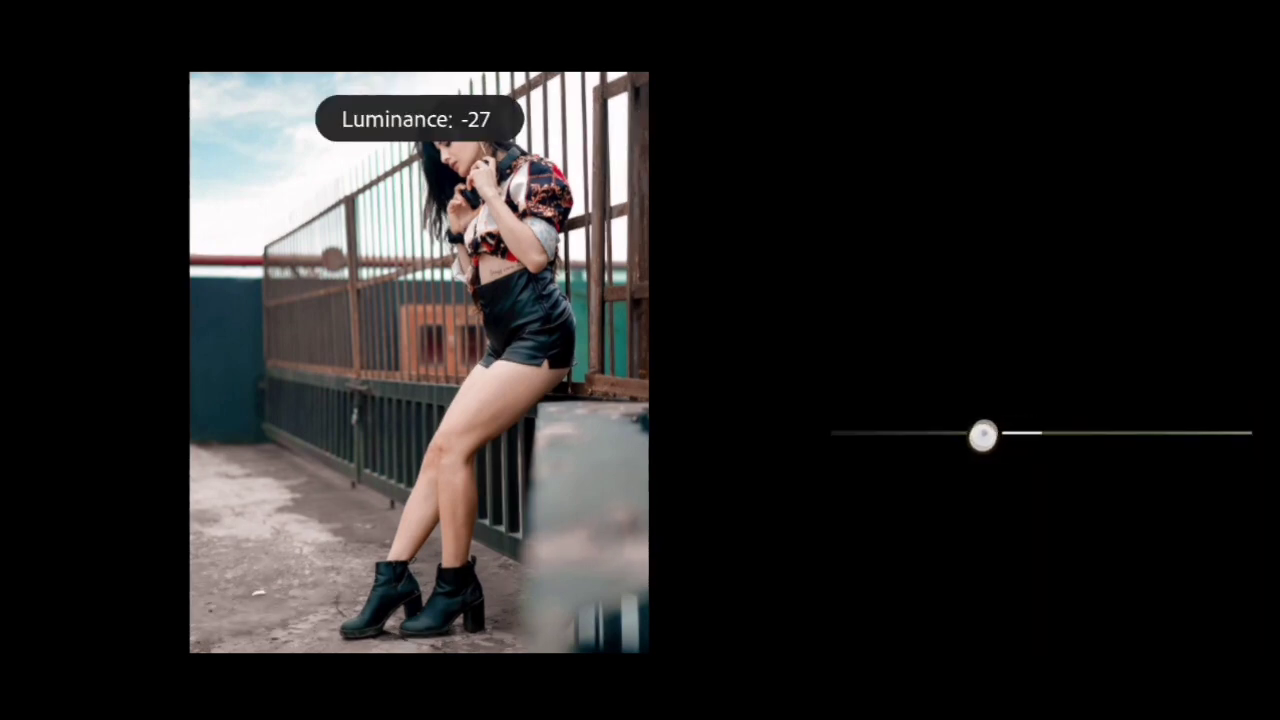
left_click_drag(982, 435, 970, 435)
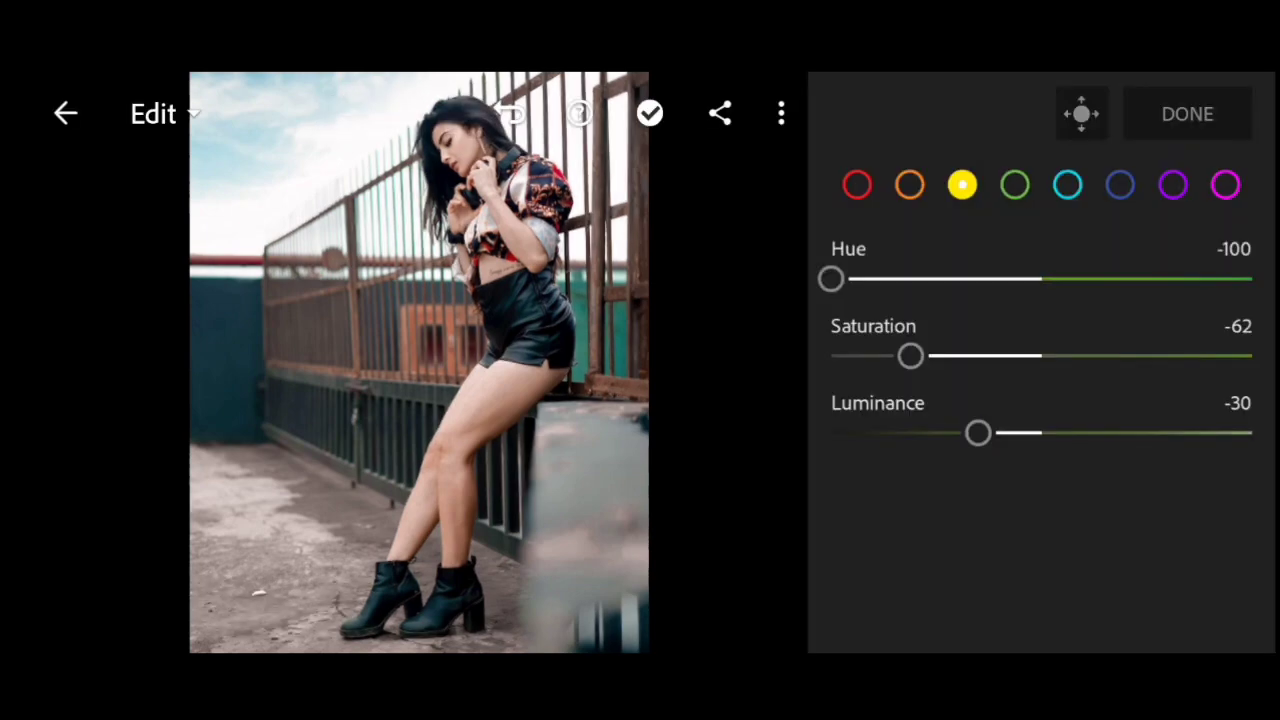
left_click(1014, 184)
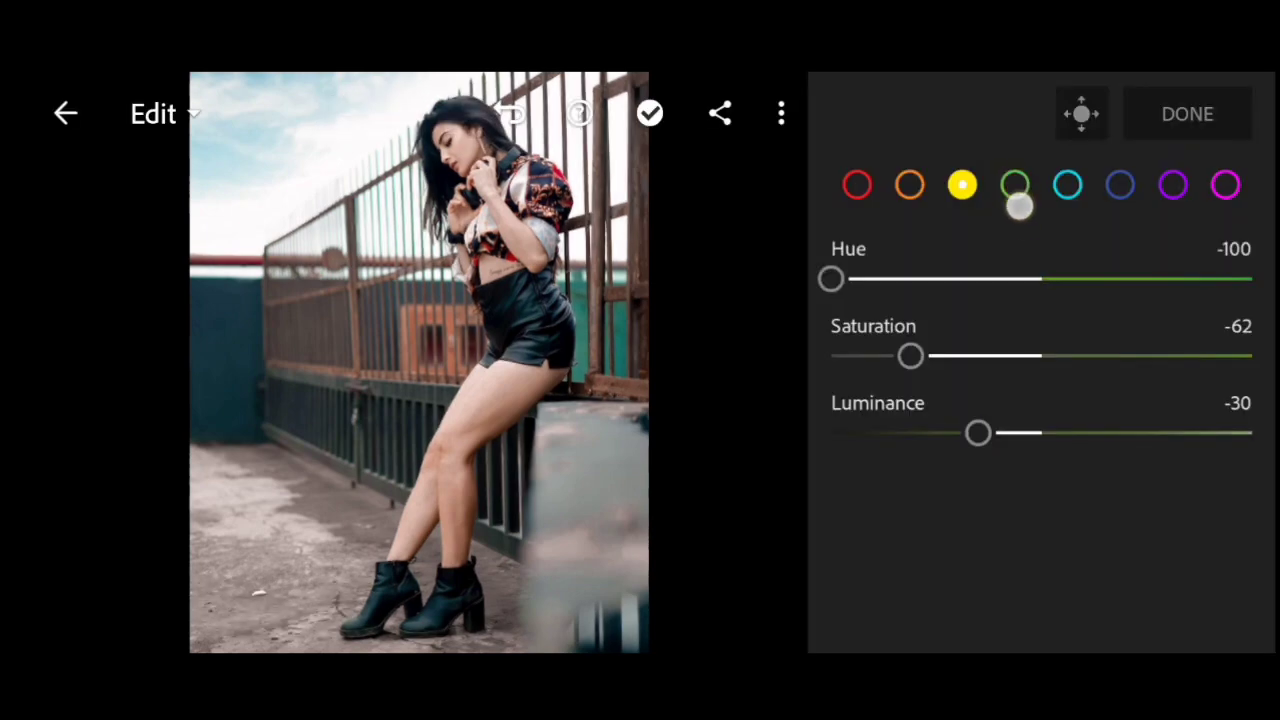
- Set green hue to -100 and saturation to -74, and lower green luminance
left_click(1014, 184)
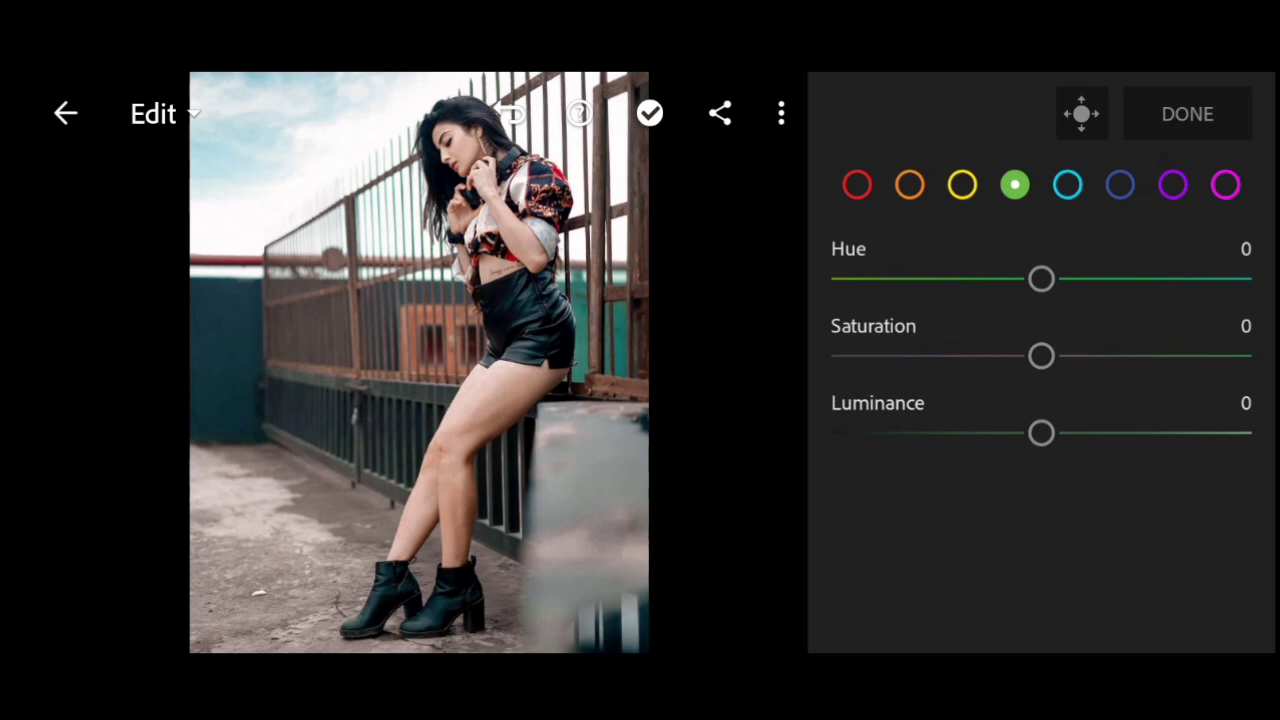
left_click_drag(1040, 279, 970, 279)
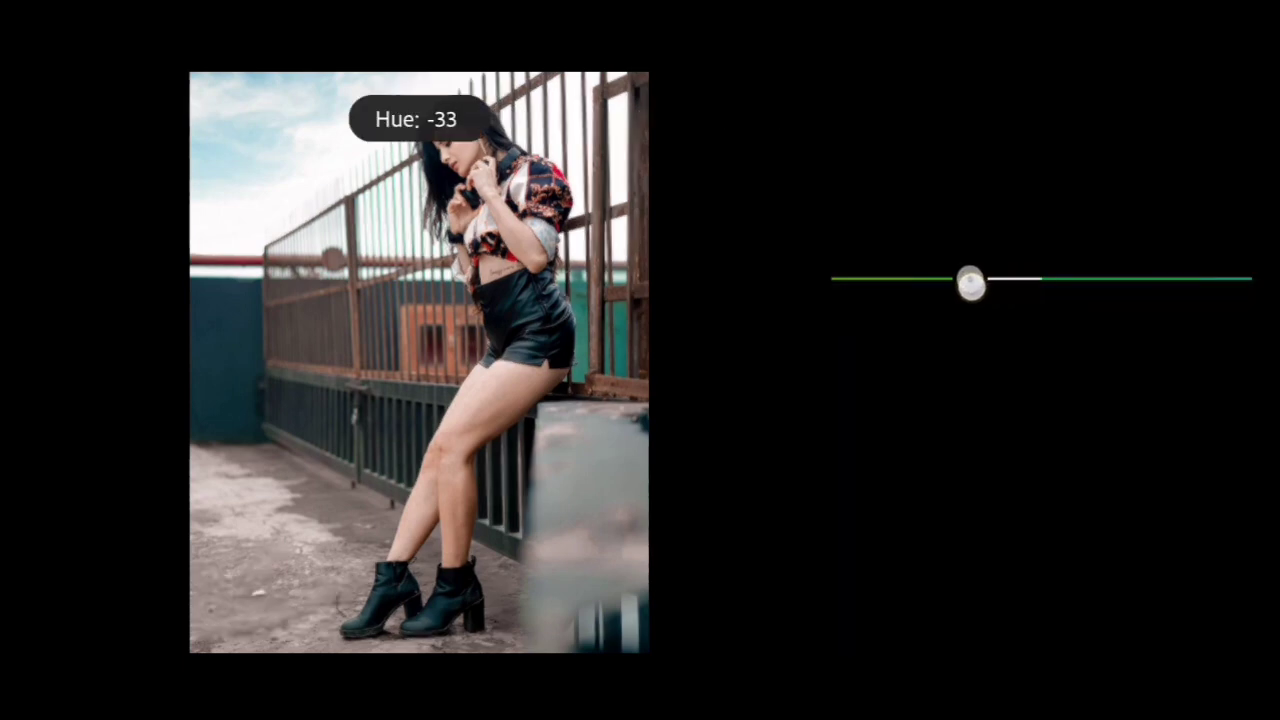
left_click_drag(970, 280, 820, 280)
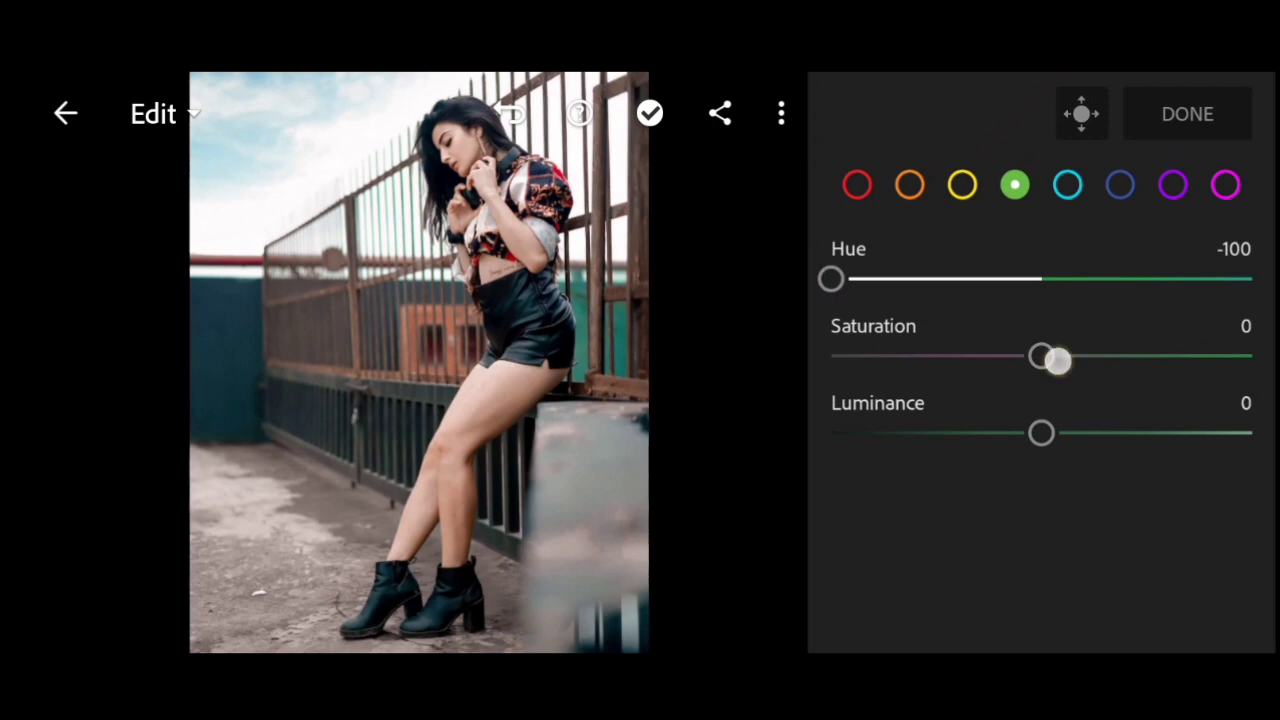
left_click_drag(1055, 356, 925, 356)
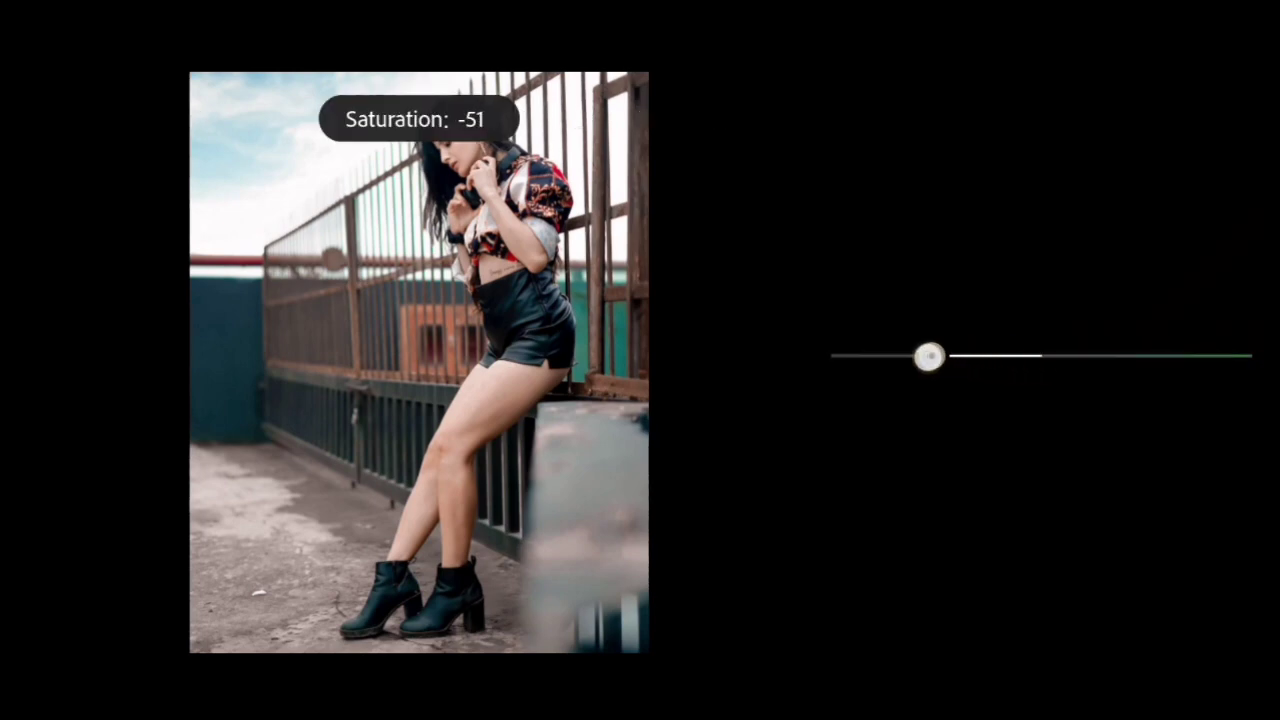
left_click_drag(927, 356, 890, 358)
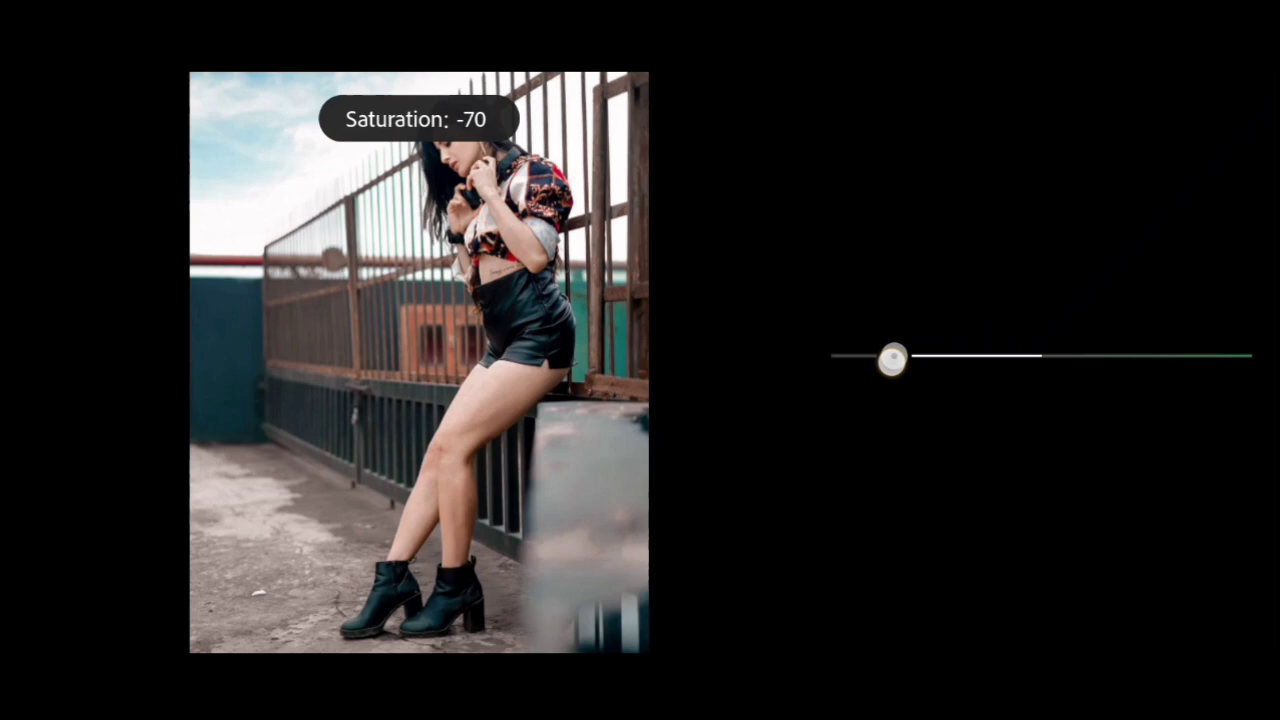
left_click_drag(893, 357, 880, 357)
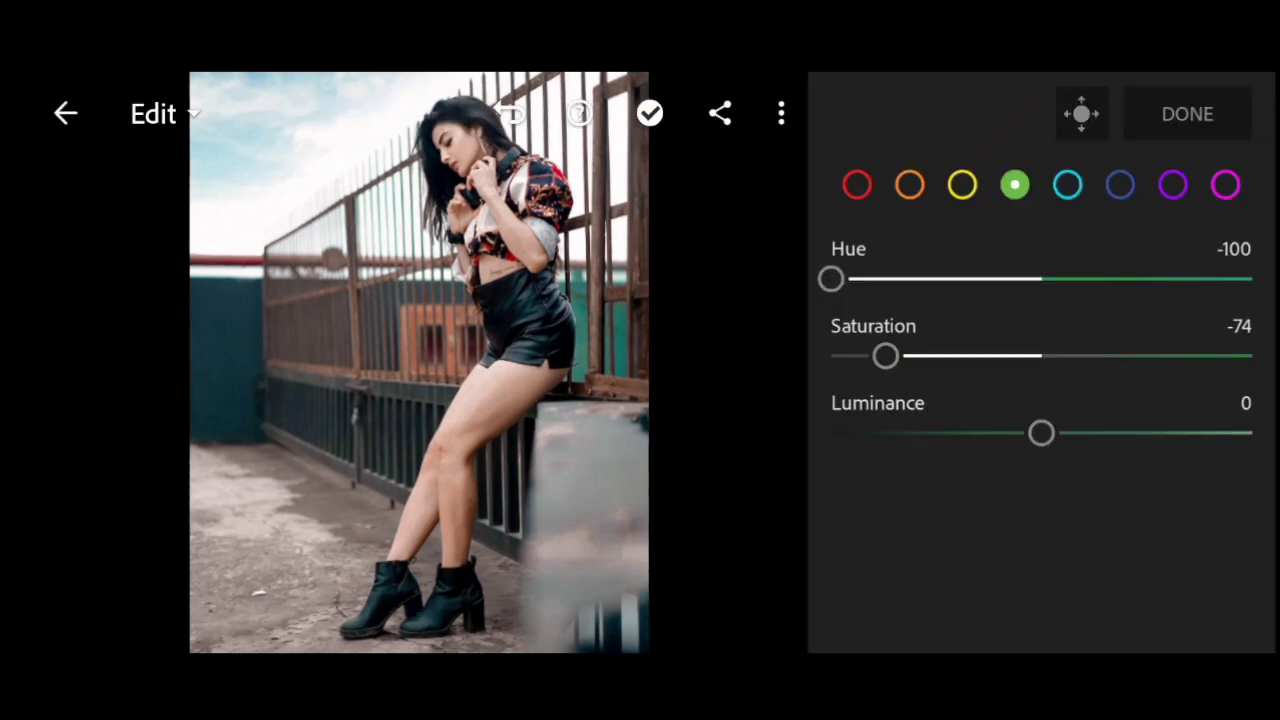
left_click_drag(1040, 432, 1000, 432)
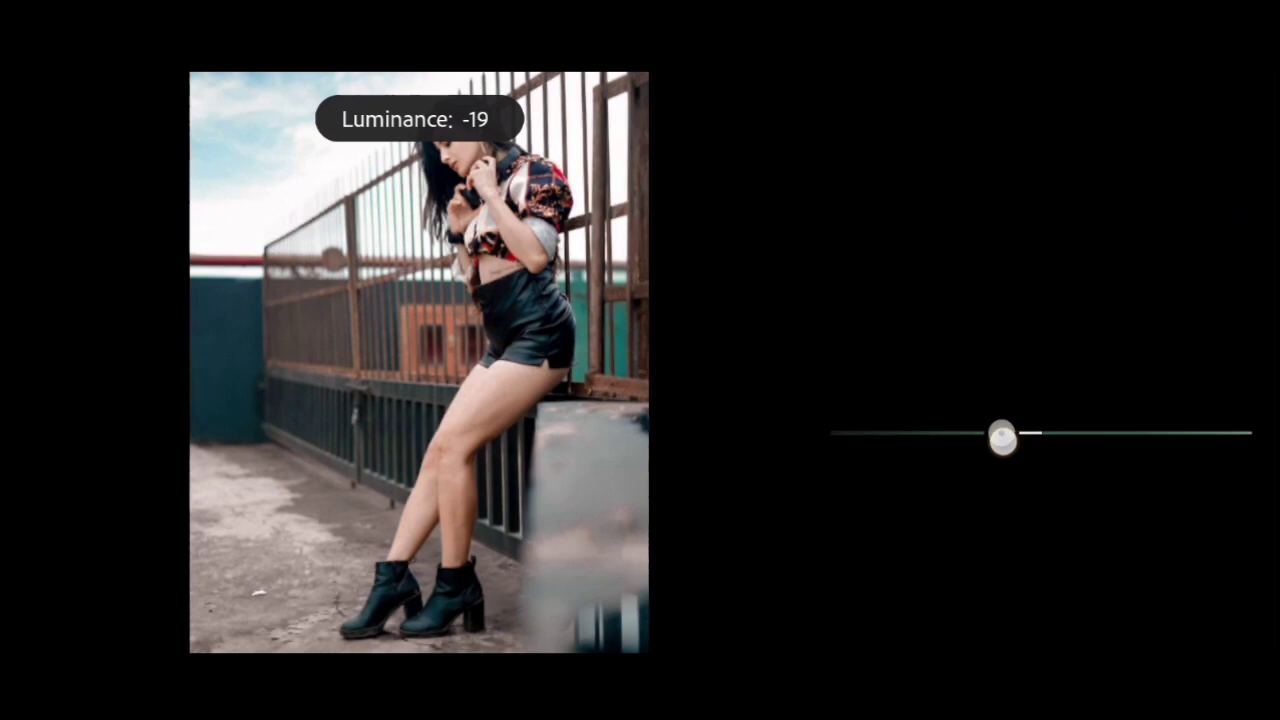
left_click_drag(1002, 436, 988, 436)
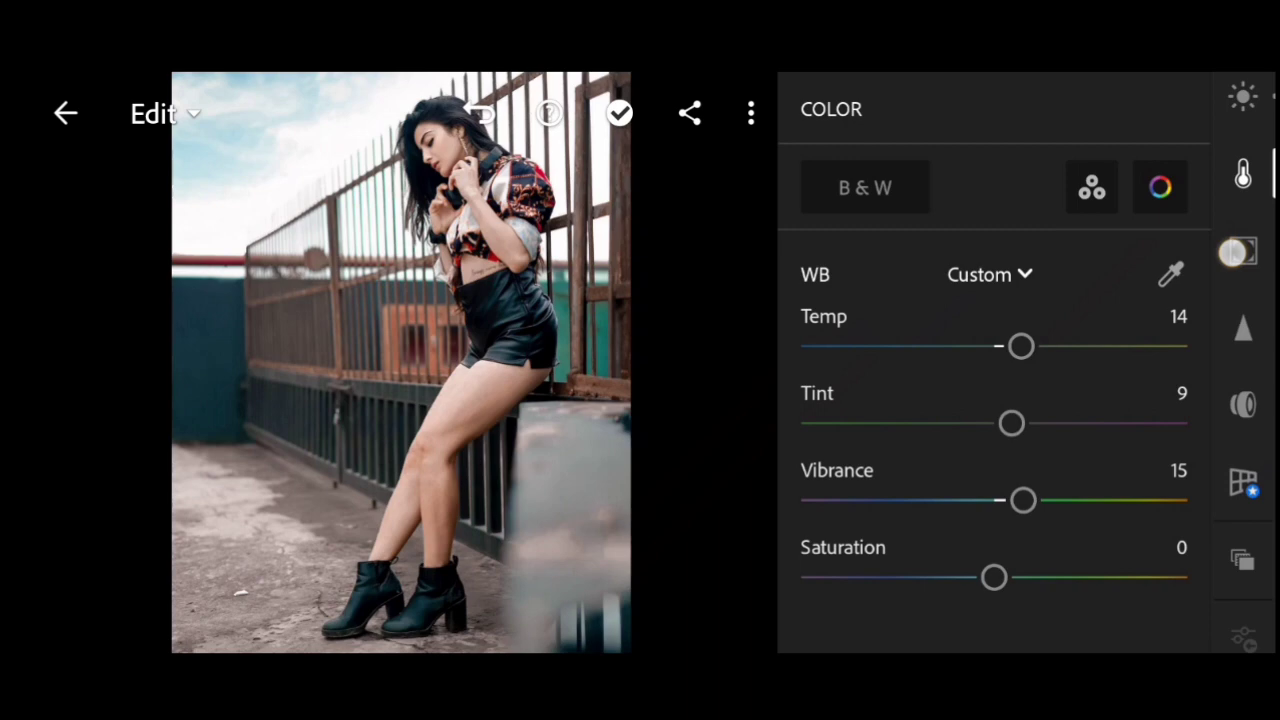
- In the Effects panel, raise Clarity to 30 and set Dehaze to 11
left_click(1243, 240)
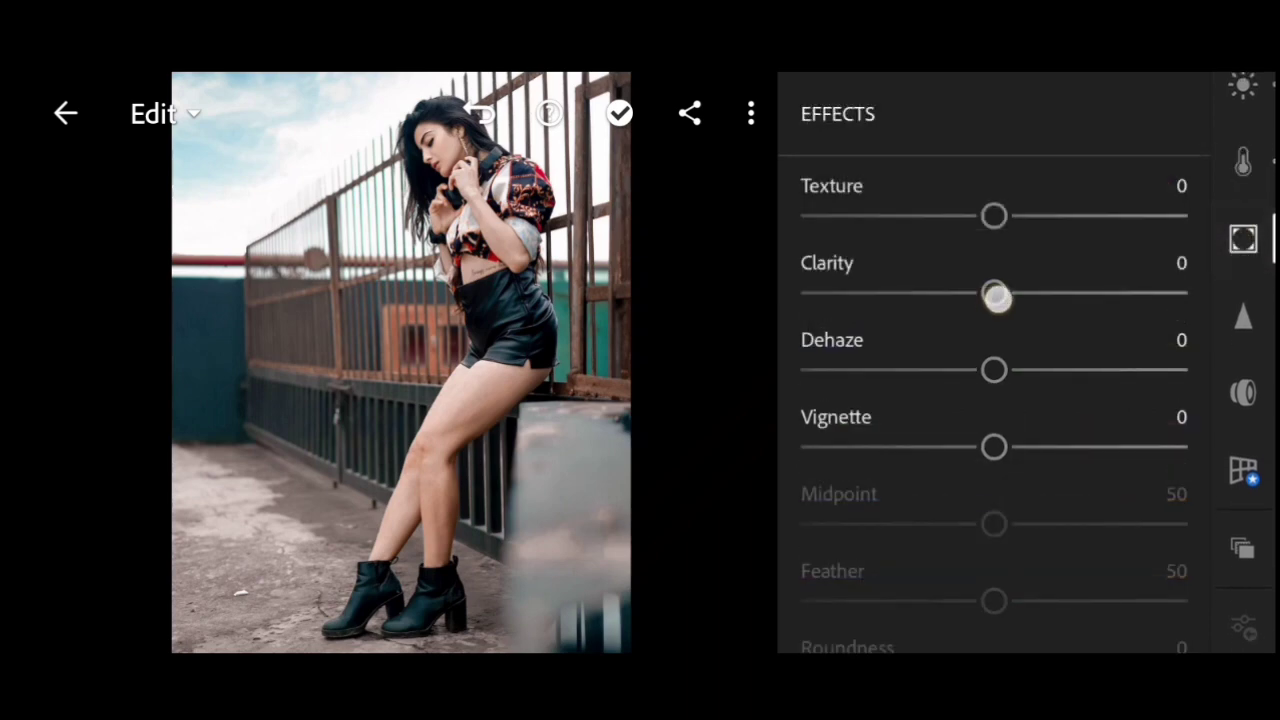
left_click_drag(995, 295, 1045, 295)
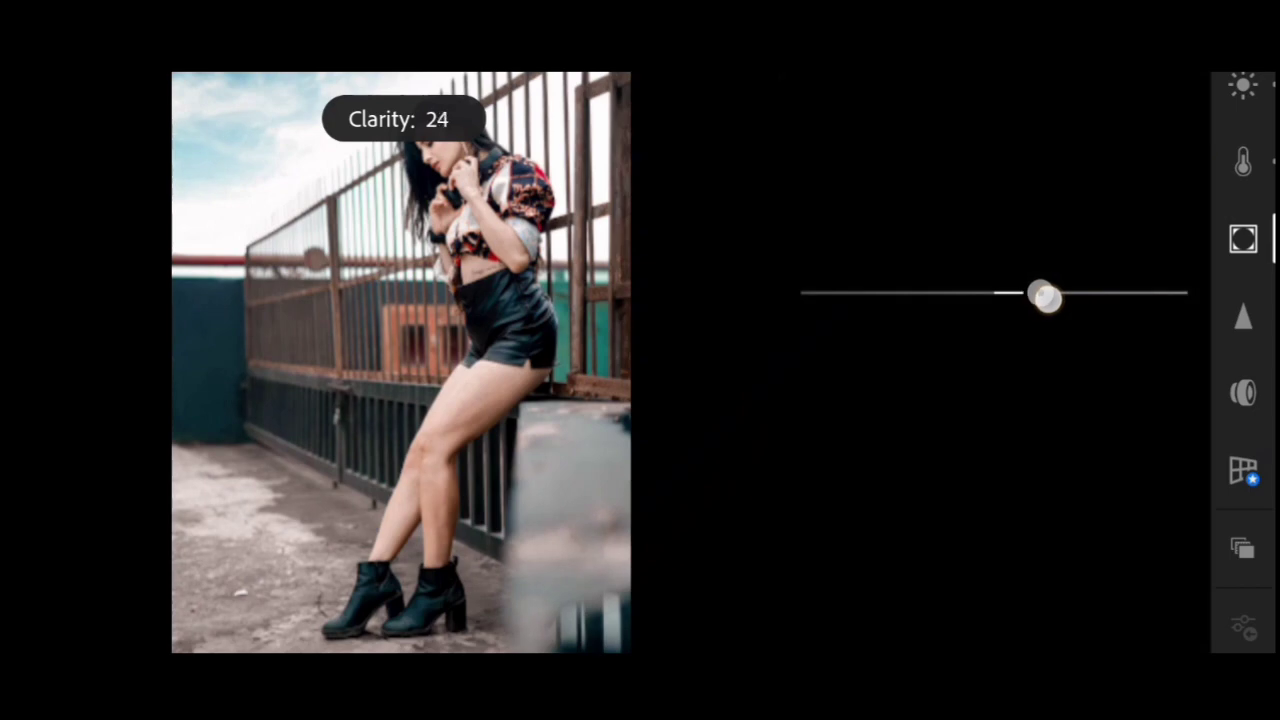
left_click_drag(1040, 295, 1058, 295)
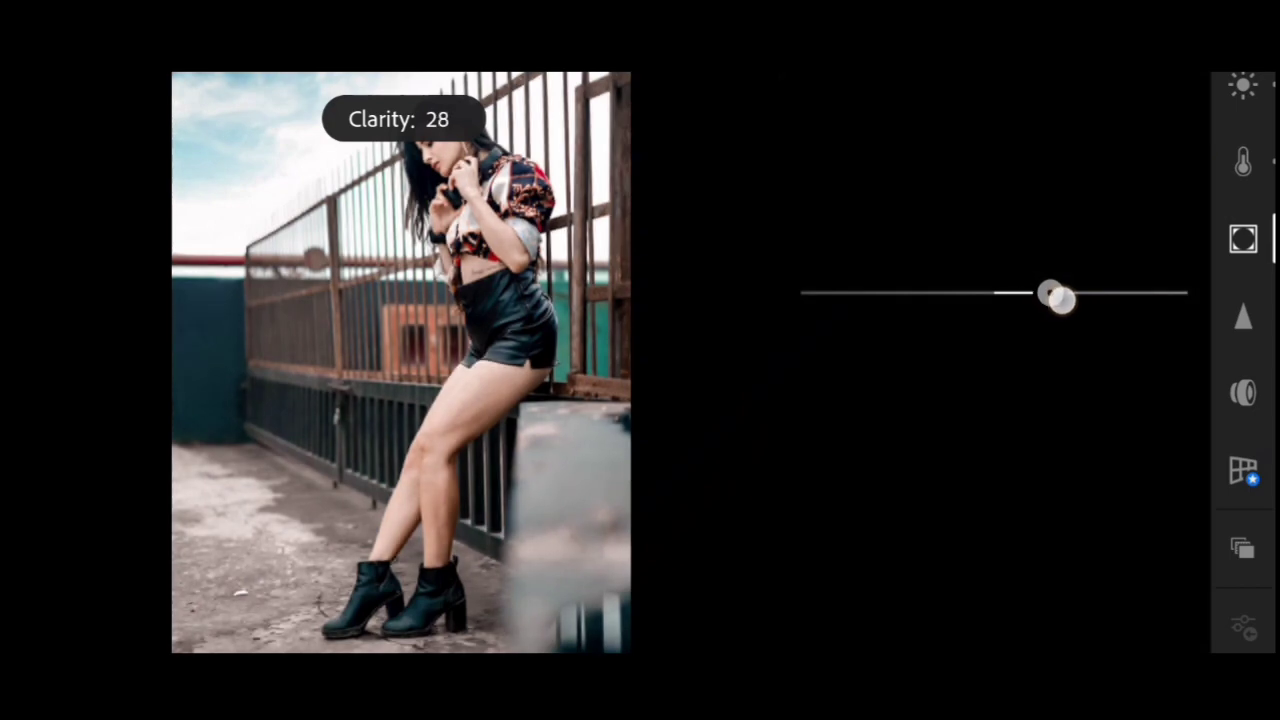
left_click_drag(1040, 296, 1060, 296)
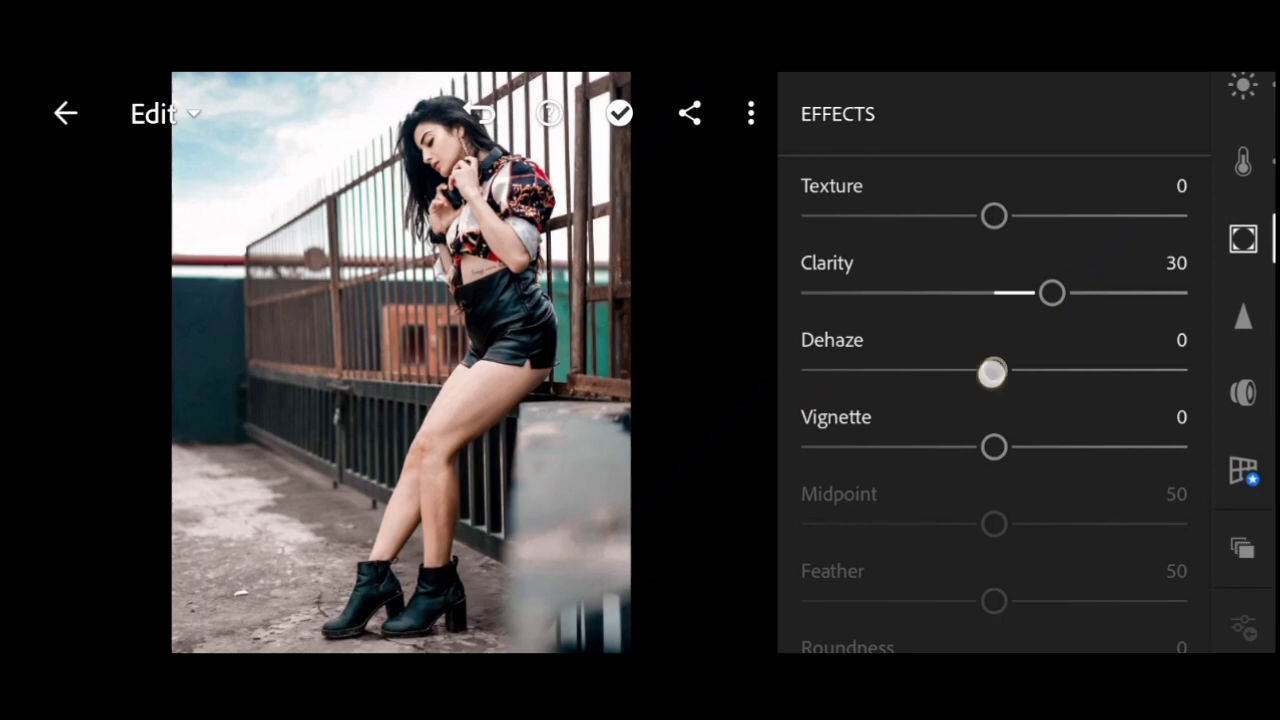
left_click_drag(990, 371, 1013, 370)
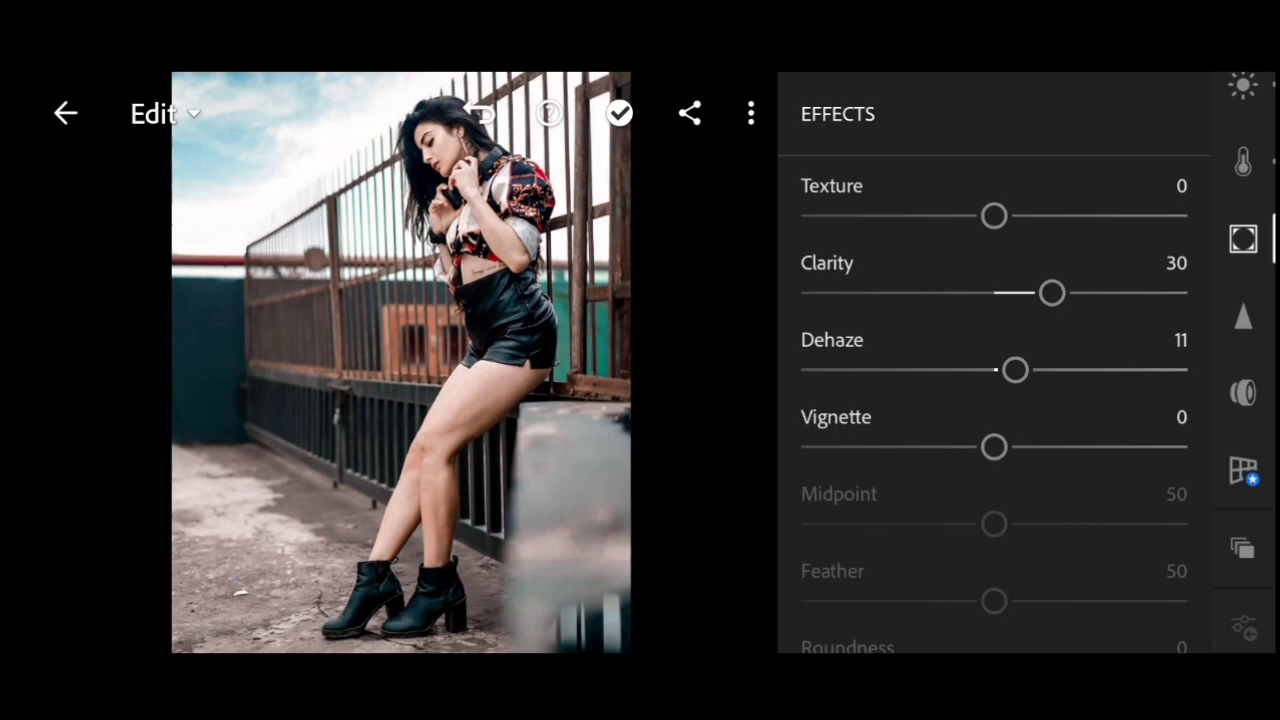
- Apply a -40 vignette with midpoint 15 and feather 74
left_click_drag(993, 447, 955, 447)
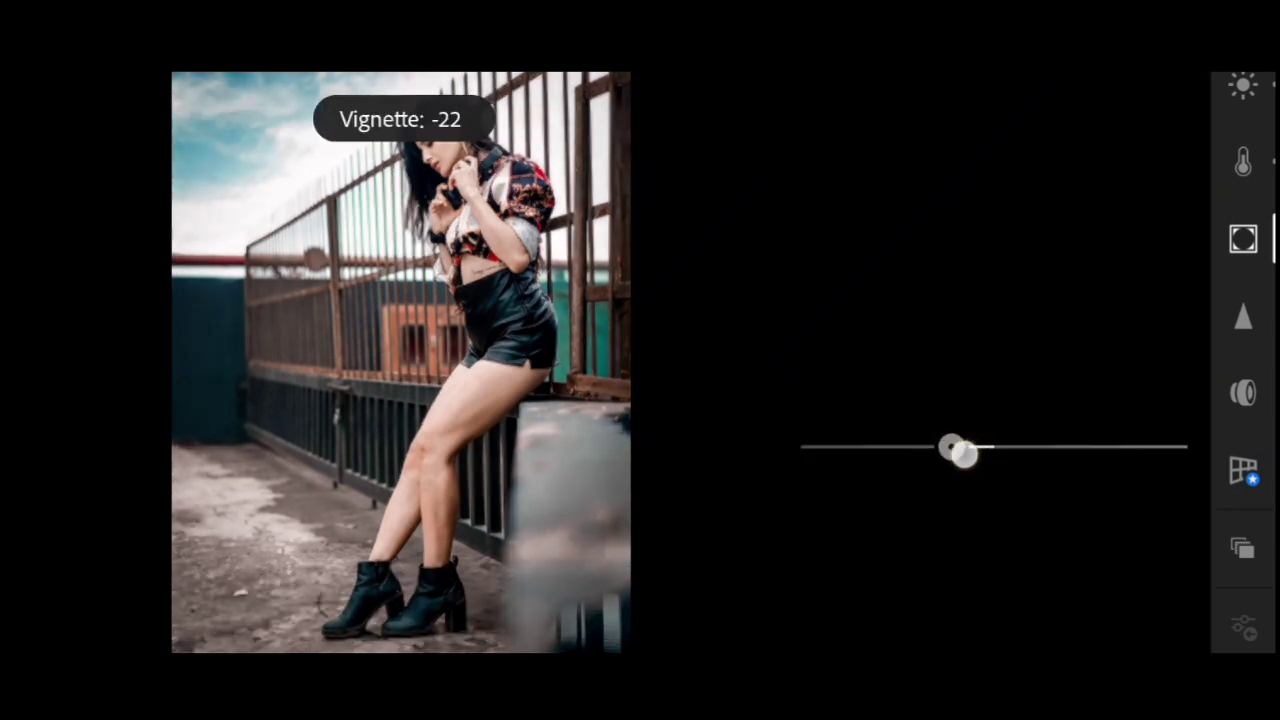
left_click_drag(960, 452, 930, 450)
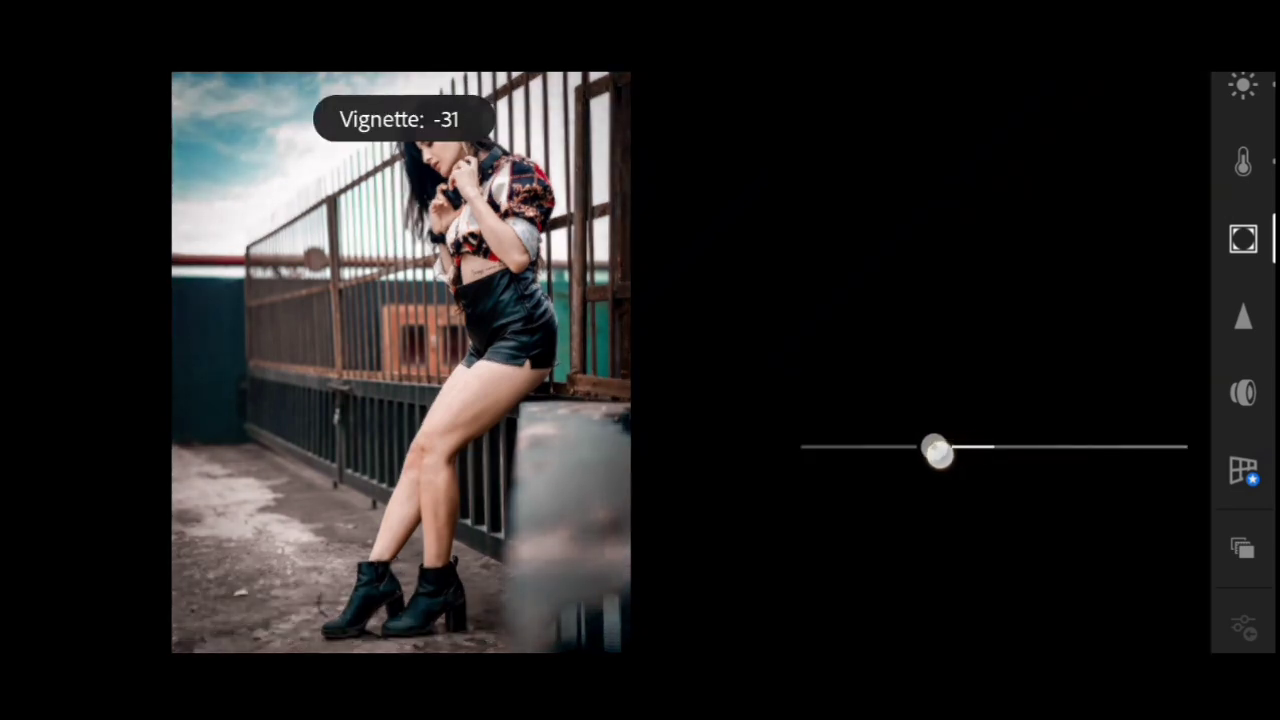
left_click_drag(930, 450, 910, 450)
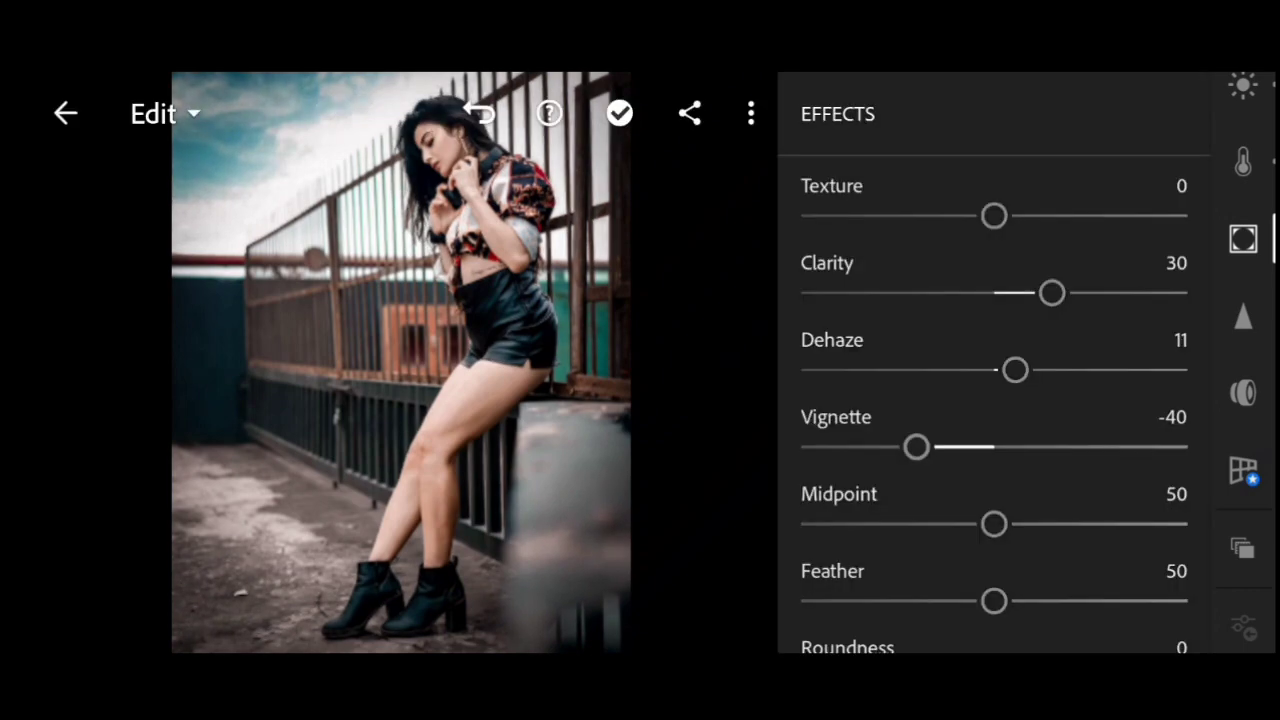
left_click_drag(994, 523, 1035, 523)
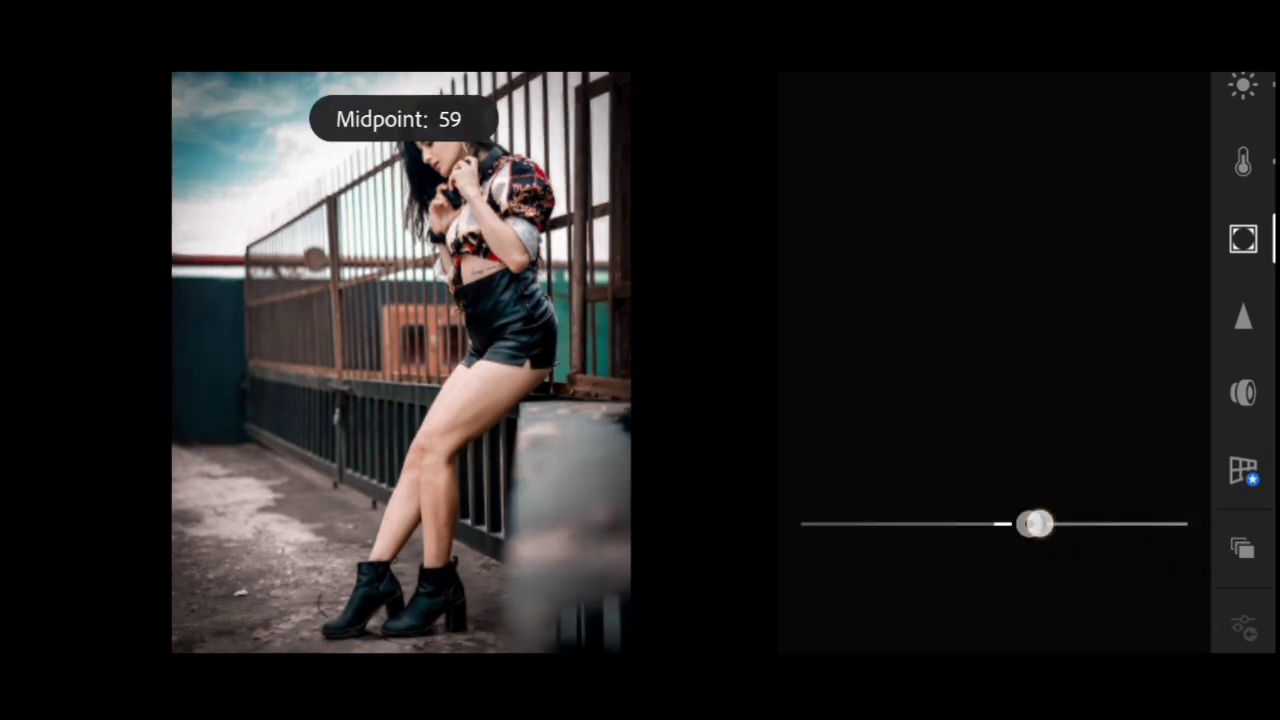
left_click_drag(1035, 523, 920, 523)
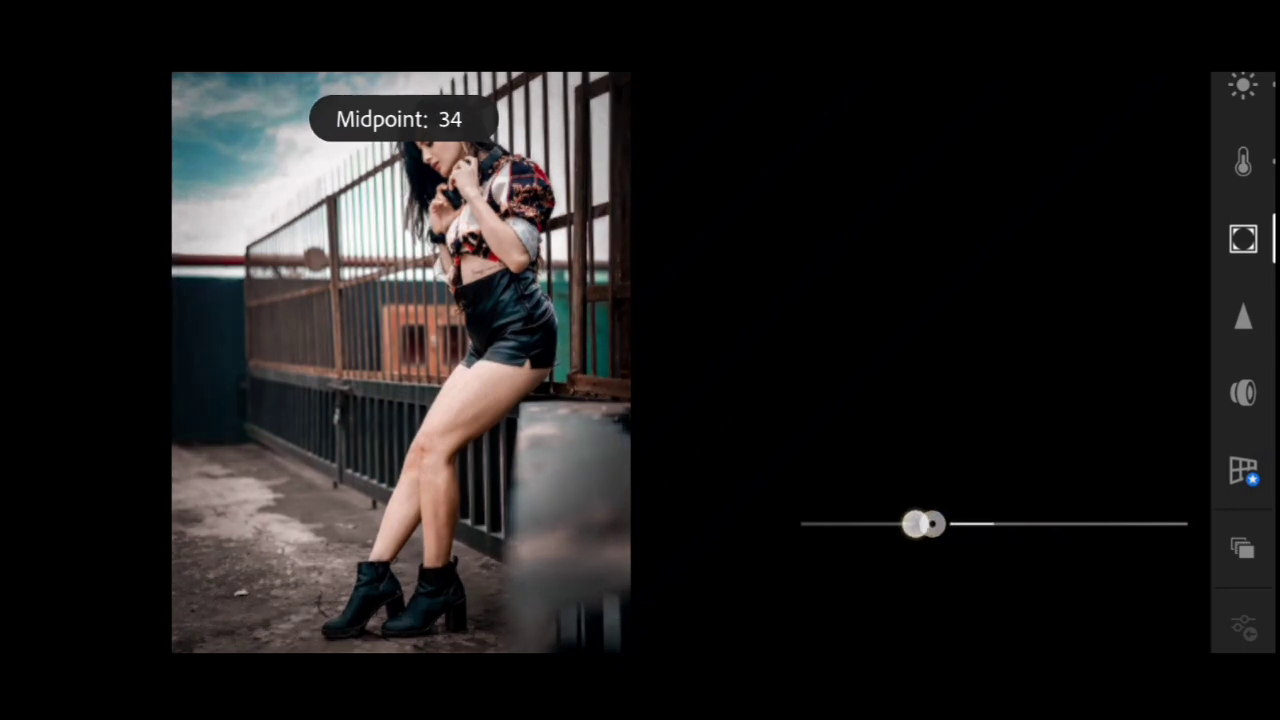
left_click_drag(925, 523, 867, 523)
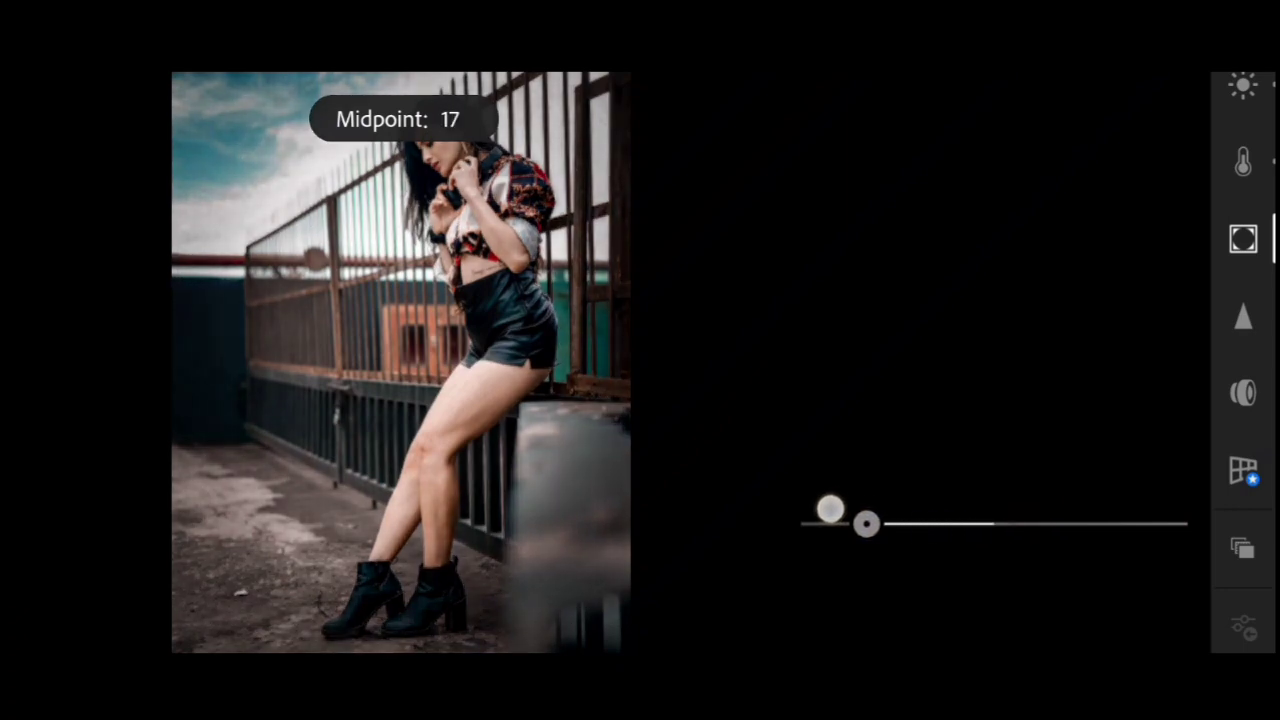
left_click_drag(831, 510, 841, 510)
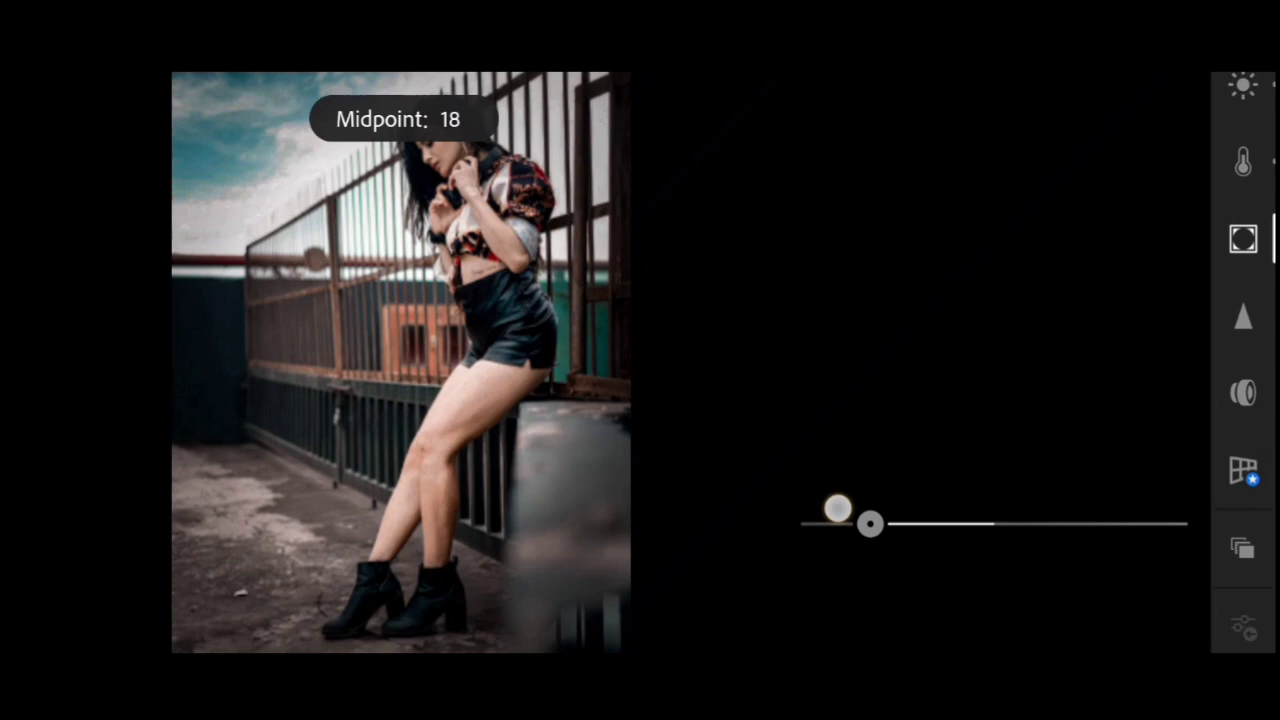
left_click_drag(870, 523, 840, 523)
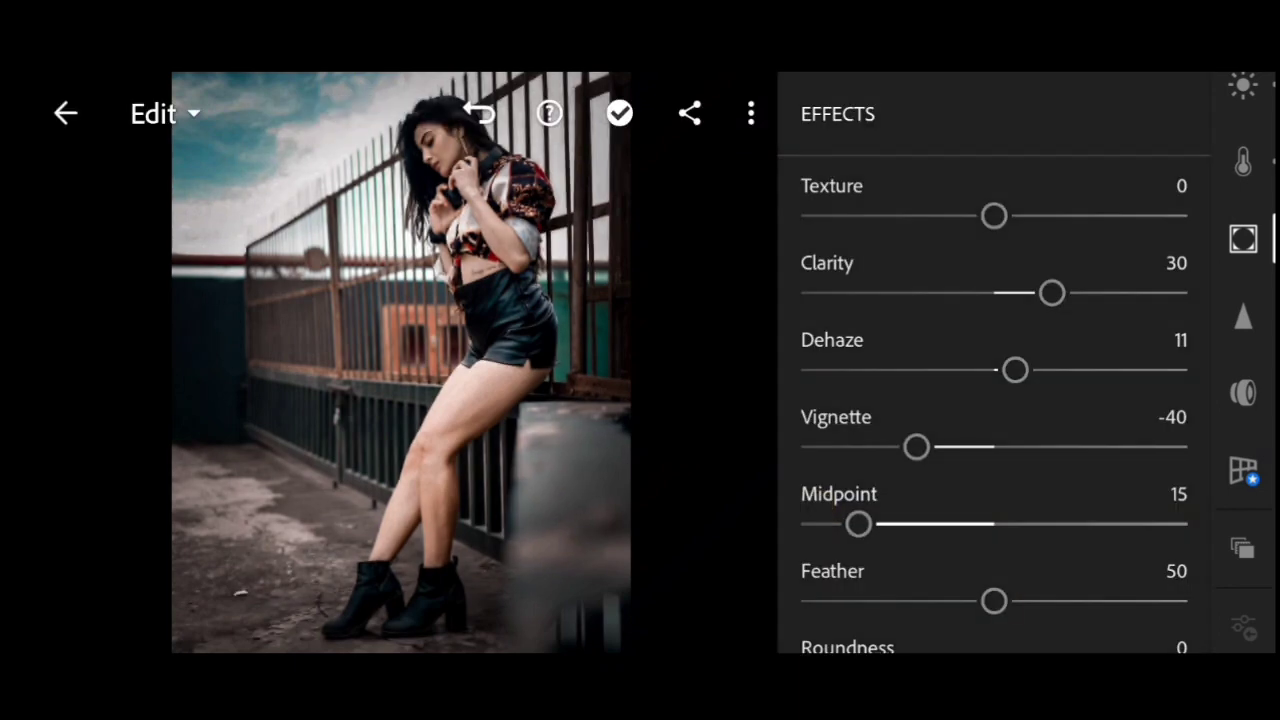
left_click_drag(994, 601, 1090, 589)
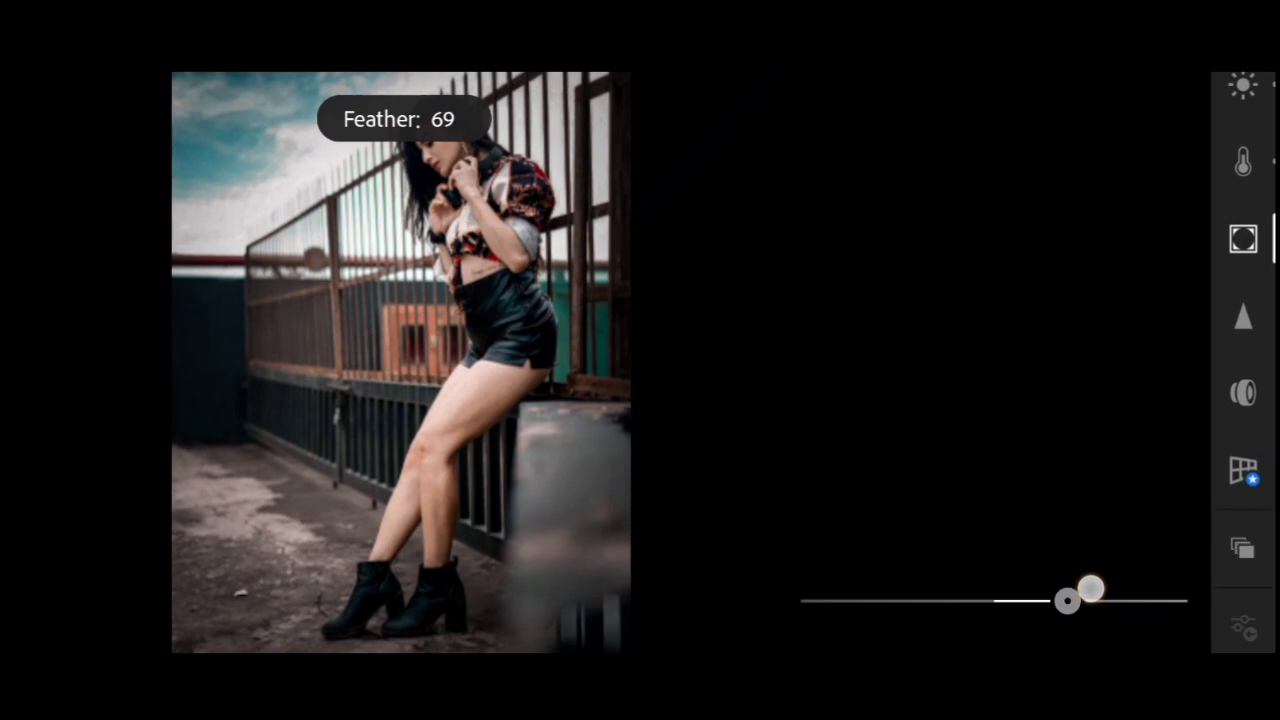
left_click_drag(1090, 590, 1117, 585)
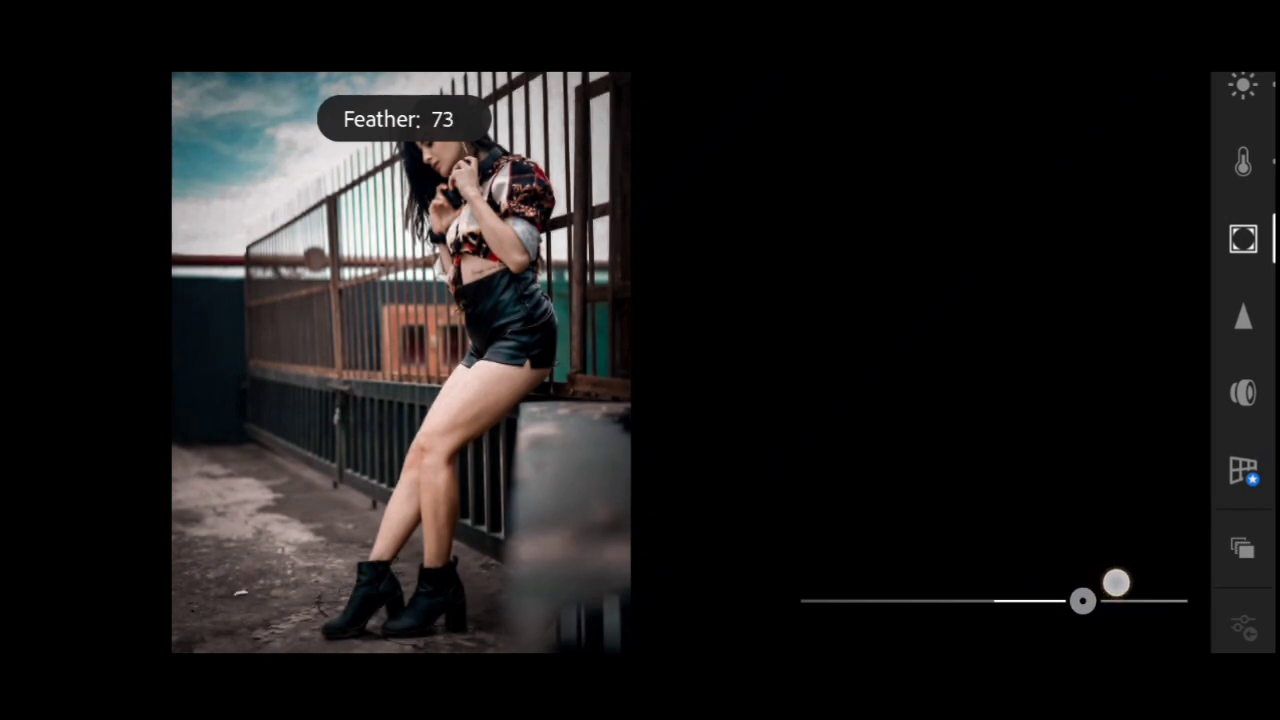
left_click_drag(1083, 600, 1090, 600)
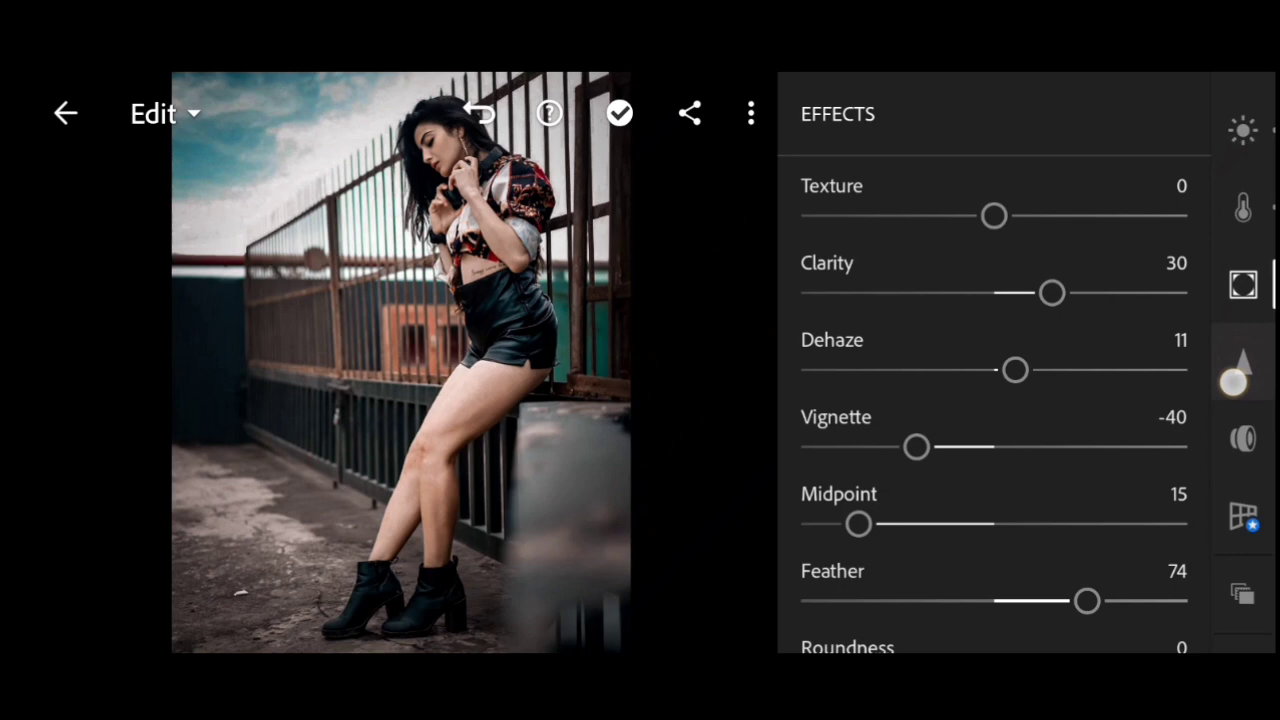
- In Detail, set Sharpening to 25, Noise Reduction to 11, and raise Color Noise Reduction slightly
left_click(1242, 362)
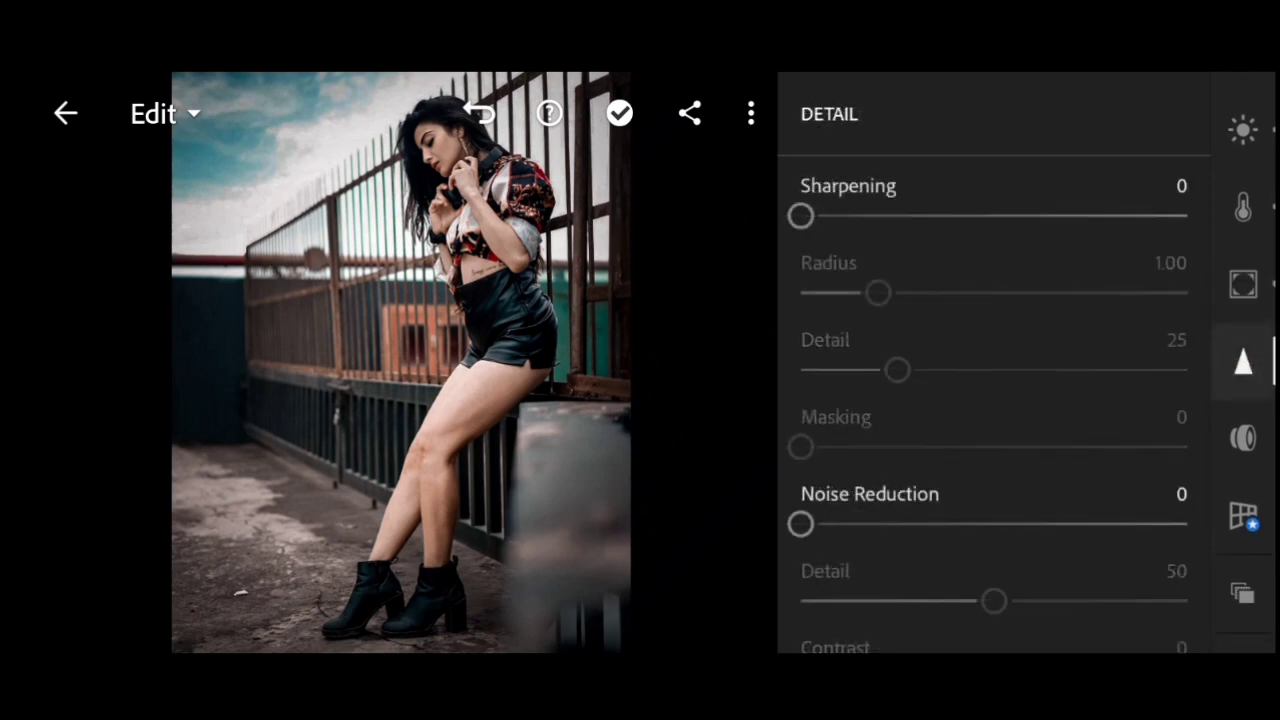
left_click_drag(800, 216, 823, 219)
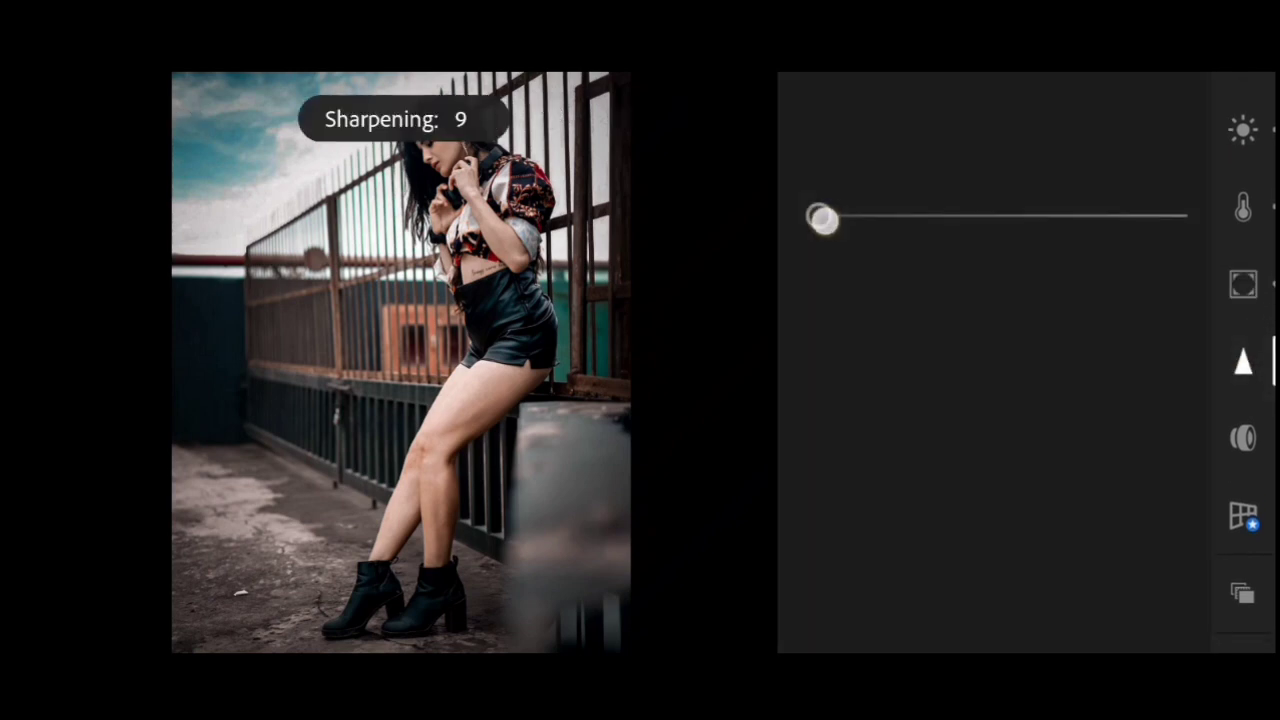
left_click_drag(820, 218, 868, 215)
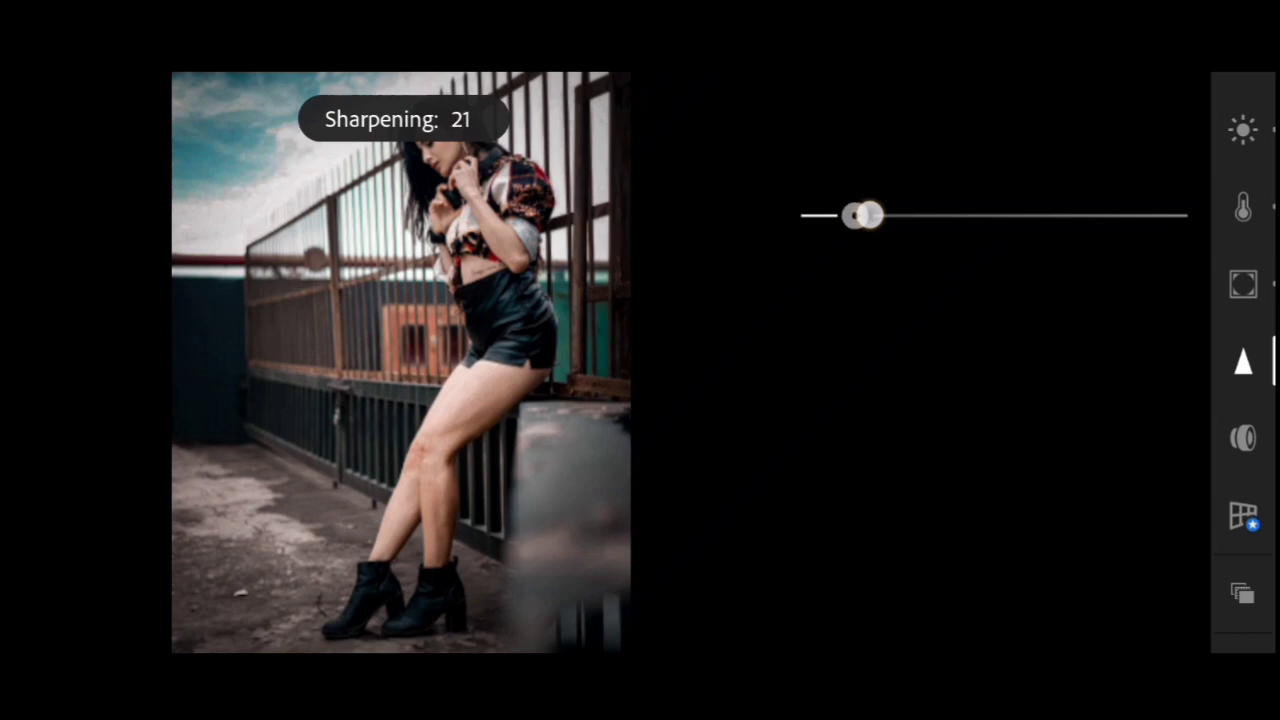
left_click_drag(863, 214, 882, 214)
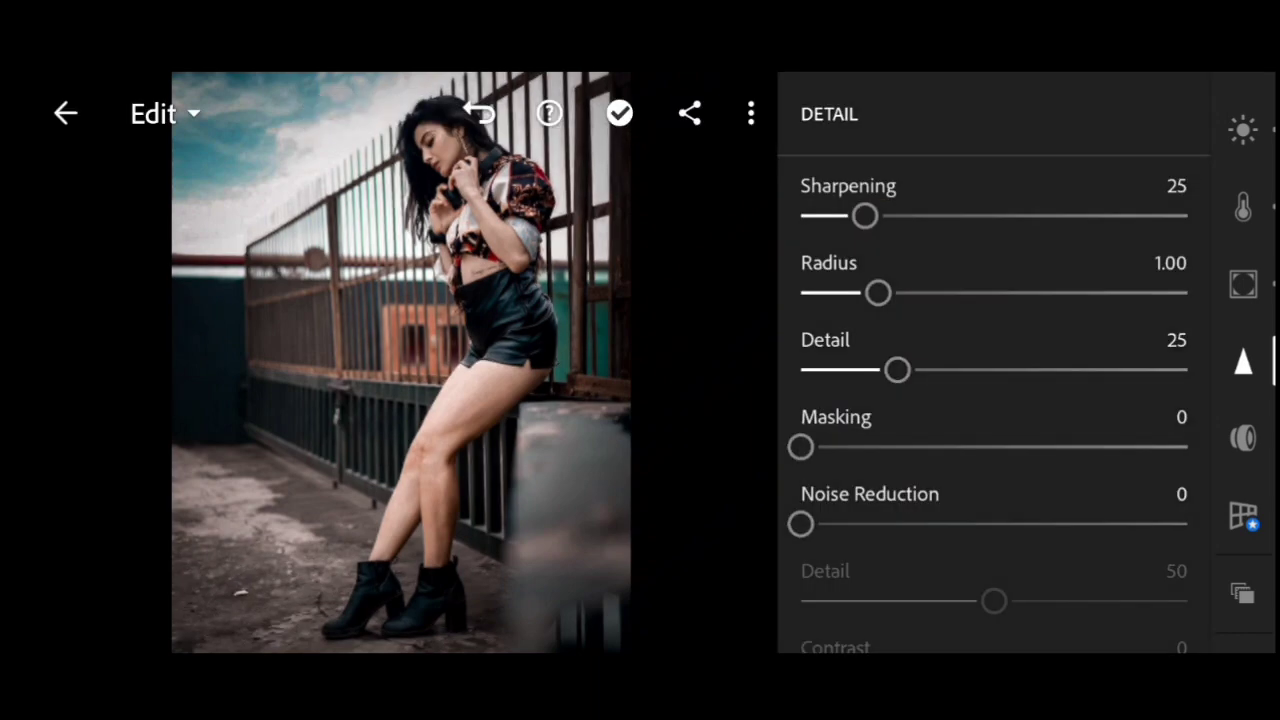
left_click_drag(801, 524, 830, 524)
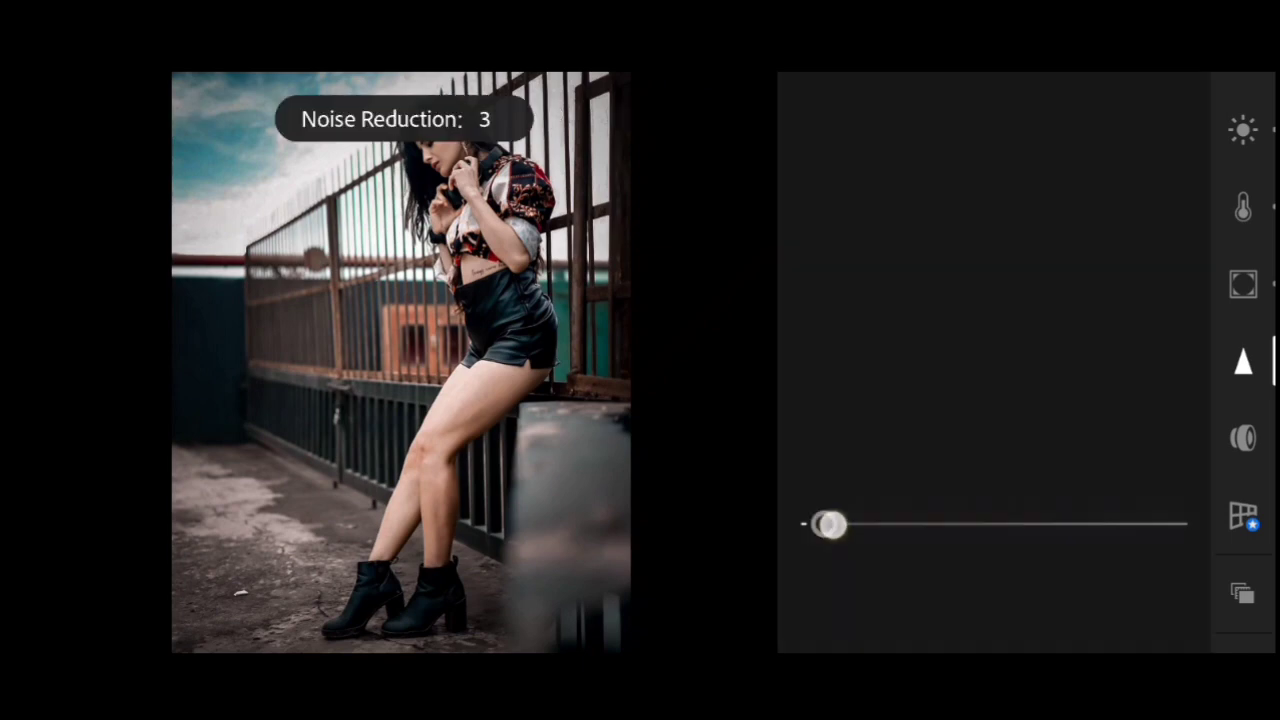
left_click_drag(828, 524, 858, 522)
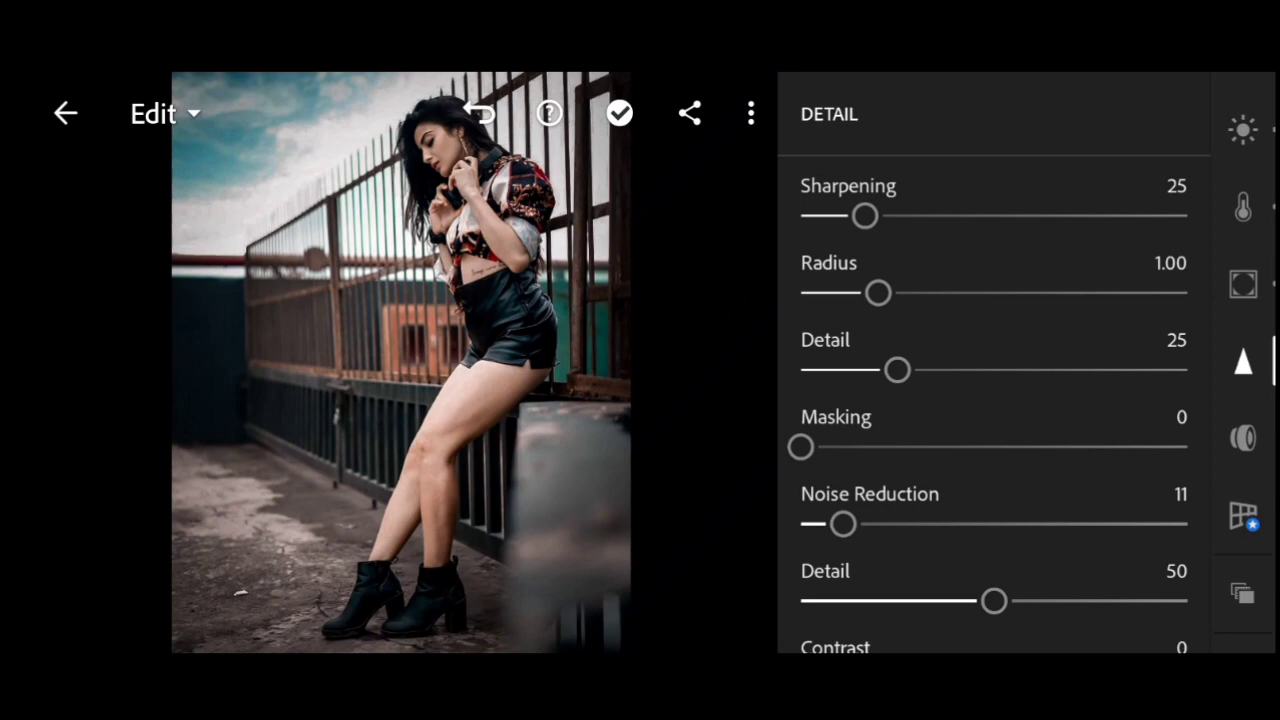
scroll("down", 3)
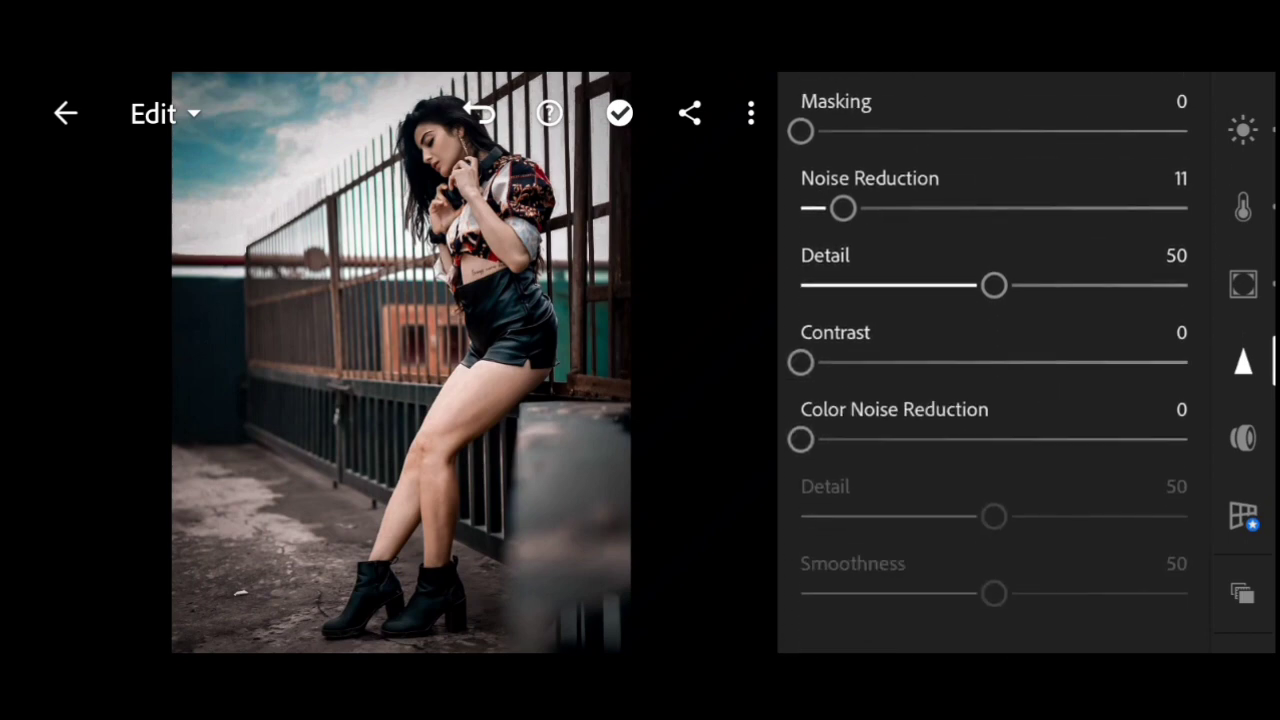
left_click_drag(801, 438, 847, 438)
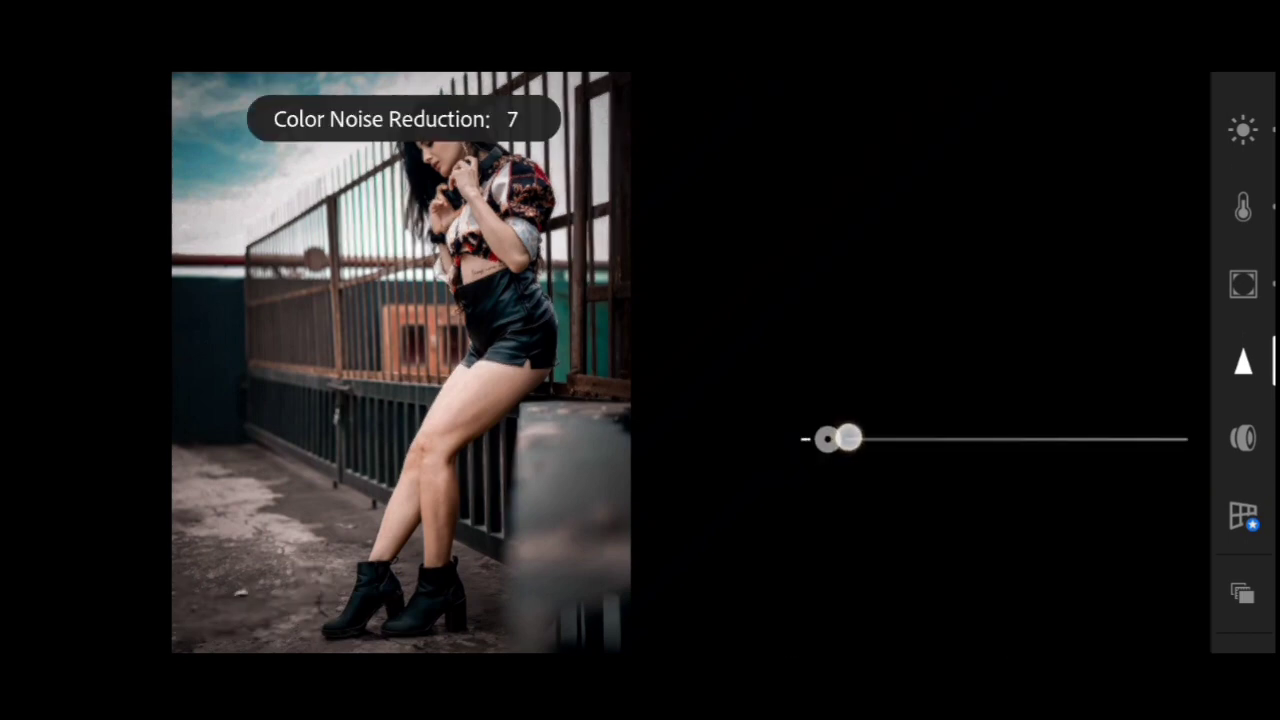
left_click_drag(845, 438, 870, 438)
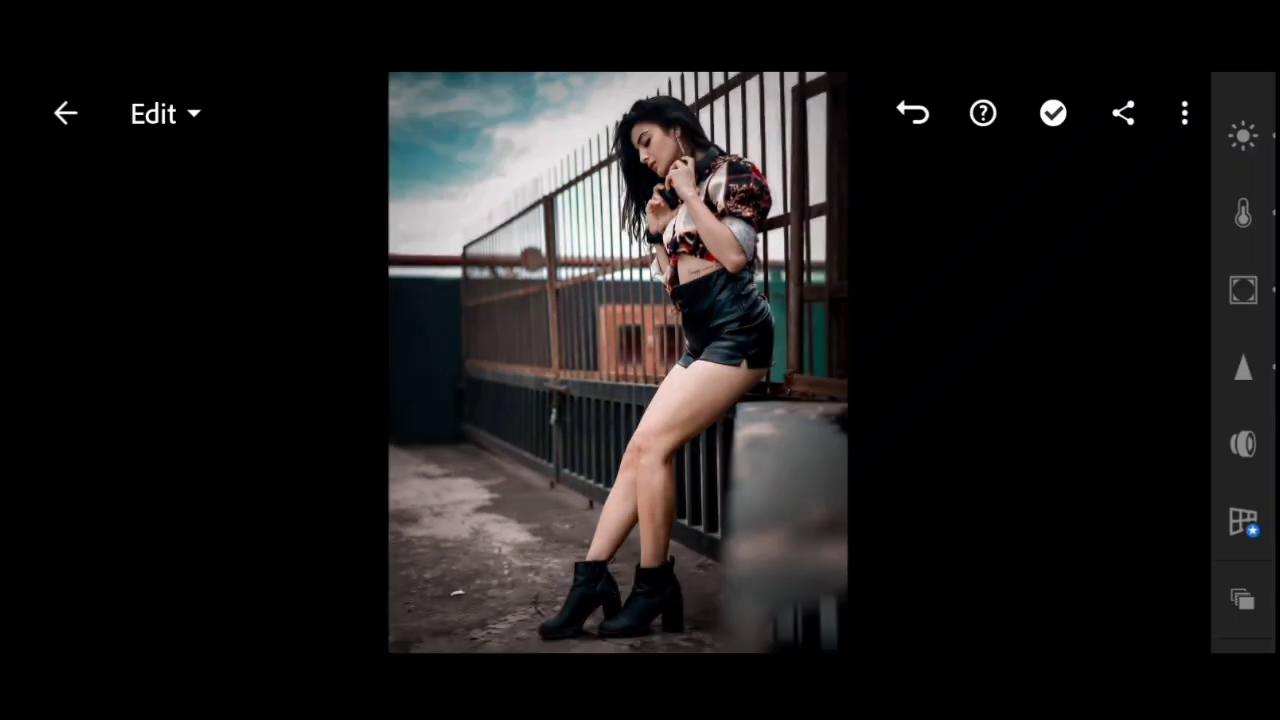
- Export the edited portrait from the Share menu with Save to Device
left_click(1123, 113)
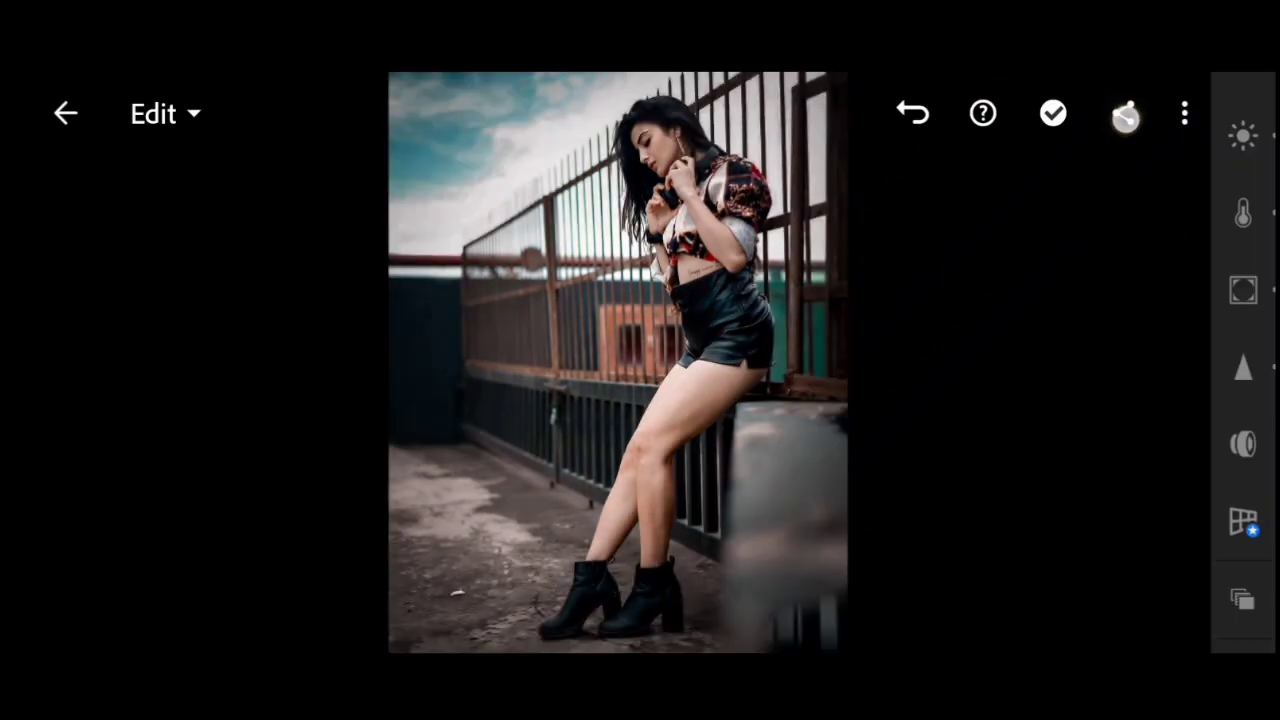
left_click(1123, 113)
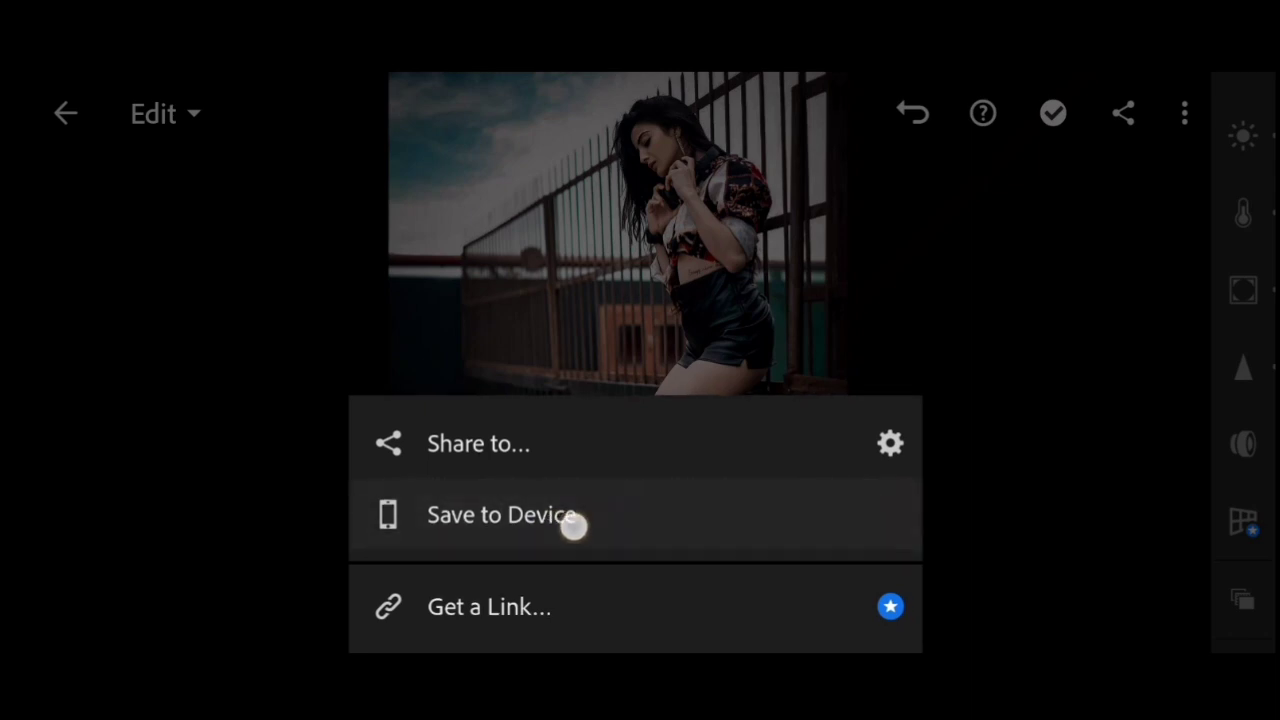
left_click(501, 514)
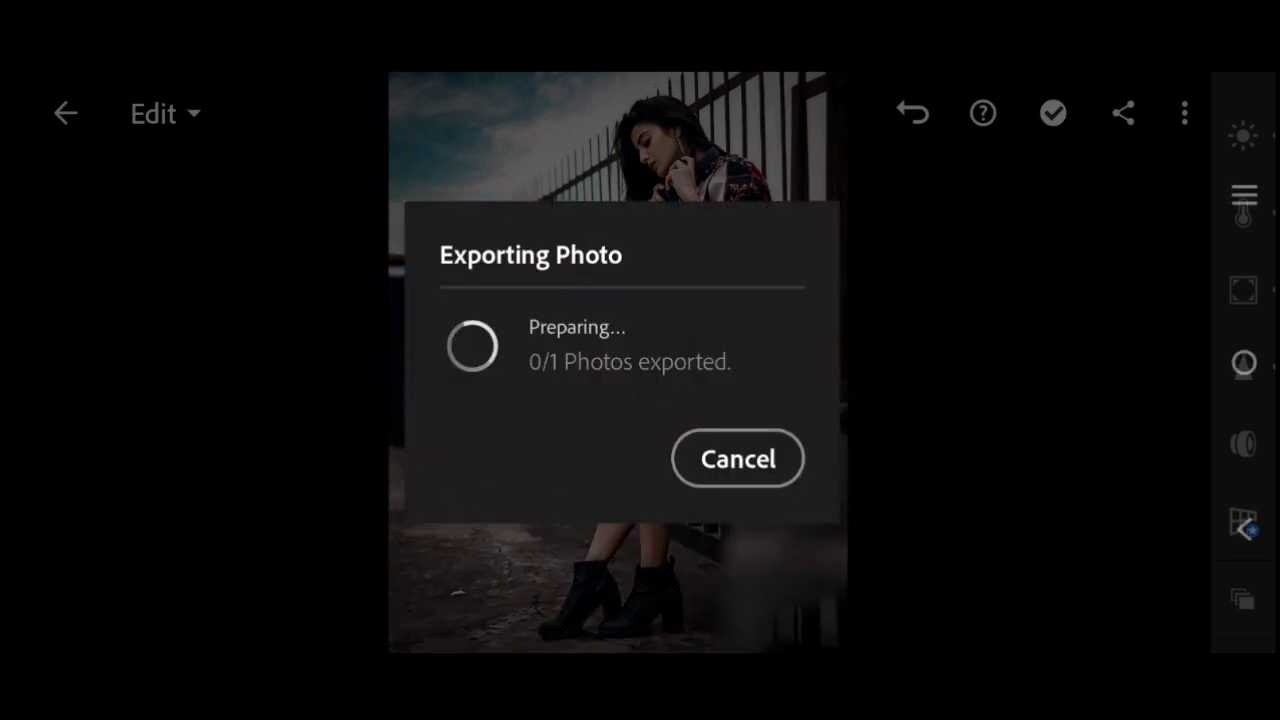